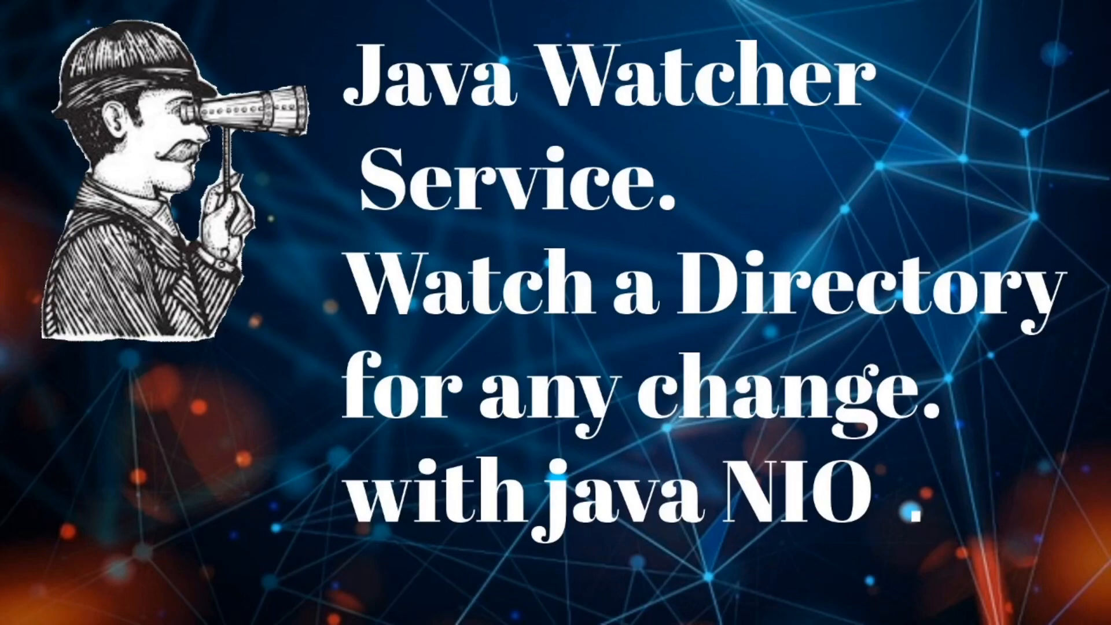
mouse_move(556, 397)
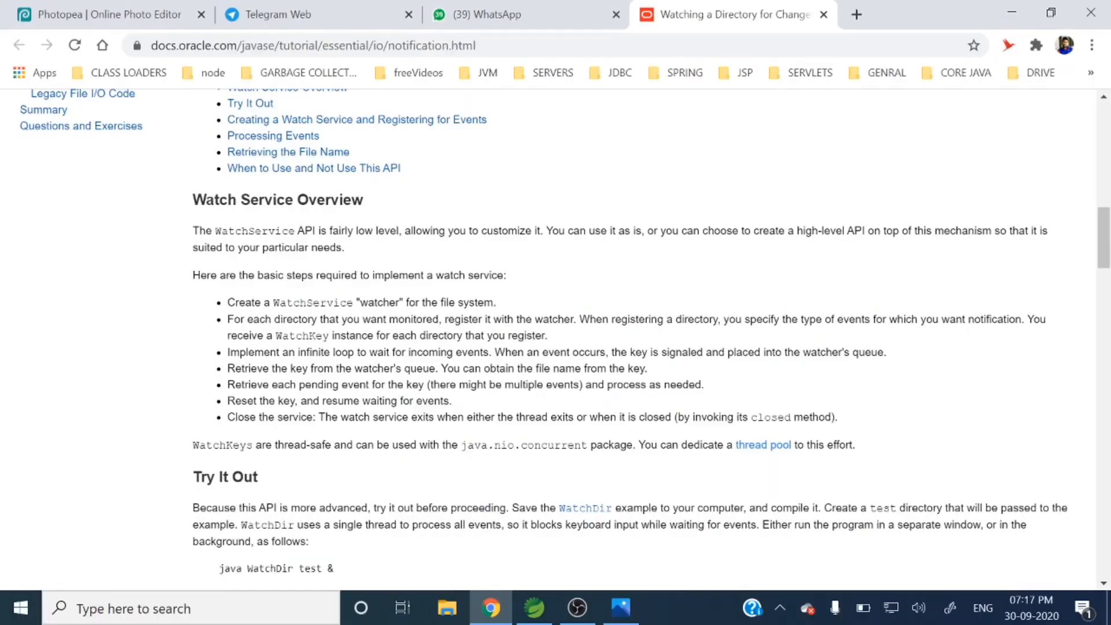
mouse_move(570, 287)
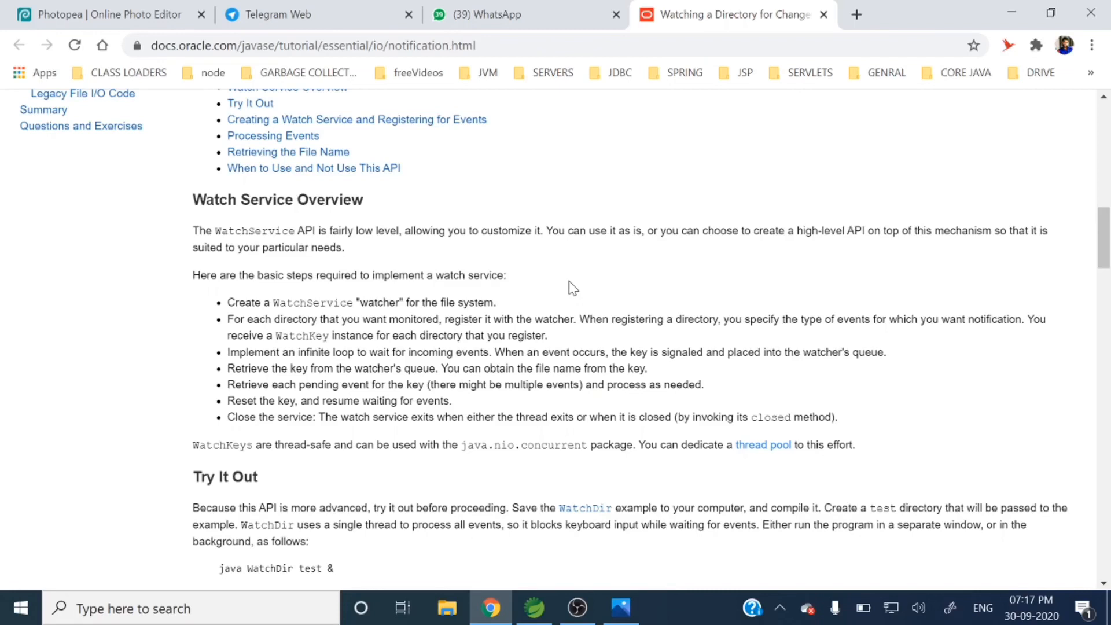
mouse_move(235, 294)
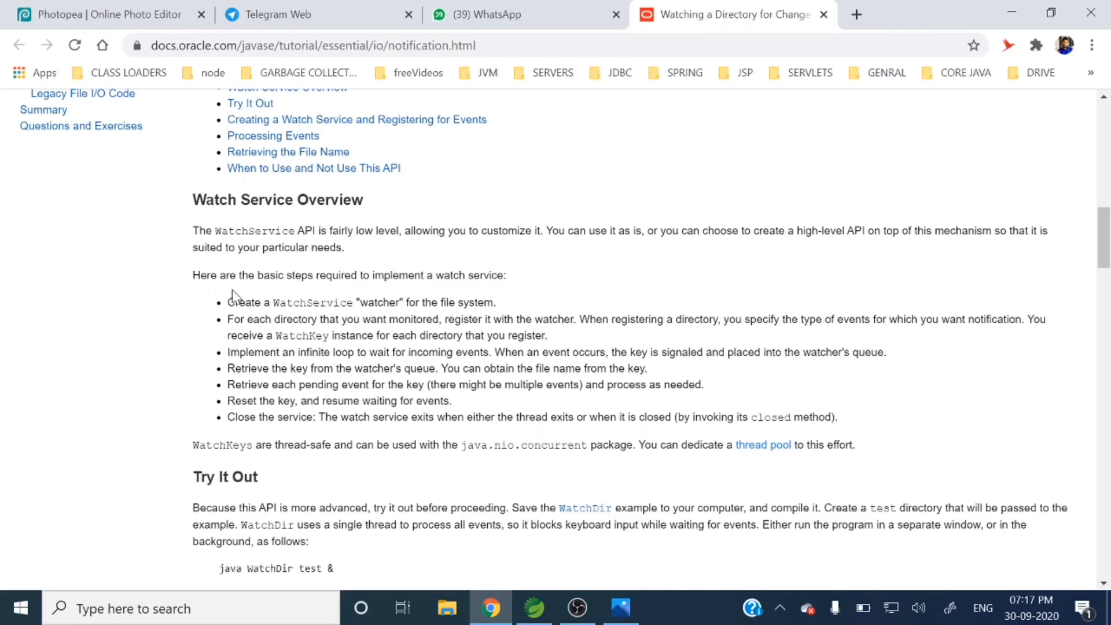
mouse_move(403, 219)
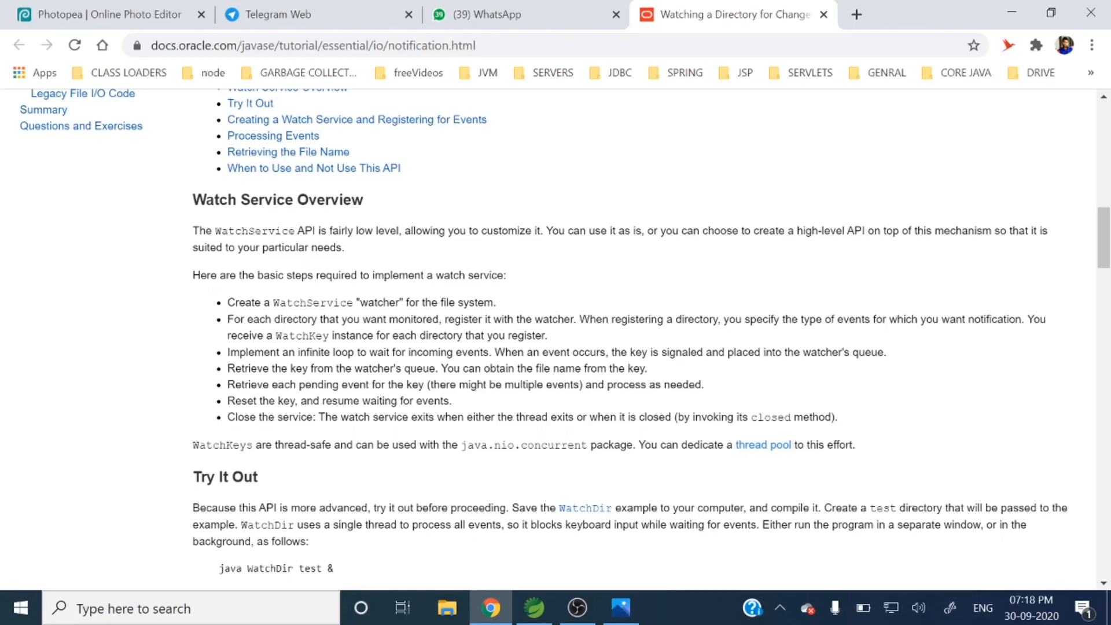
mouse_move(359, 294)
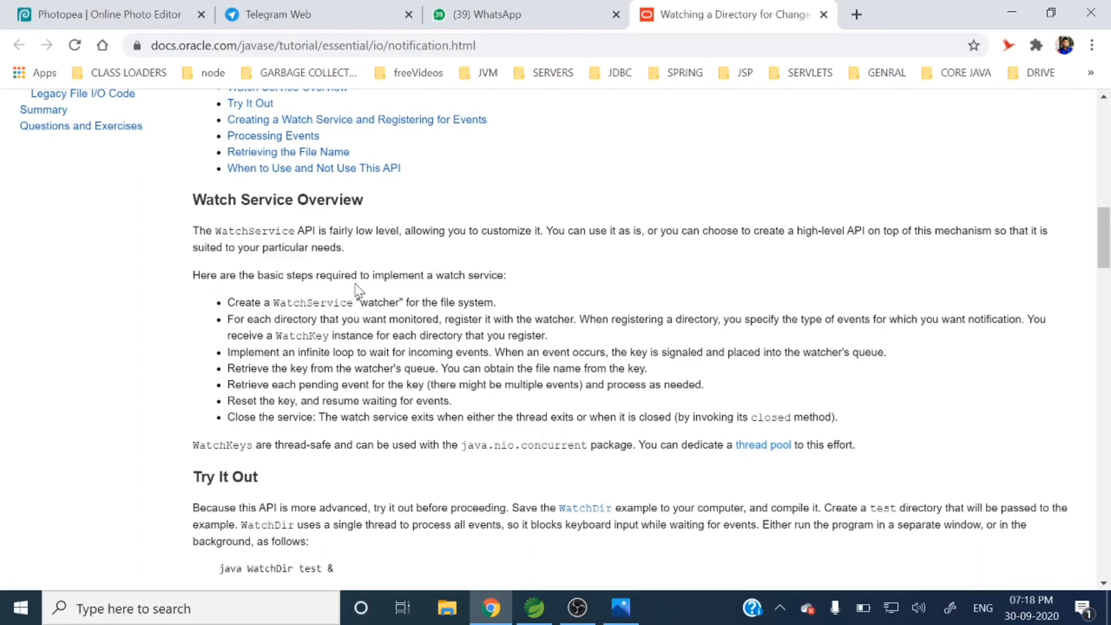
mouse_move(357, 288)
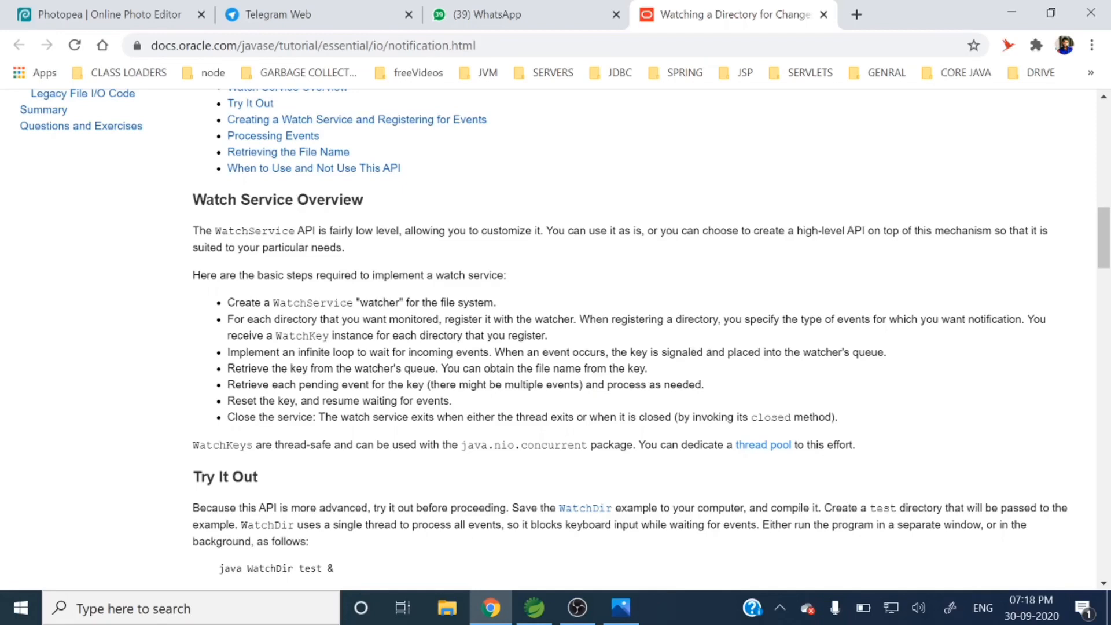
mouse_move(267, 369)
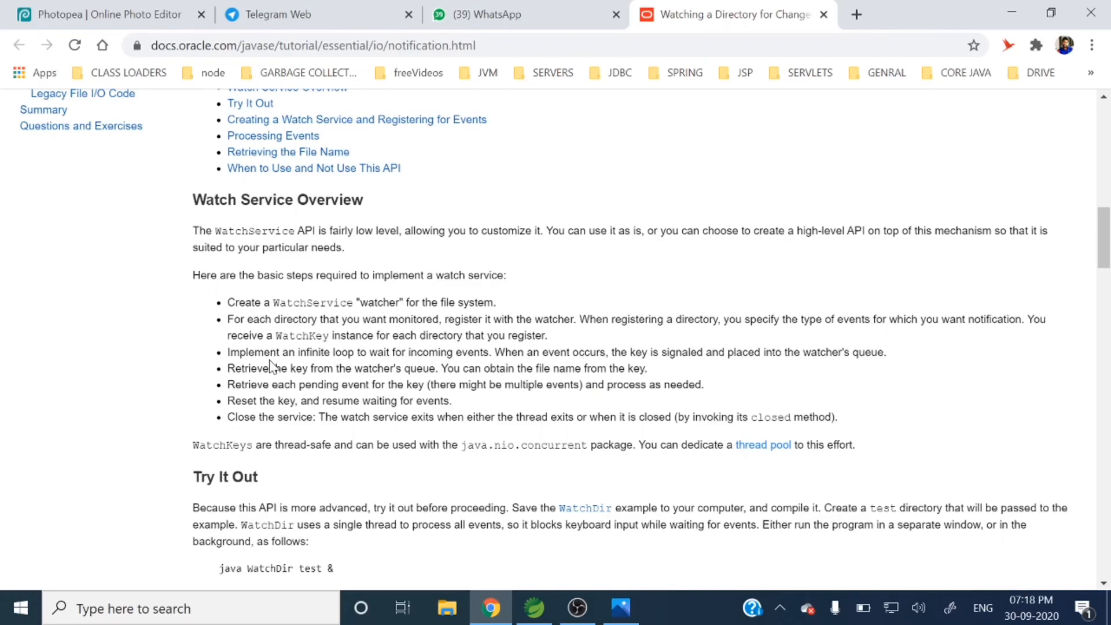
mouse_move(271, 365)
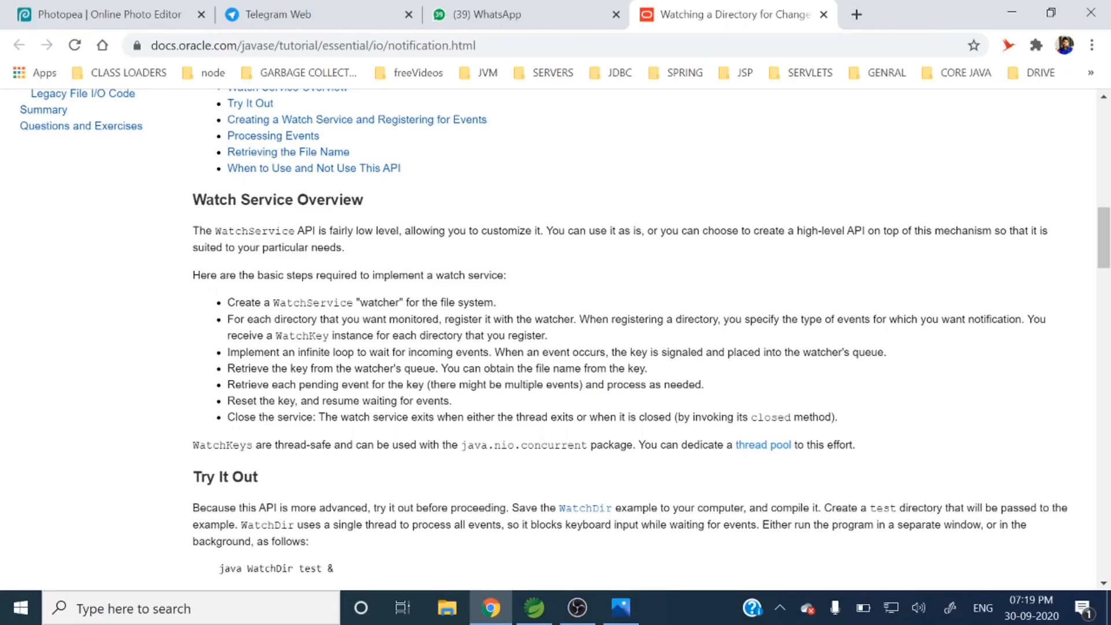
mouse_move(527, 438)
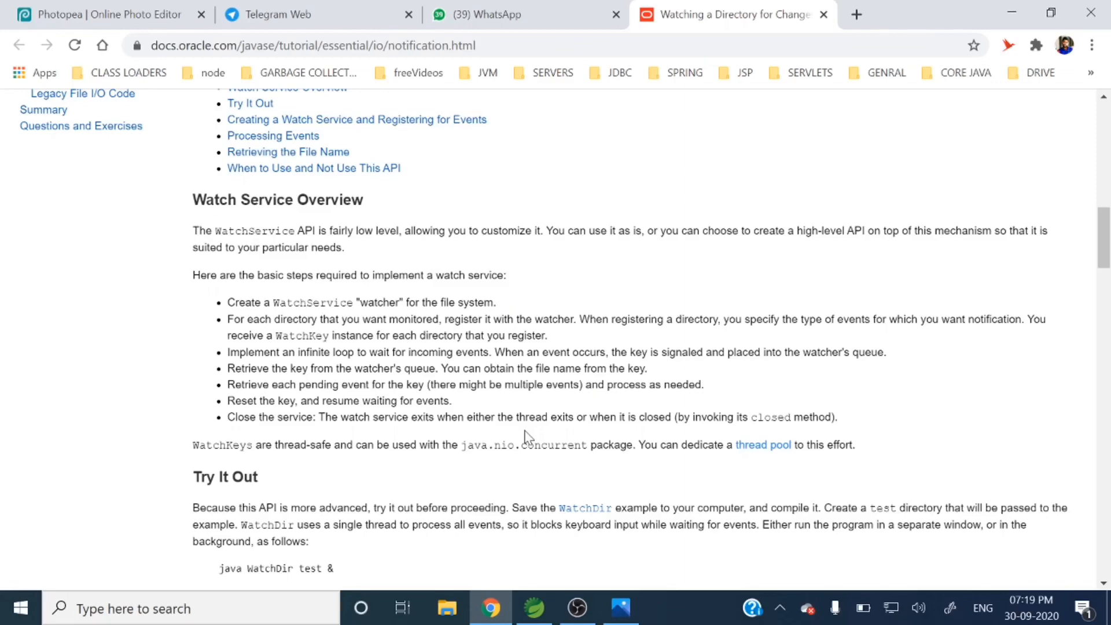
mouse_move(532, 607)
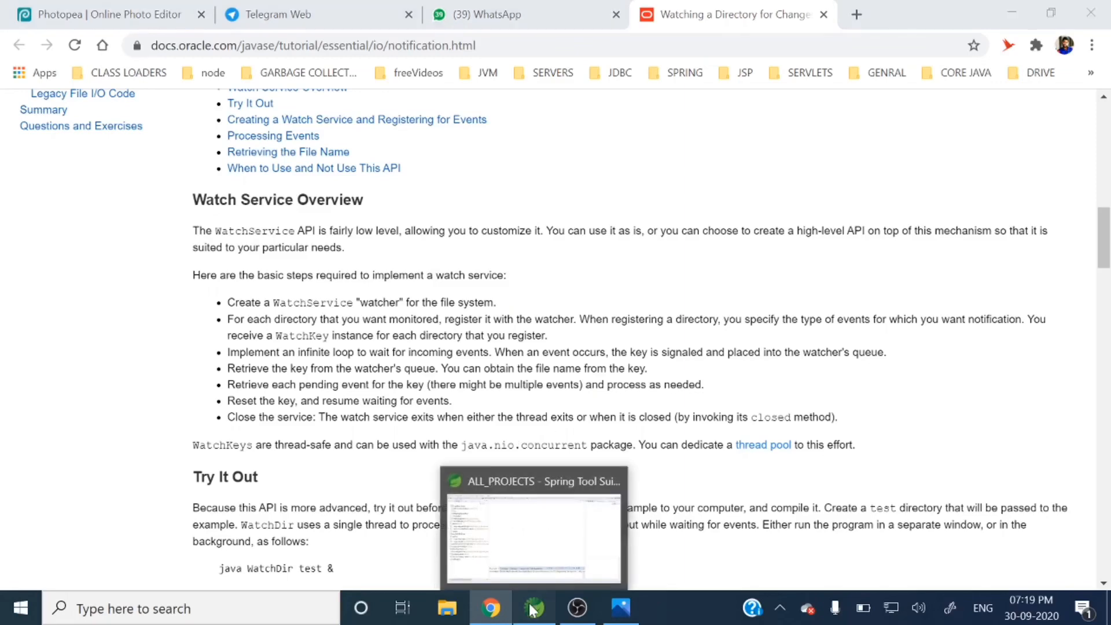
- Select file-watcher-demo in the STS workspace and cancel the New Project wizard without creating anything
left_click(533, 607)
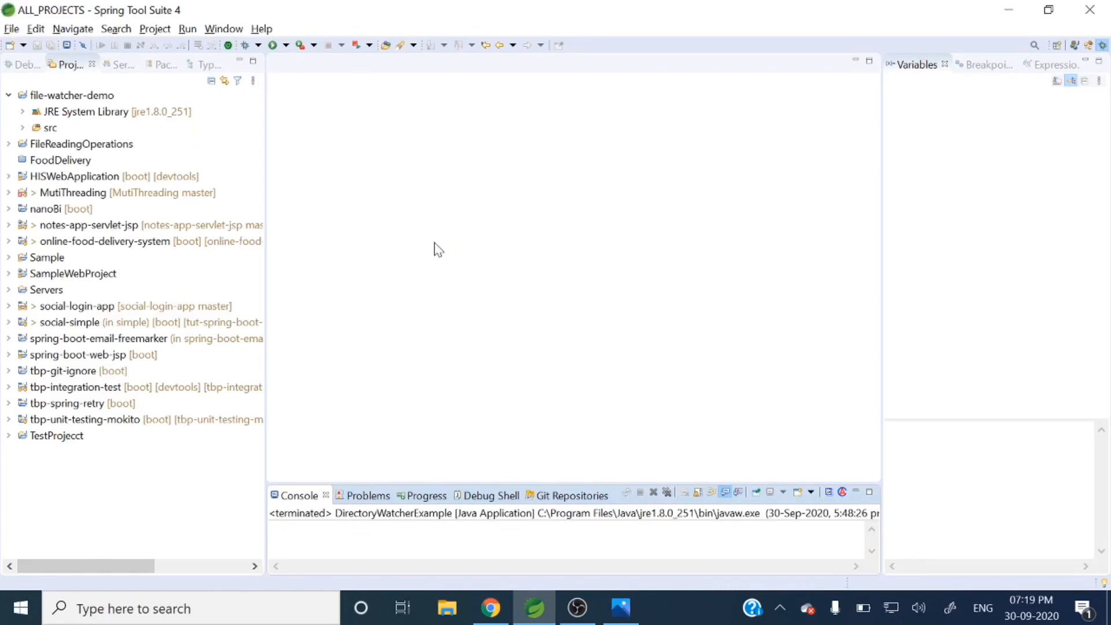
left_click(68, 95)
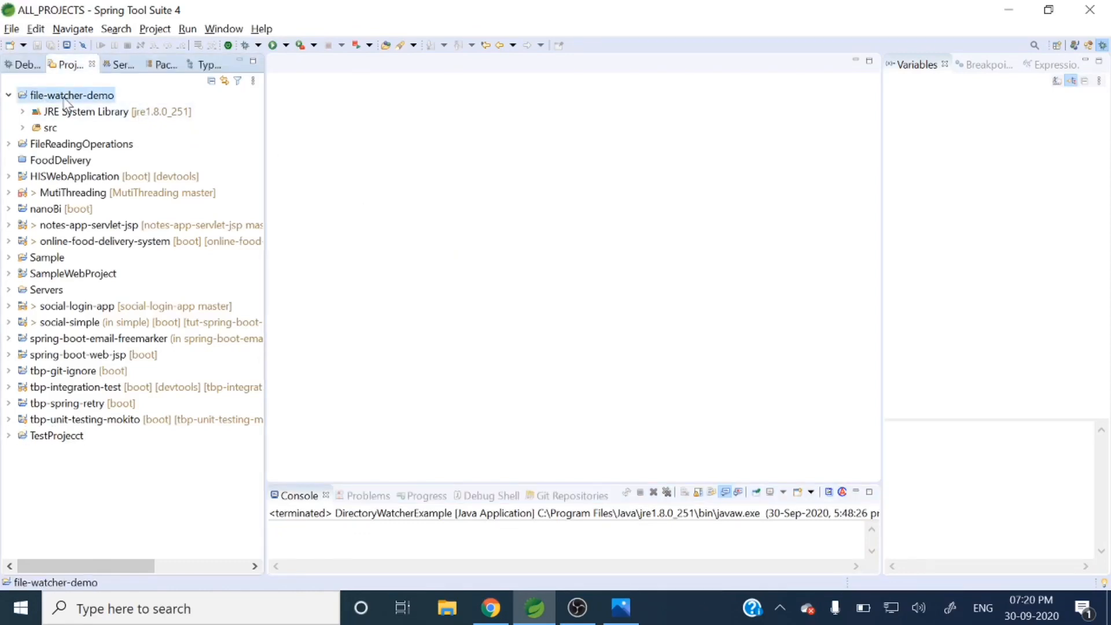
left_click(12, 28)
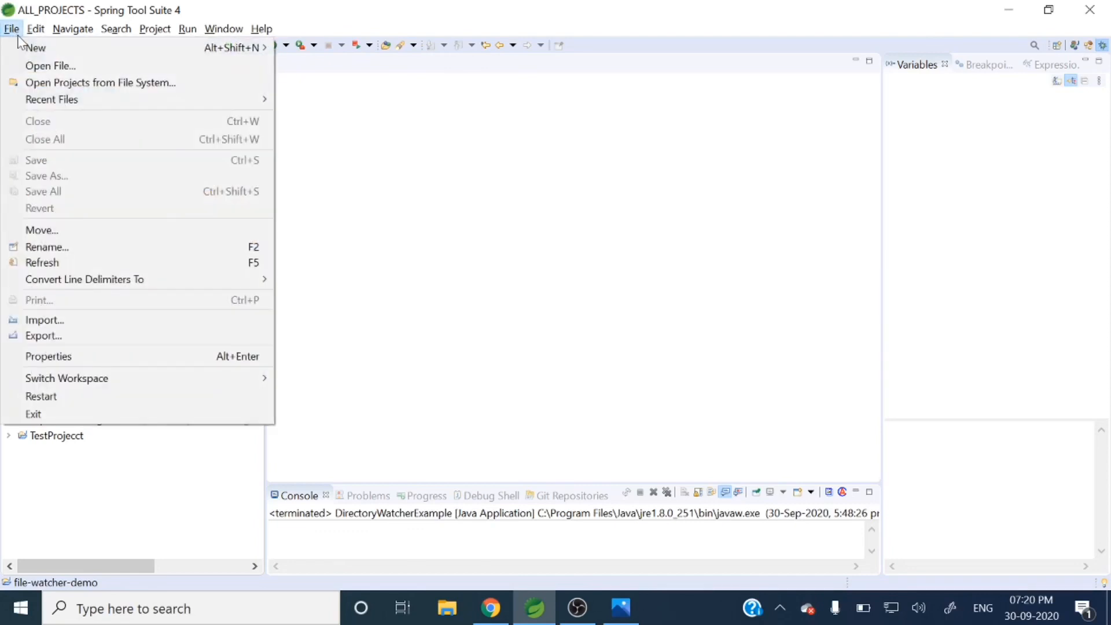
mouse_move(30, 49)
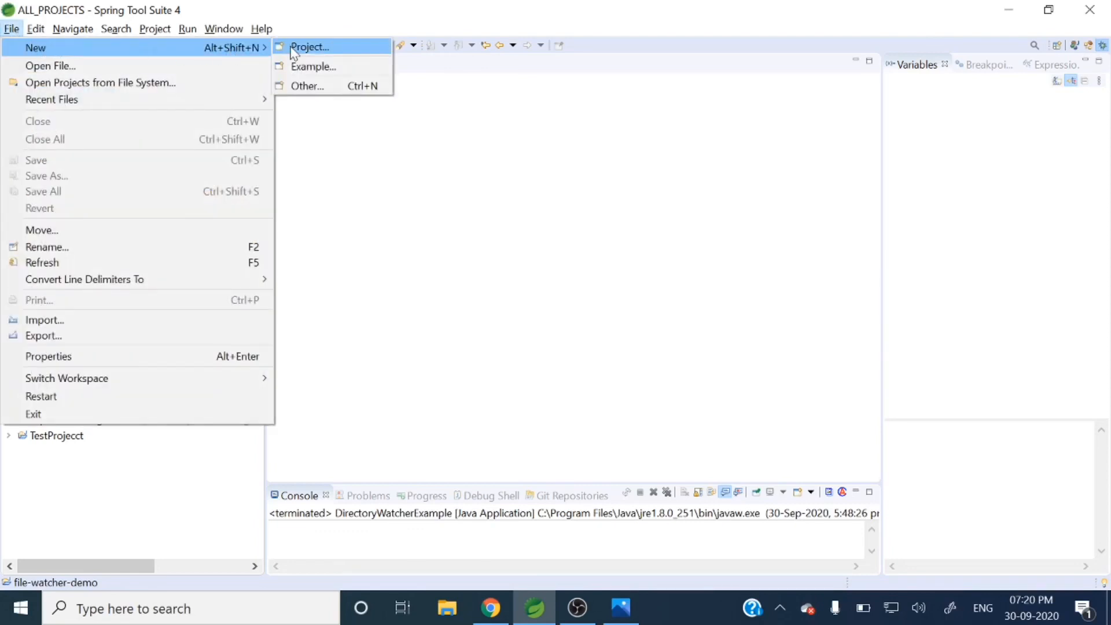
left_click(308, 47)
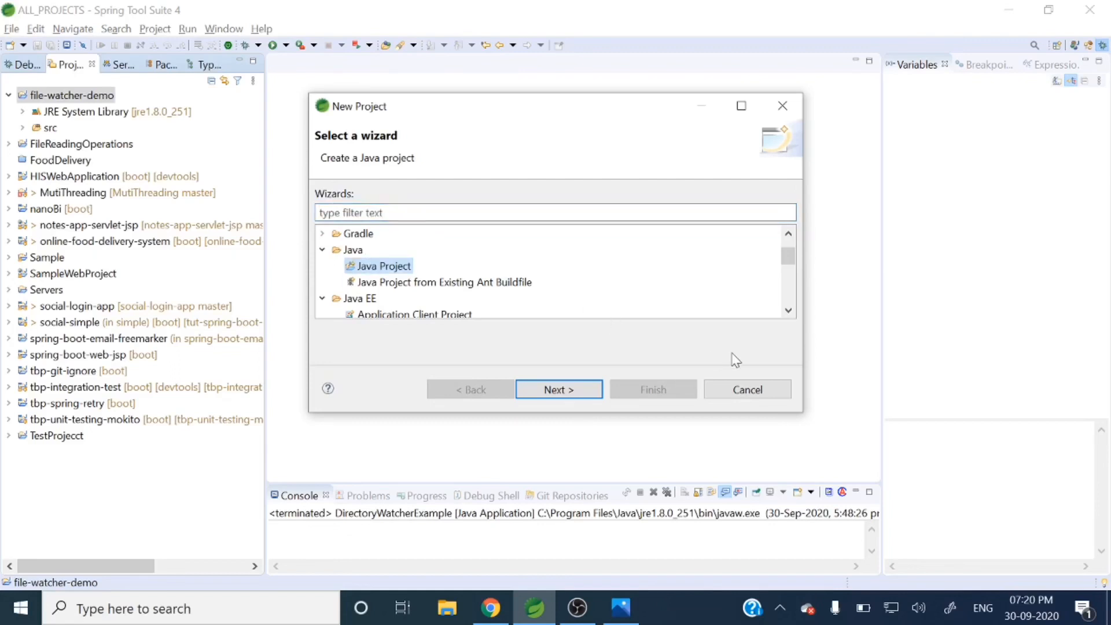
left_click(747, 388)
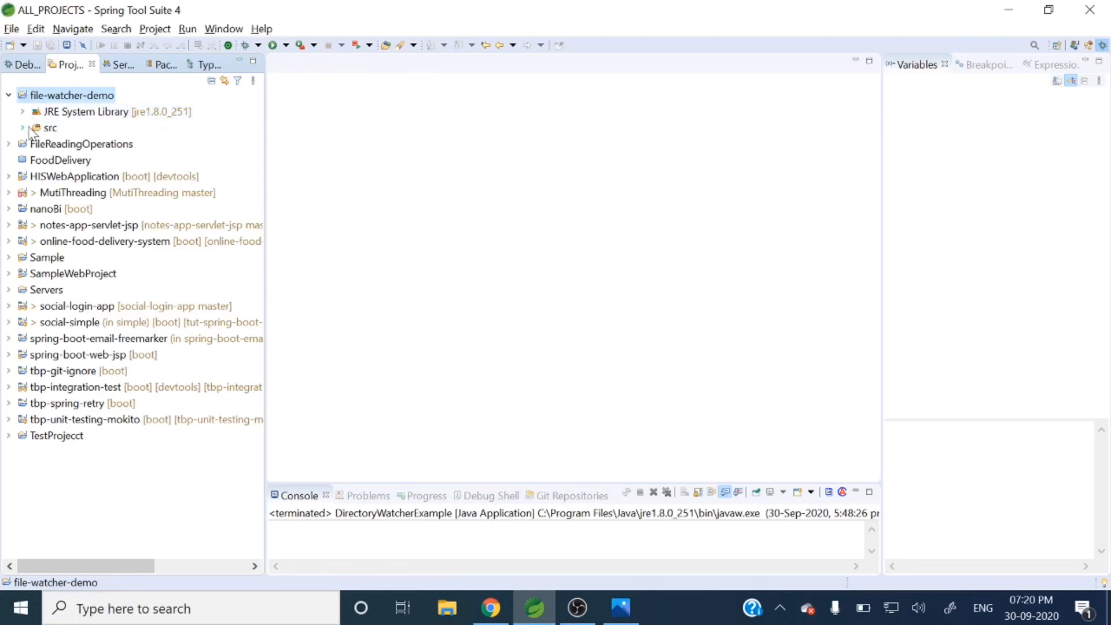
- Create the package com.watcher.demo under the src folder
right_click(51, 127)
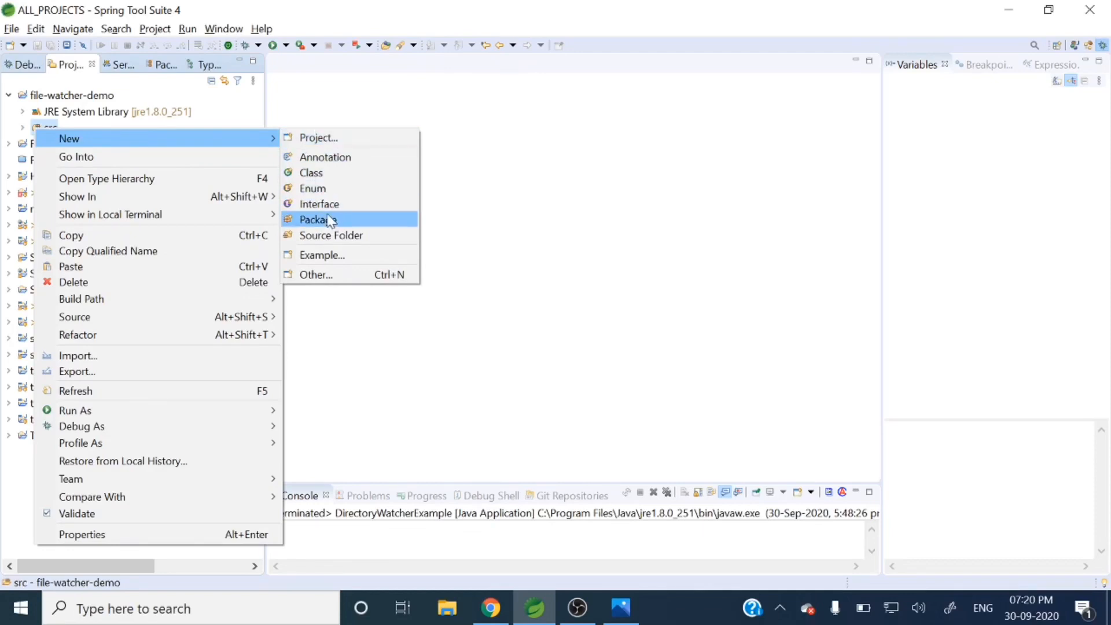
left_click(314, 219)
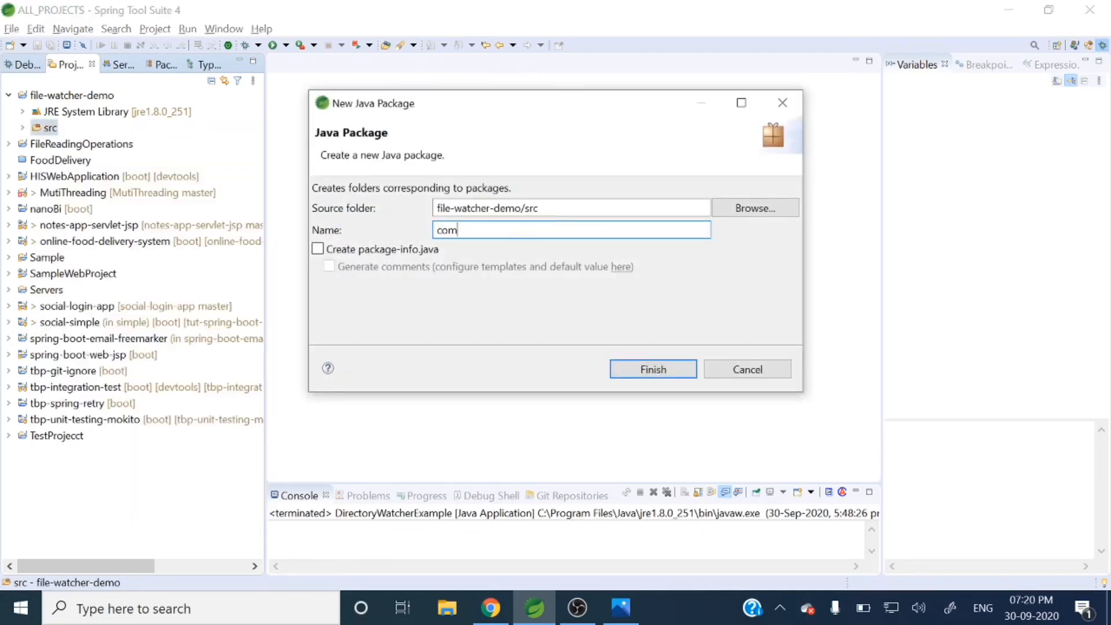
type(".watcher")
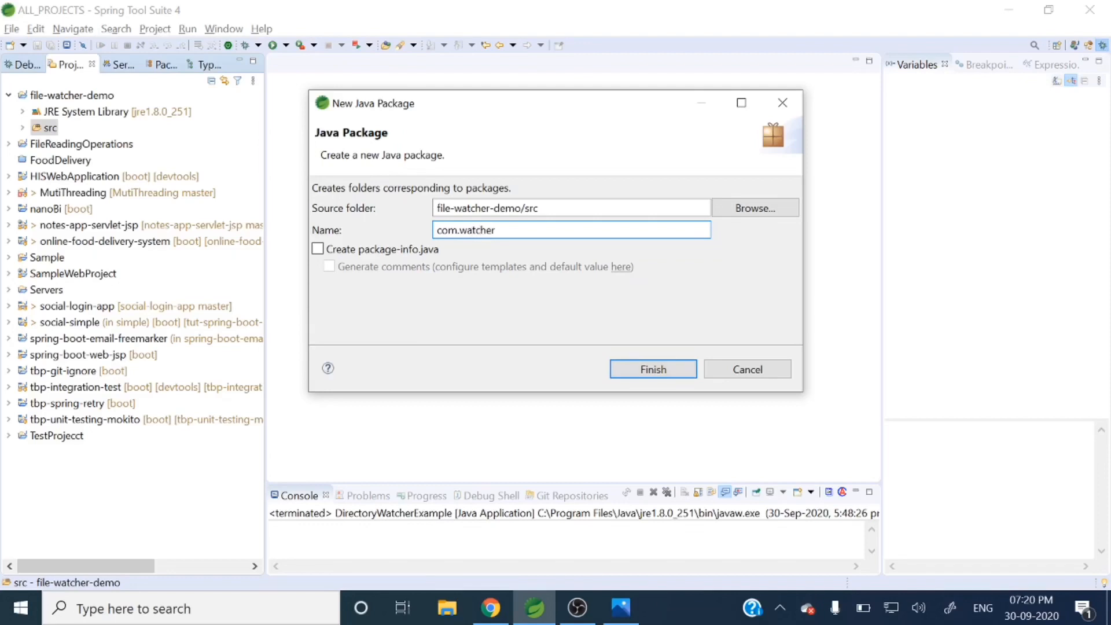
type(".demo")
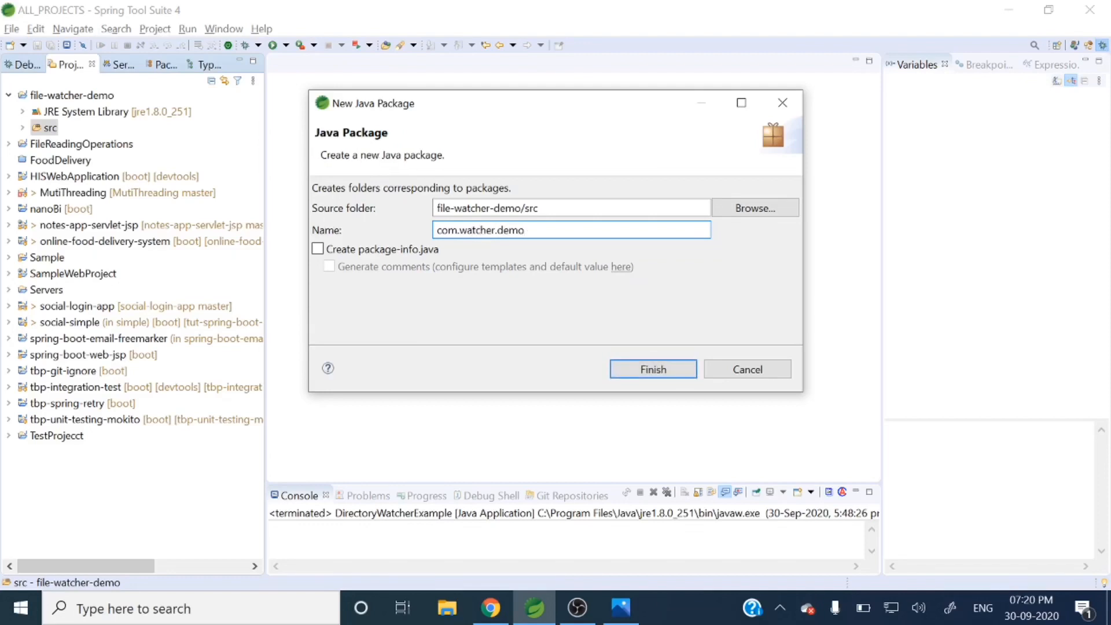
left_click(652, 370)
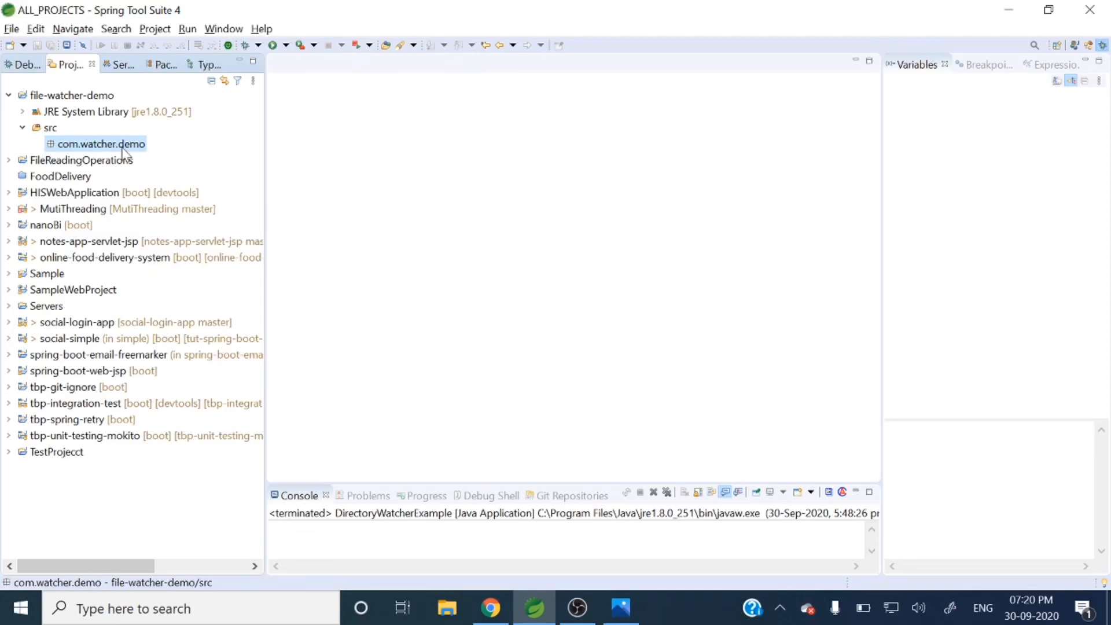
- Create class FileWatcherService in com.watcher.demo with a public static void main stub
right_click(102, 144)
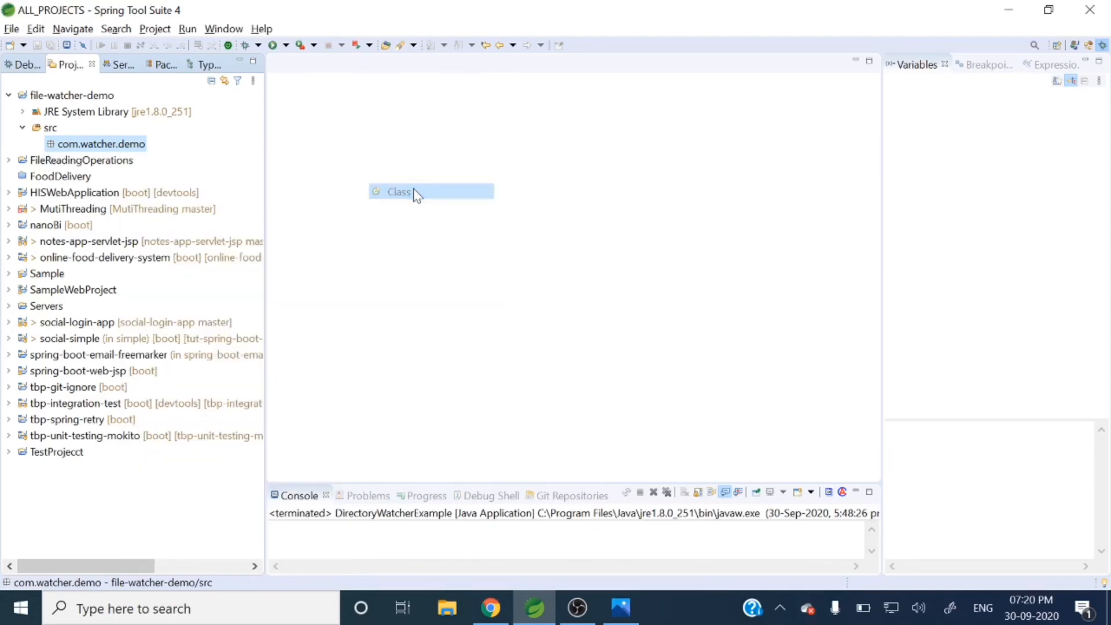
left_click(398, 192)
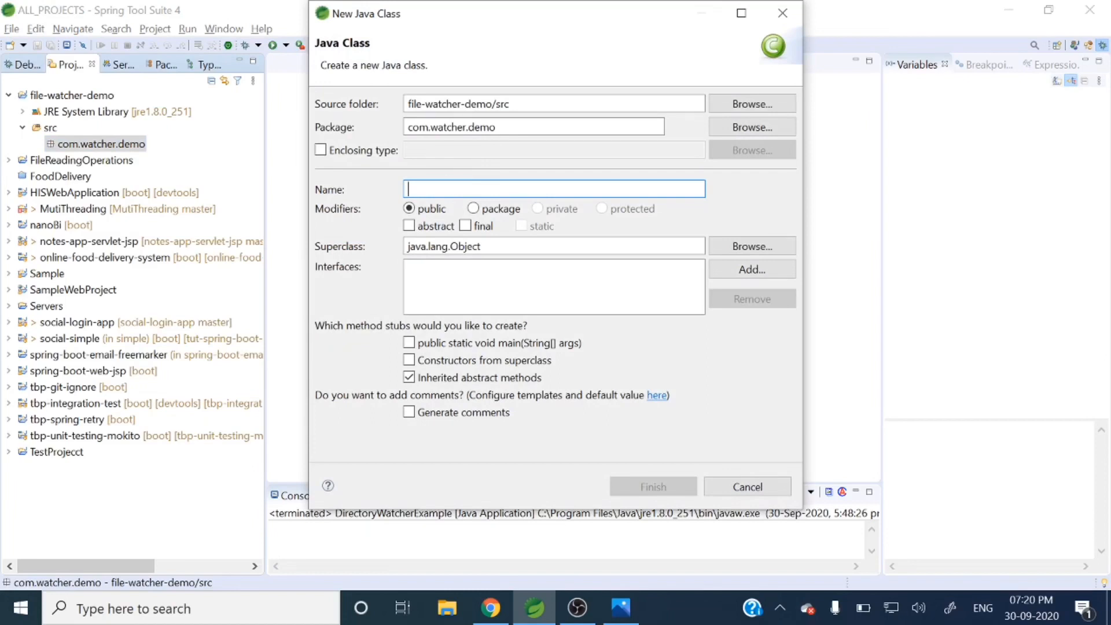
type("F")
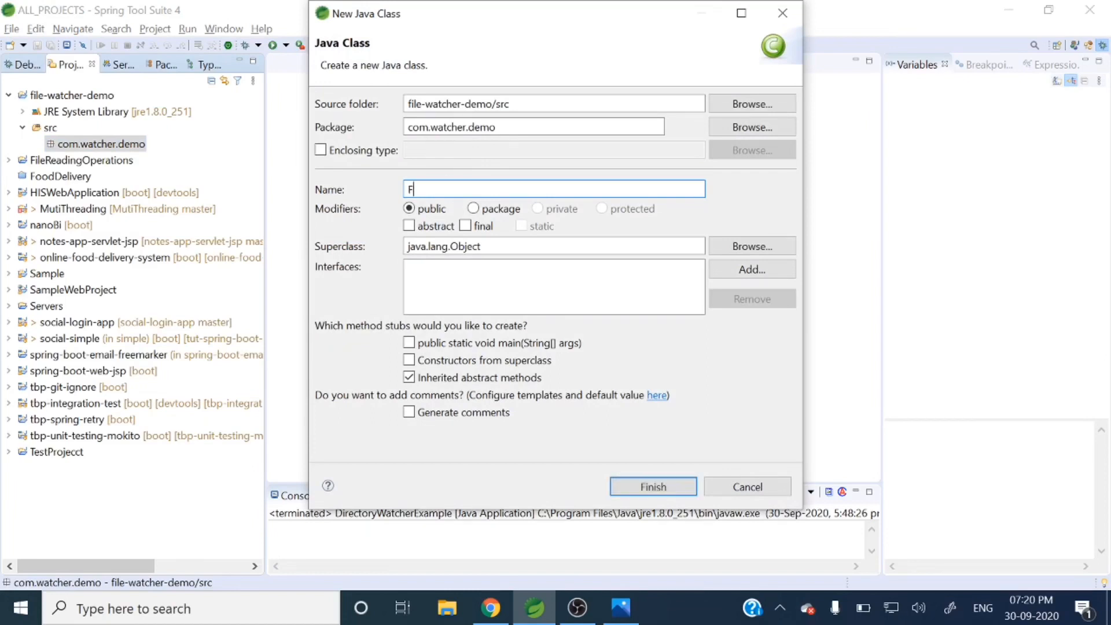
type("ileWatc")
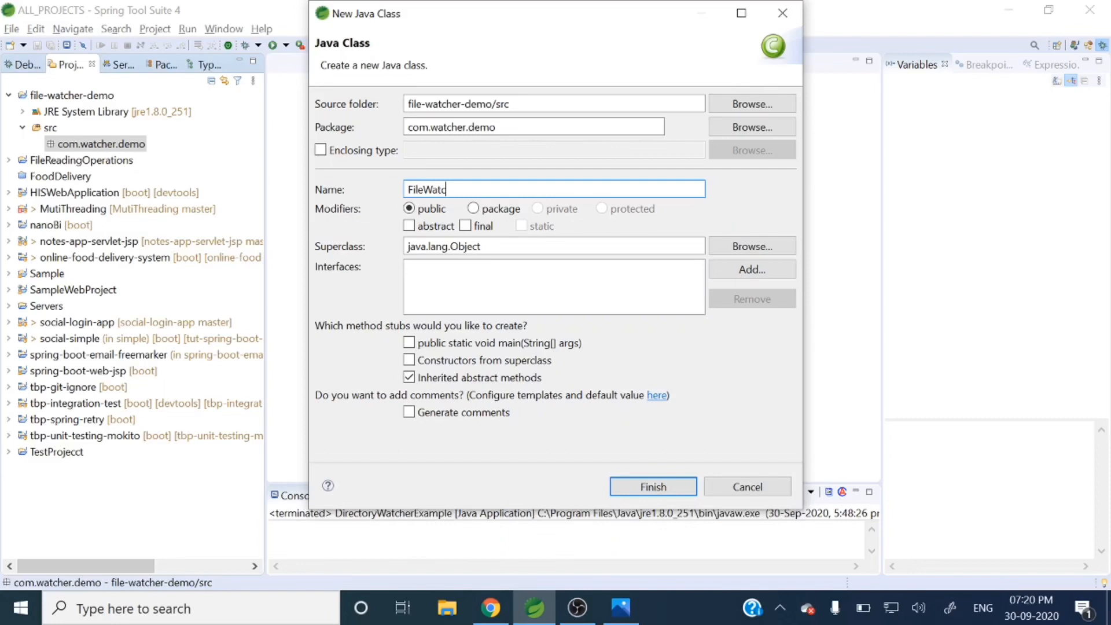
type("herSer")
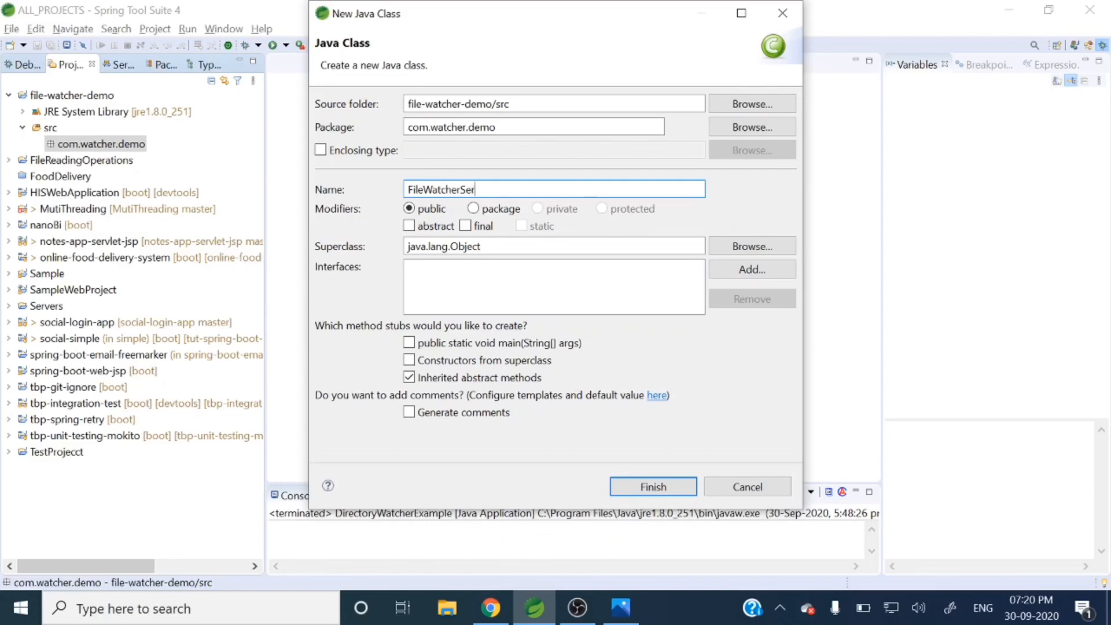
type("vice")
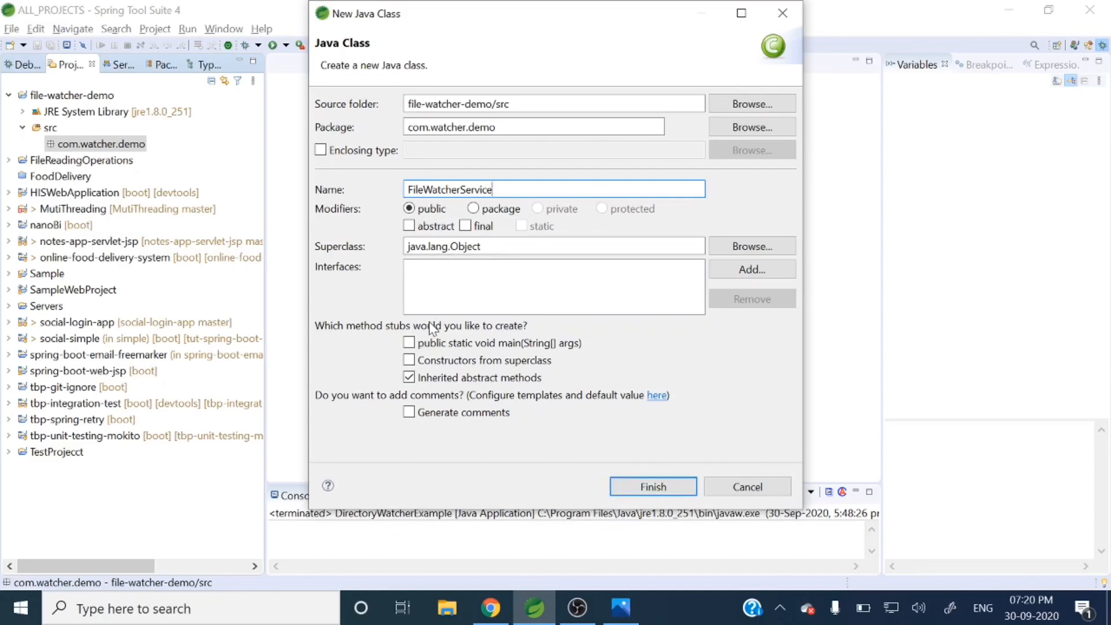
left_click(410, 343)
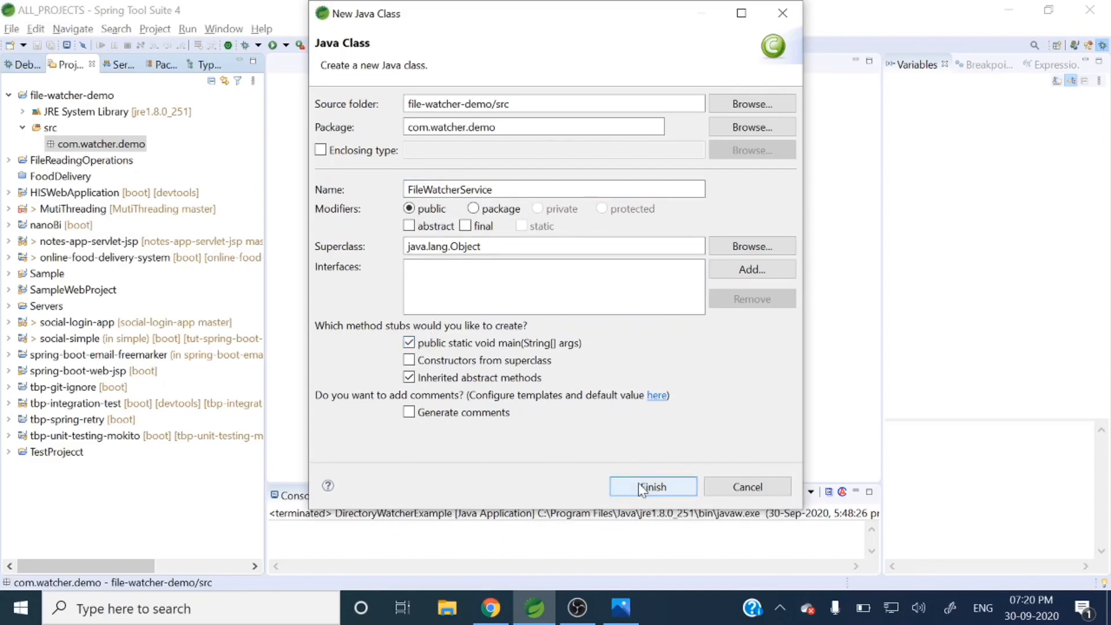
left_click(652, 486)
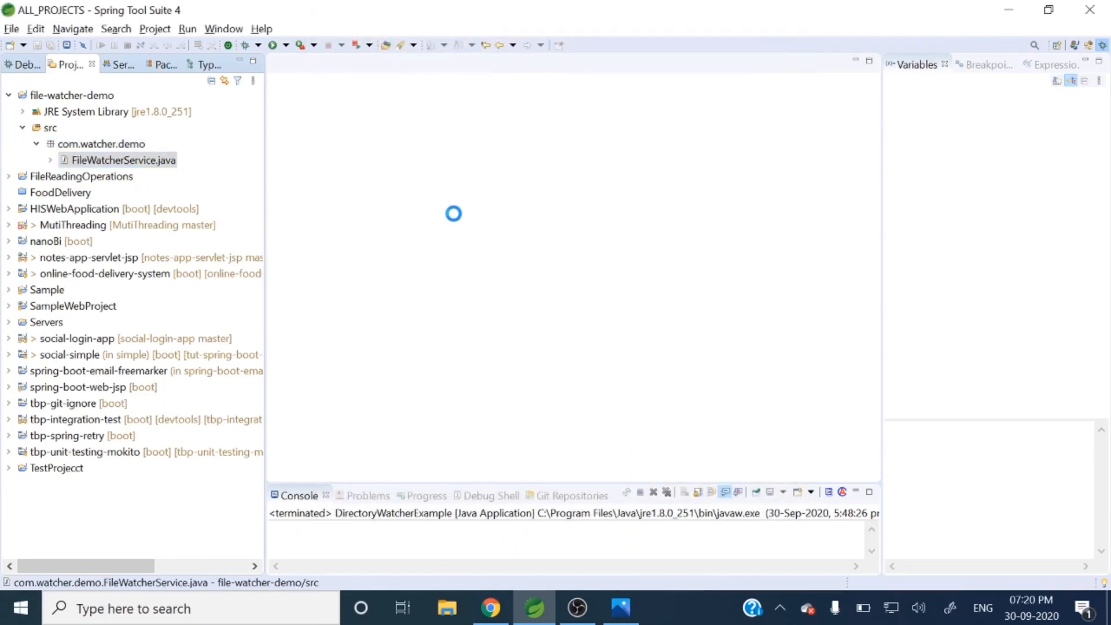
double_click(122, 159)
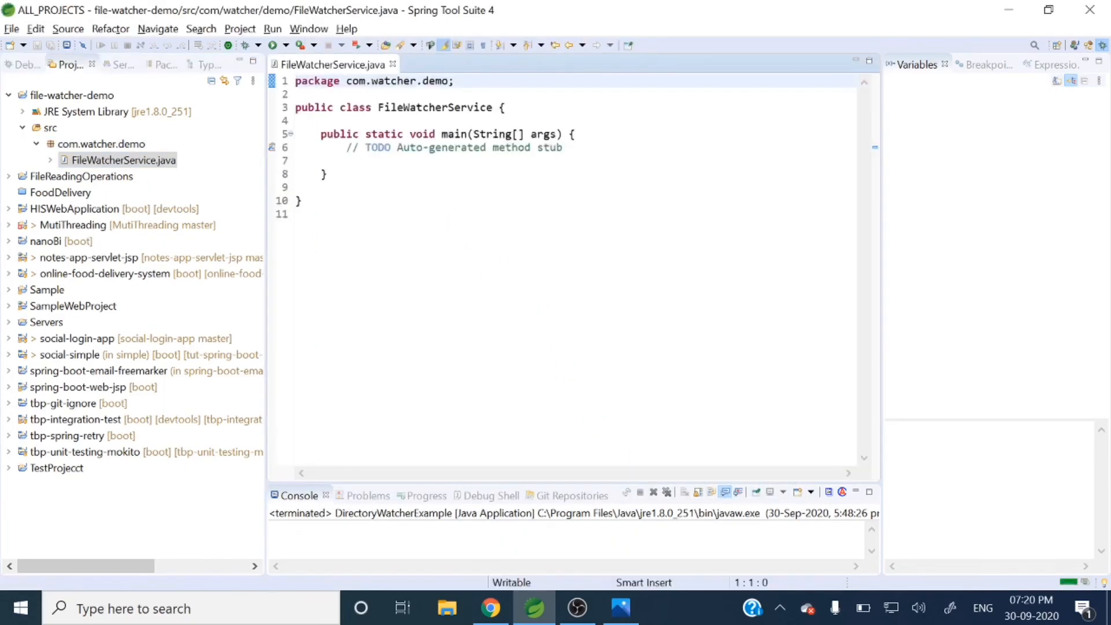
- Set the Java editor text font to Consolas 14 in Preferences and apply it
left_click(562, 148)
type("text")
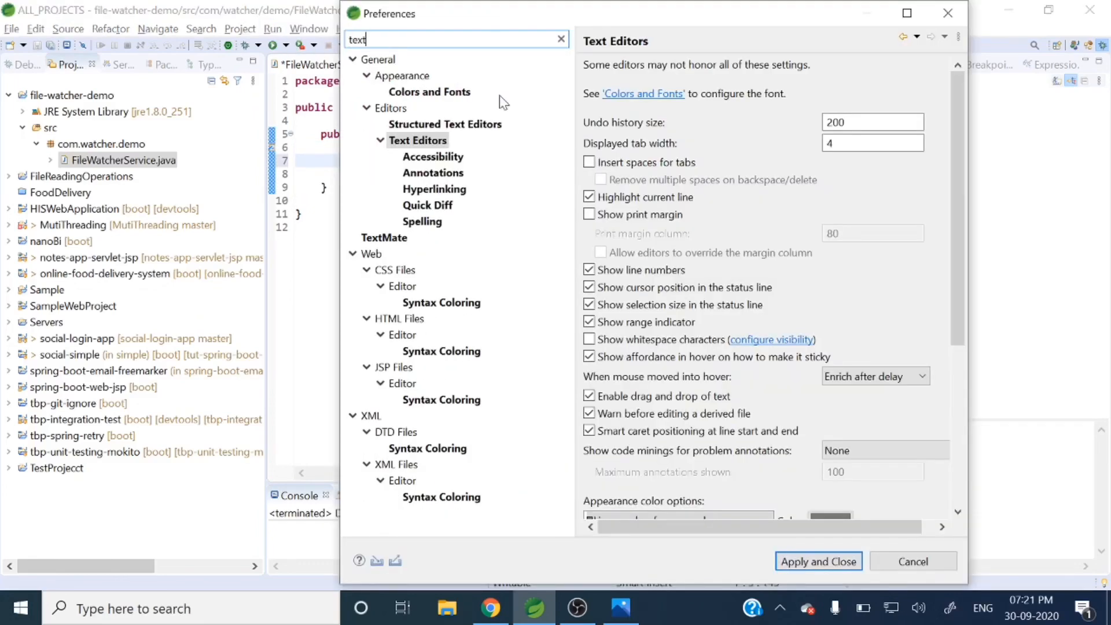
left_click(429, 92)
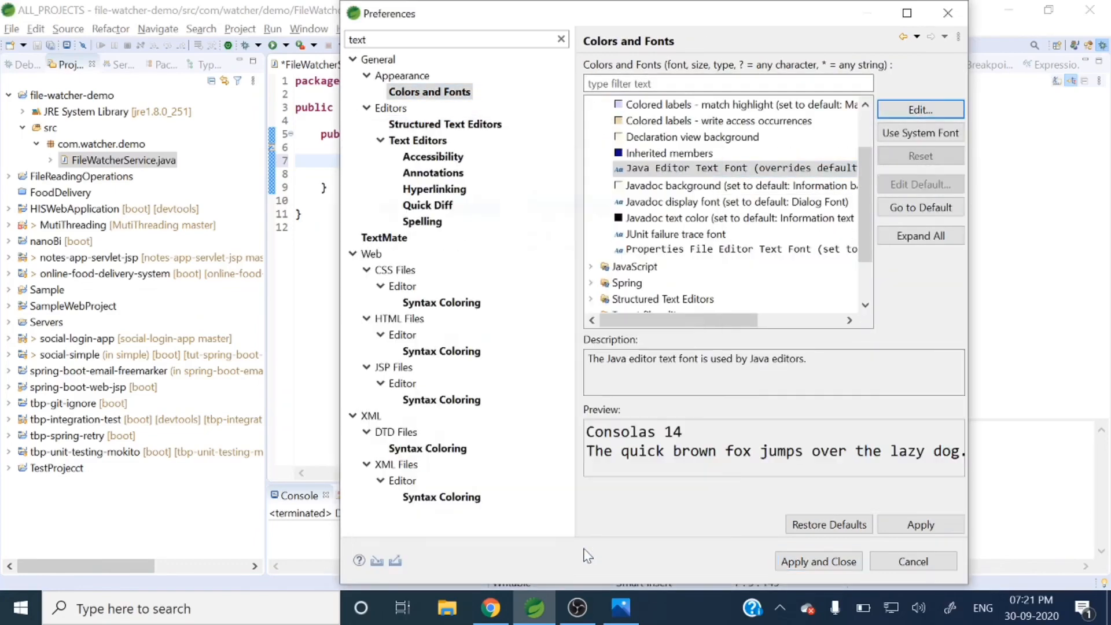
left_click(912, 560)
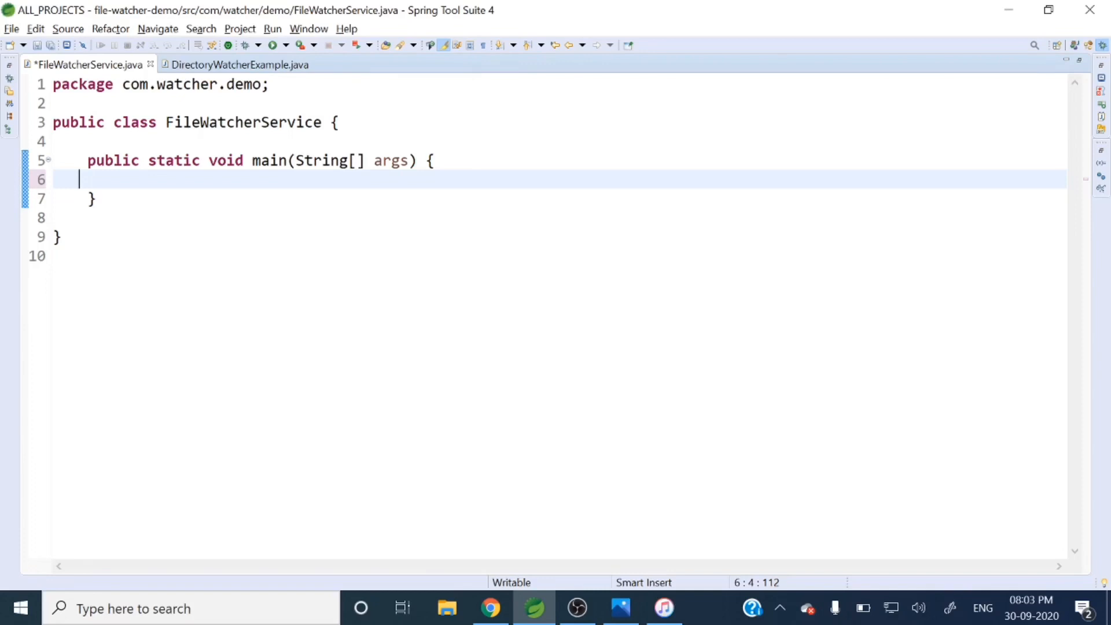
- Declare a WatchService variable watchservice and import java.nio.file.WatchService
type("Watch")
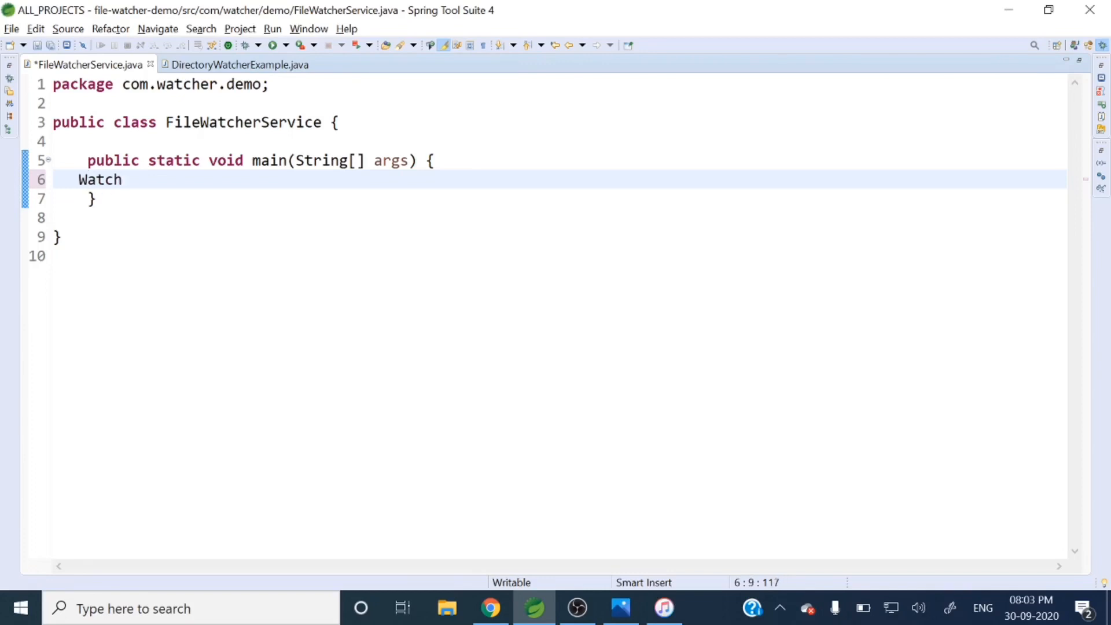
type("Serv")
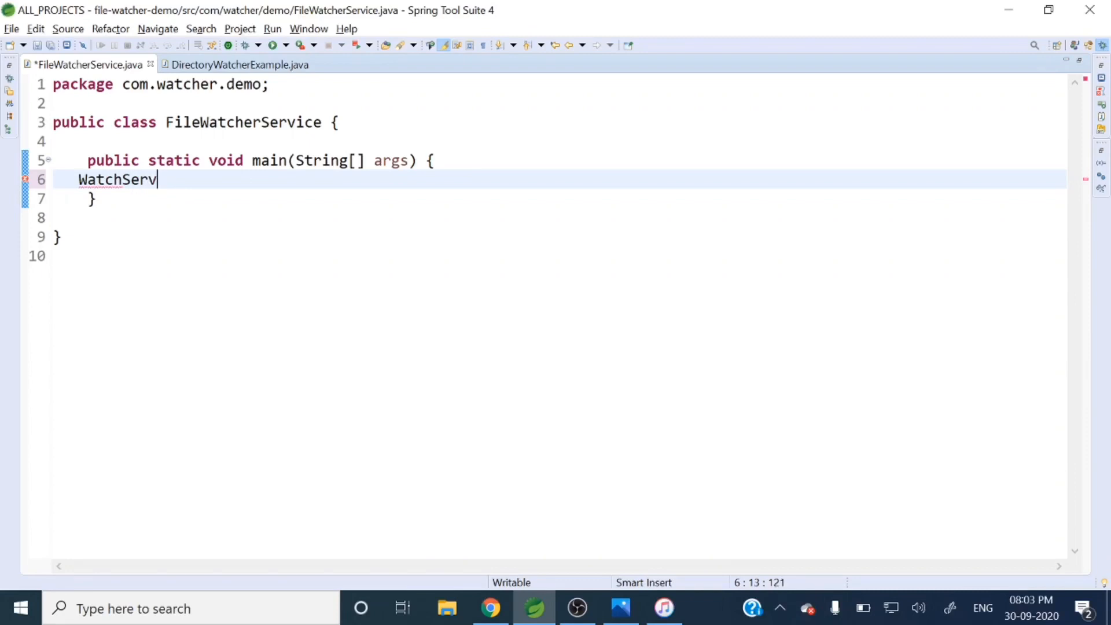
type("ice")
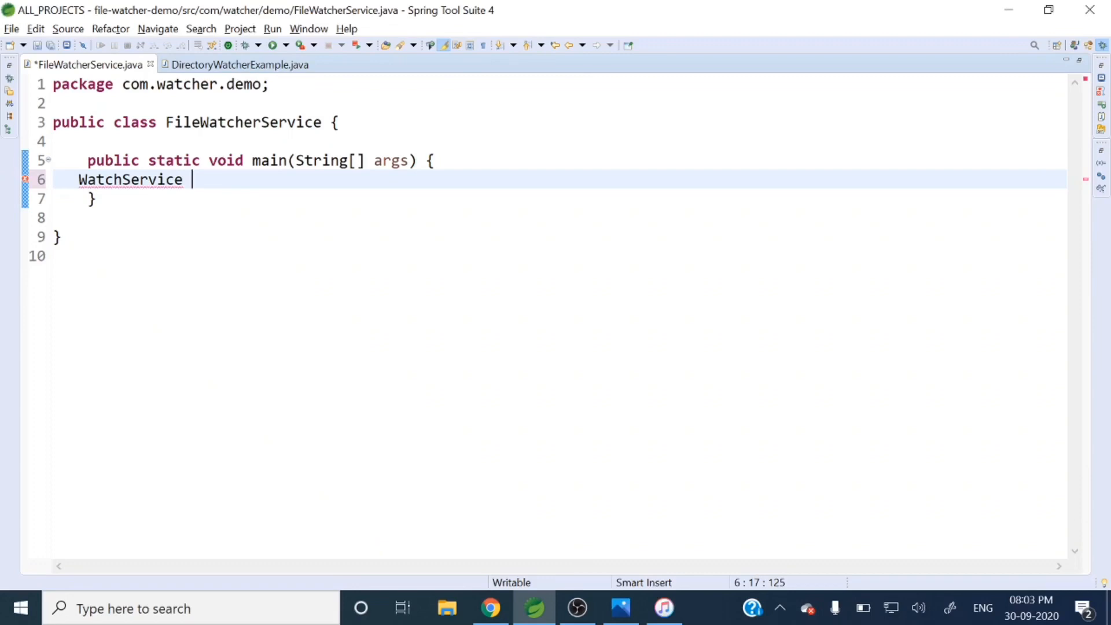
type("watchse")
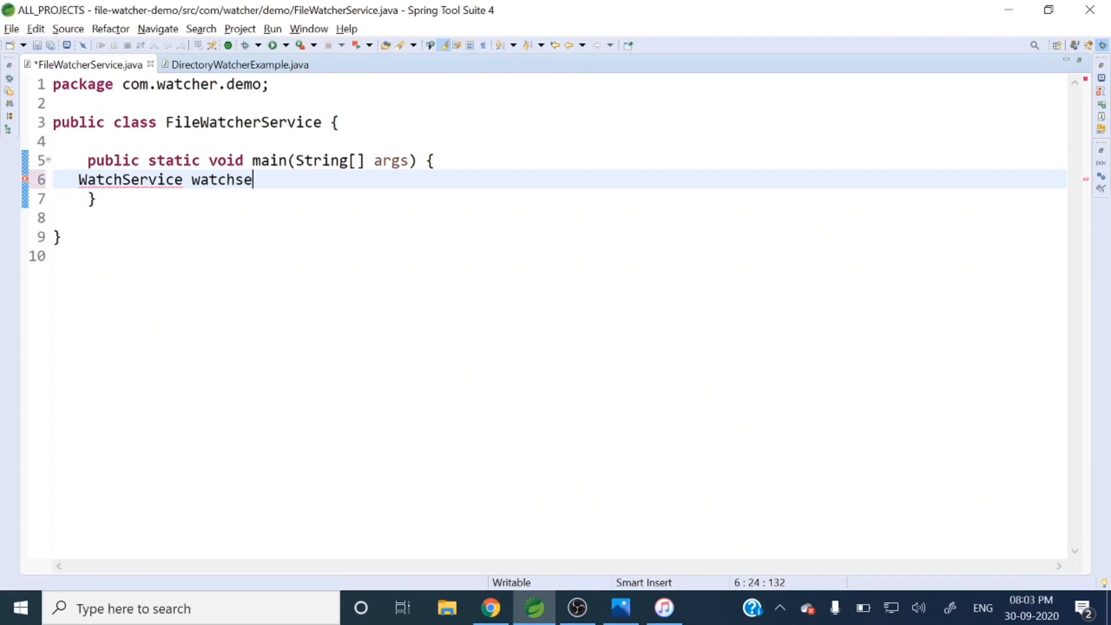
type("rvice")
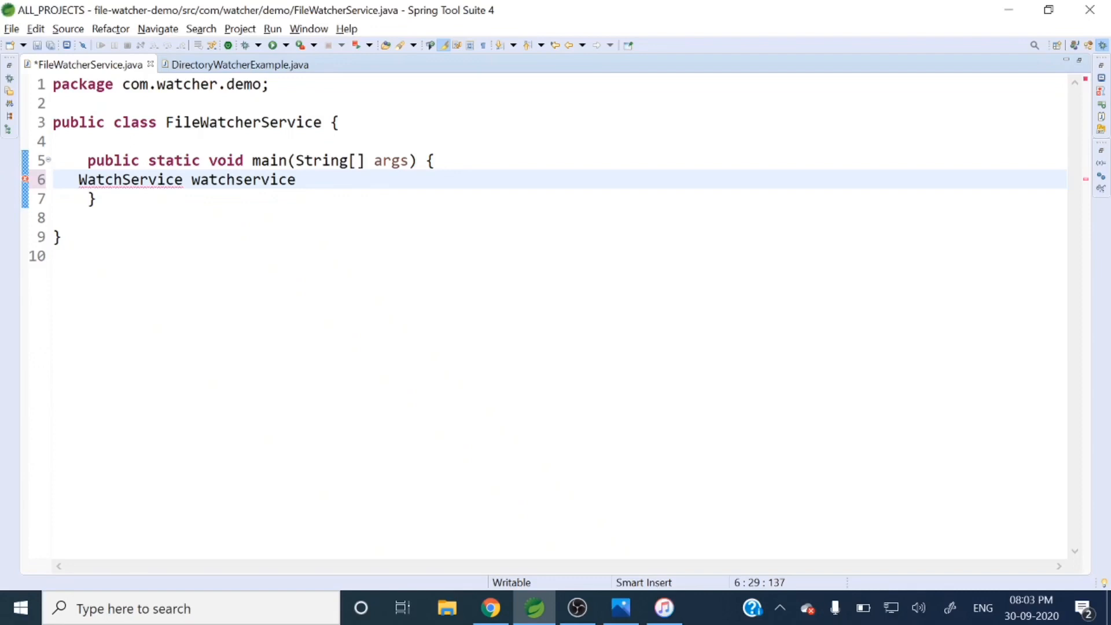
double_click(242, 180)
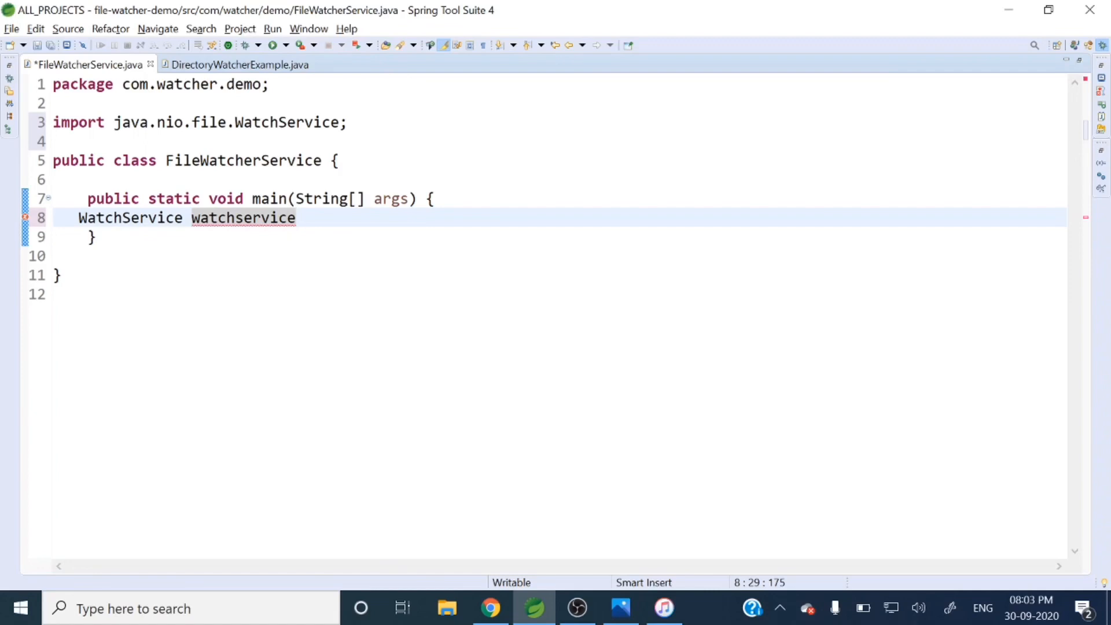
- Assign it FileSystems.getDefault().newWatchService() and declare main throws IOException
type("=")
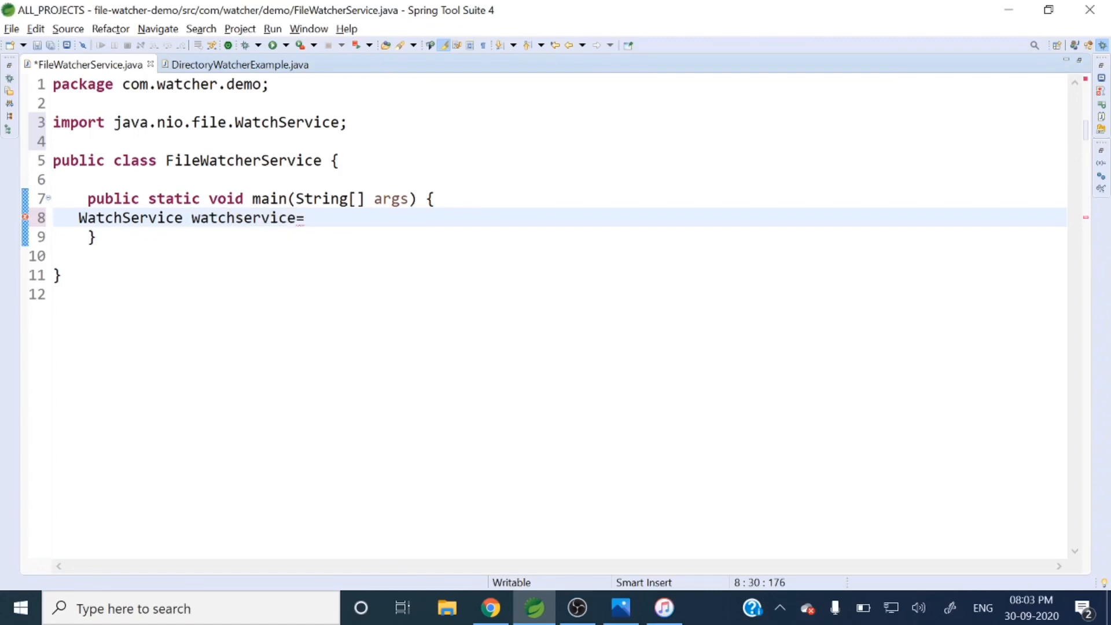
type("File")
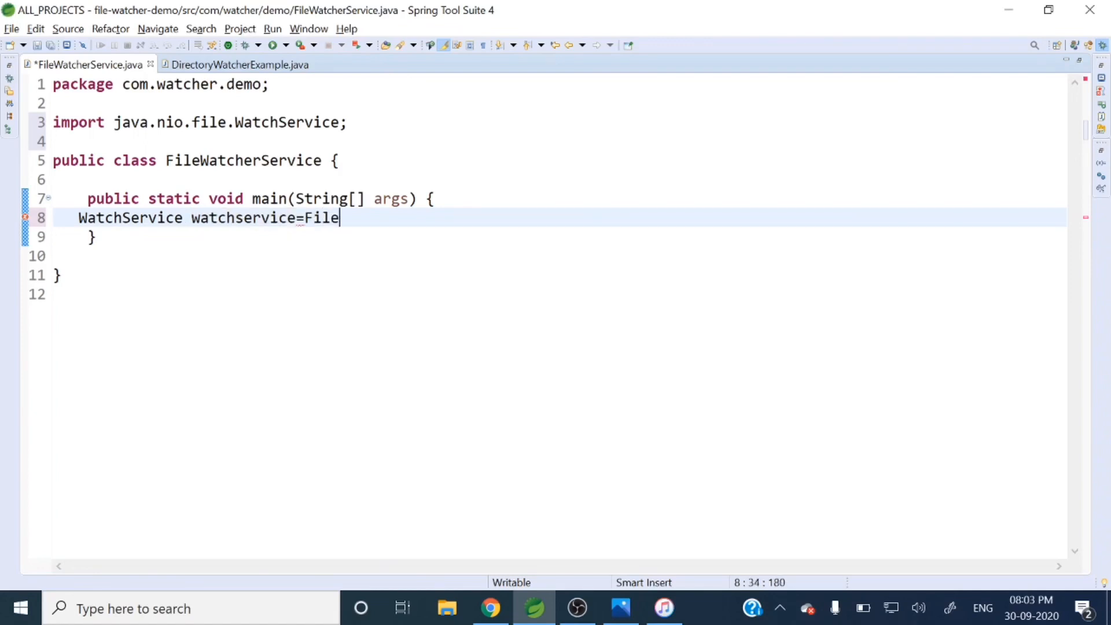
type("S")
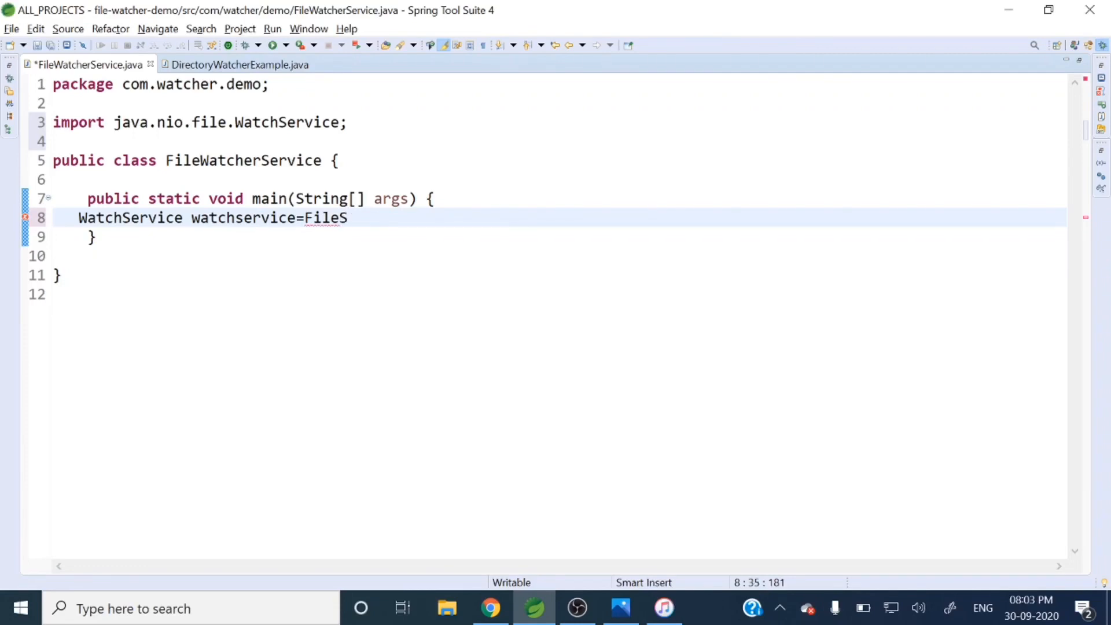
type("ystem")
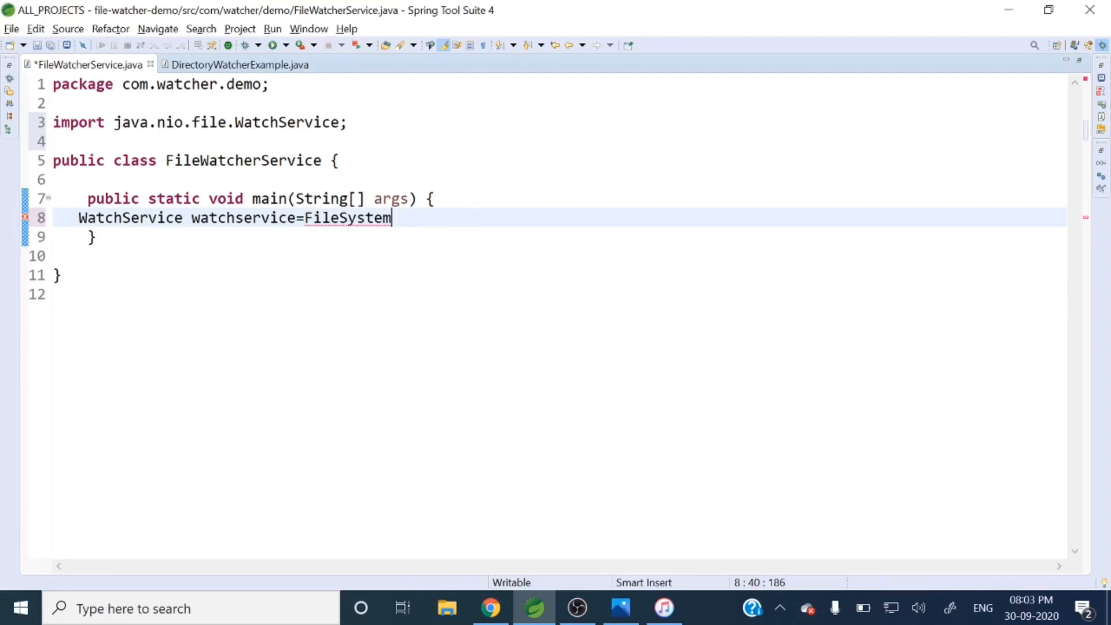
type("s")
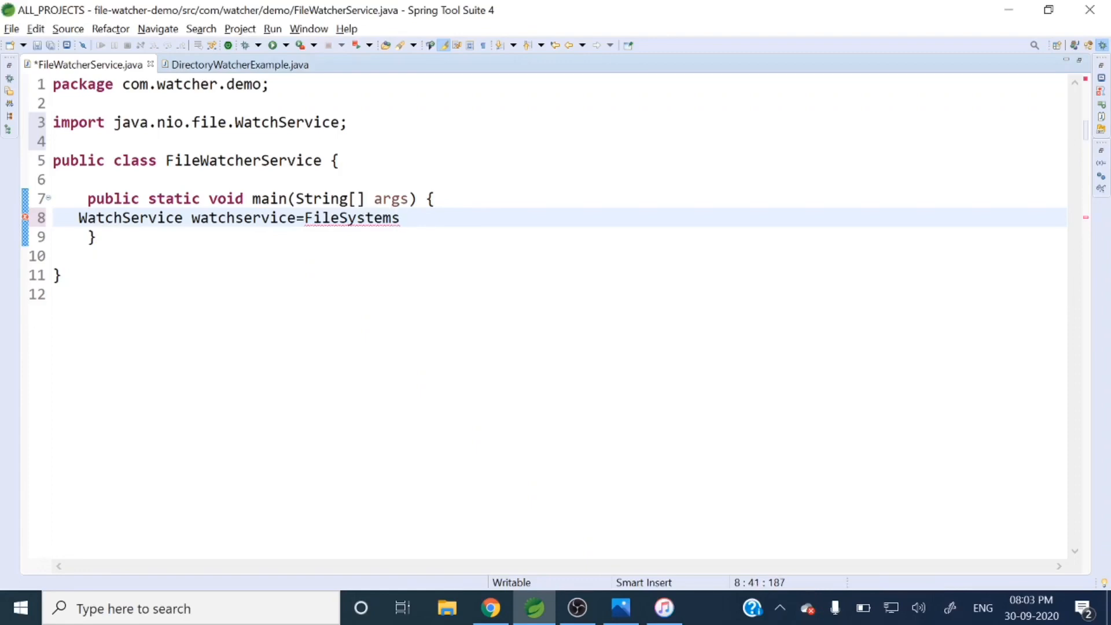
type(".getDefault().")
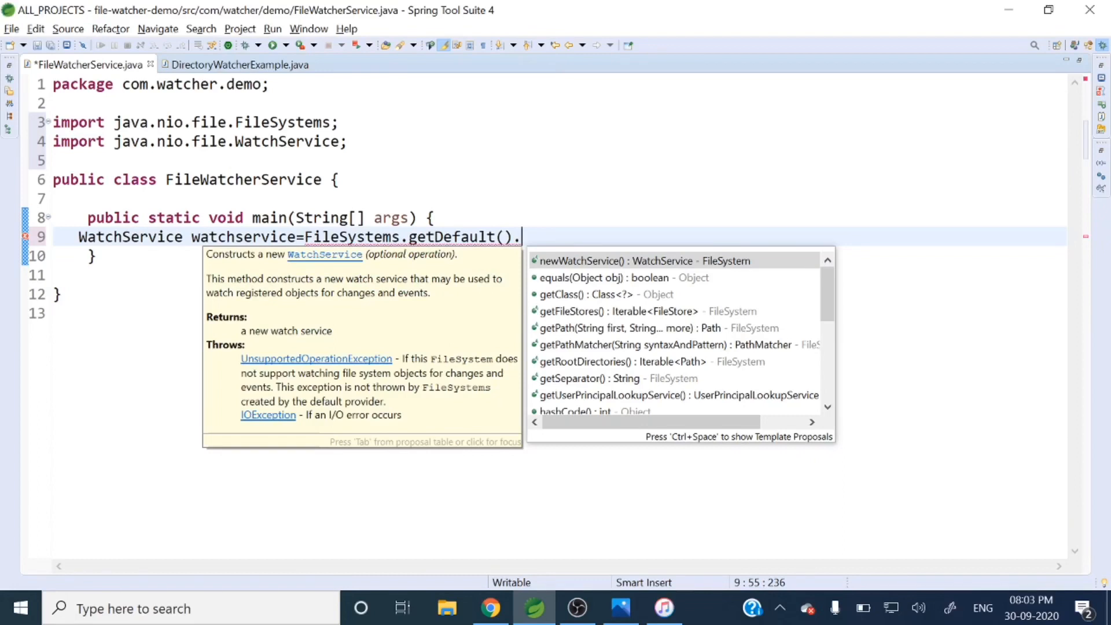
type("newWatchService(")
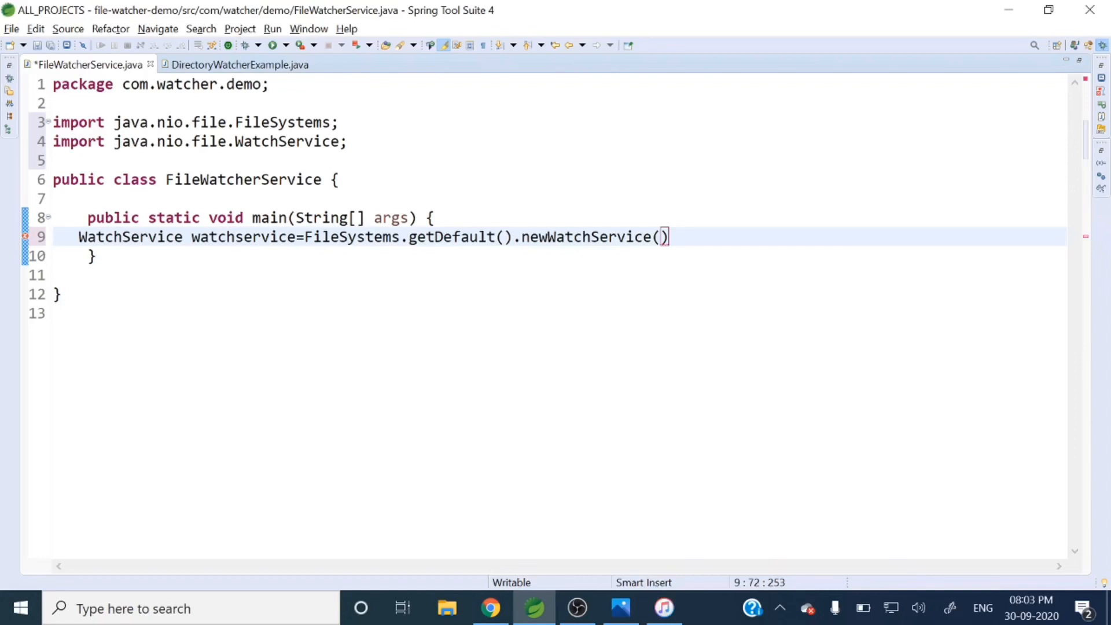
type(";")
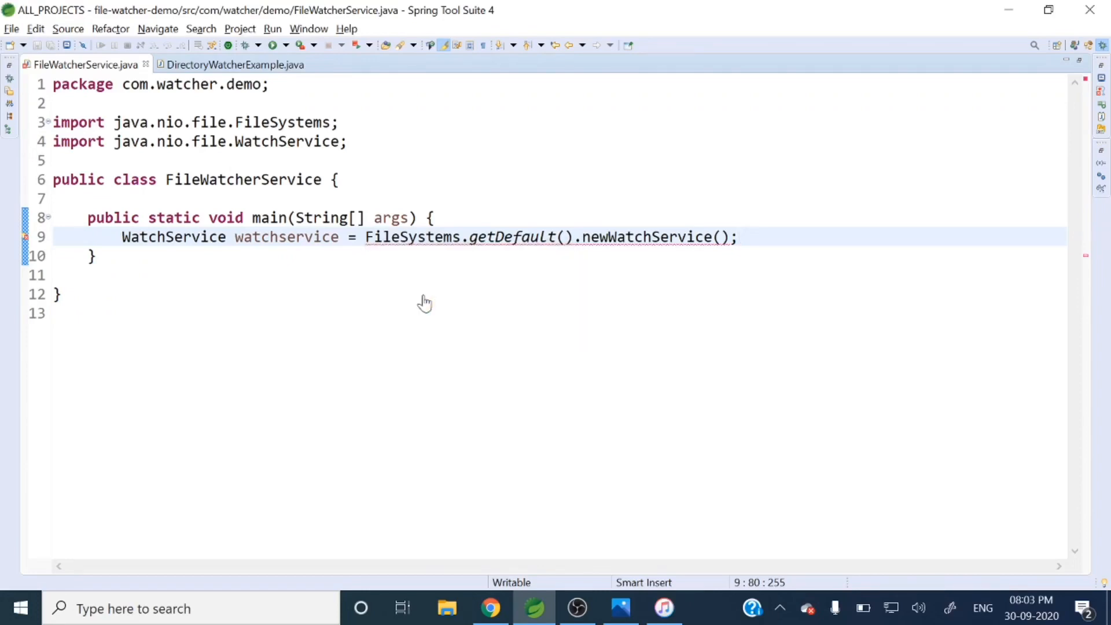
type("throws IOException")
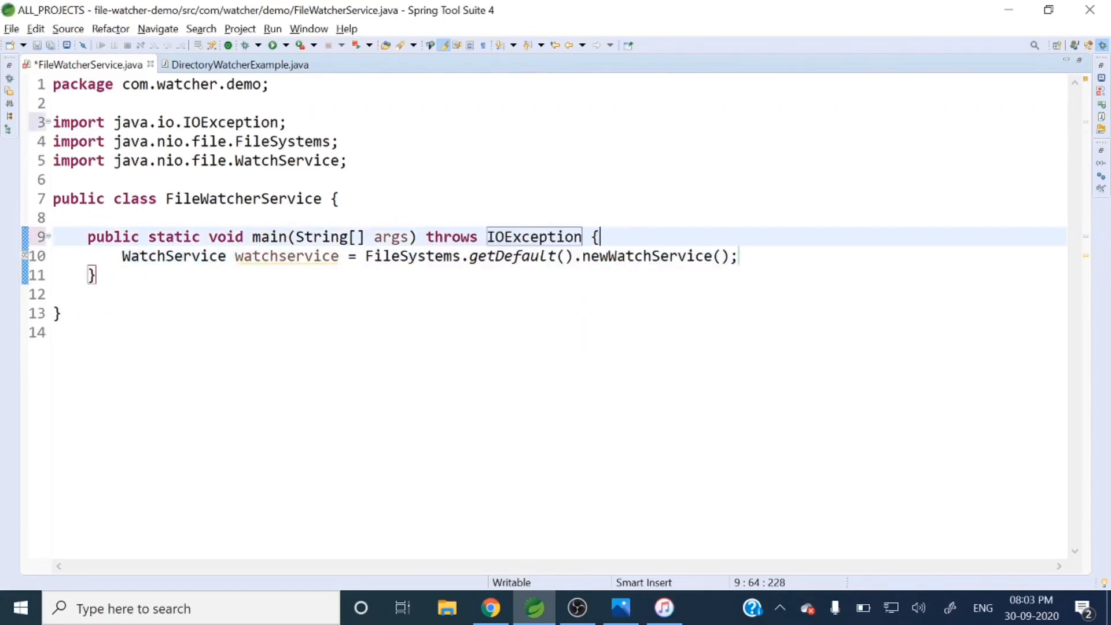
- Save the file and start a new line below the WatchService statement
key("Ctrl+s")
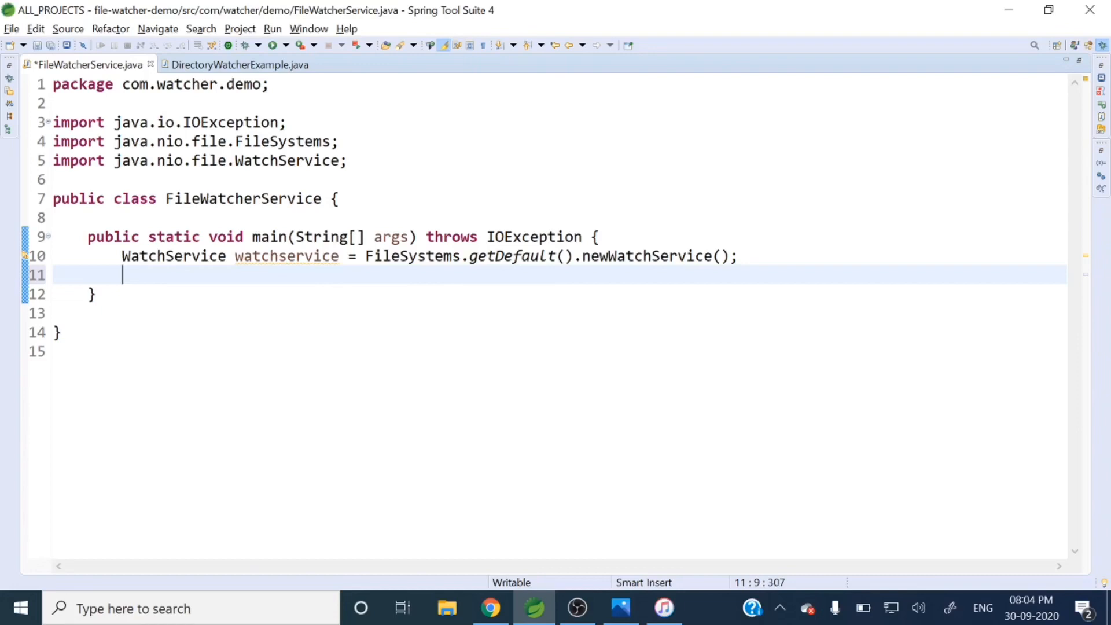
- Declare Path path = Paths.get(""); importing java.nio.file.Path, then check the watcher folder in File Explorer
type("Path")
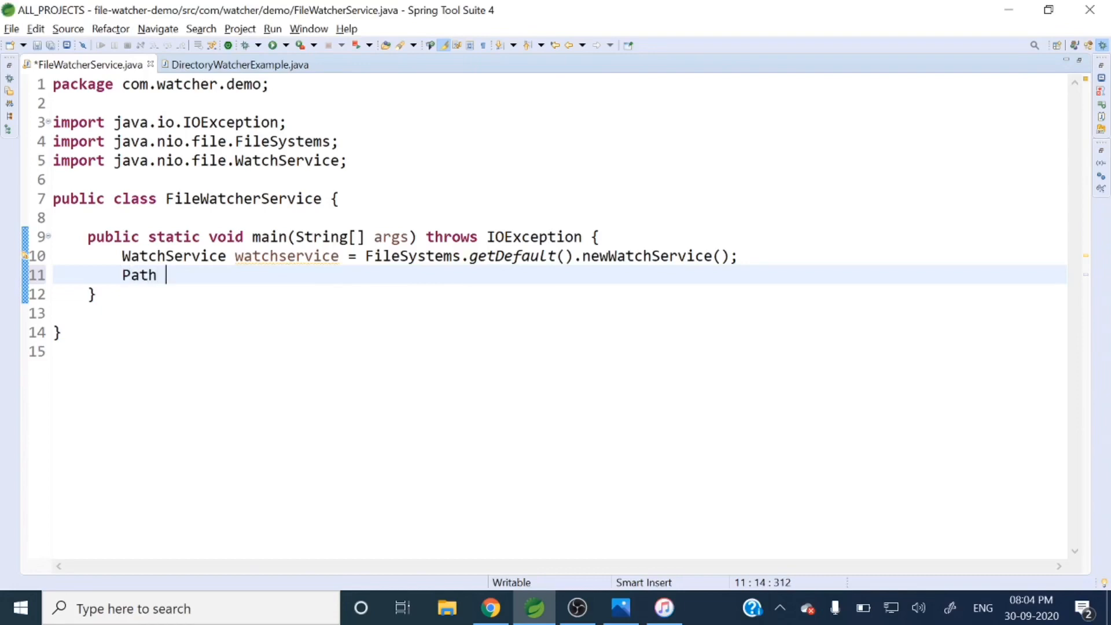
type("path=")
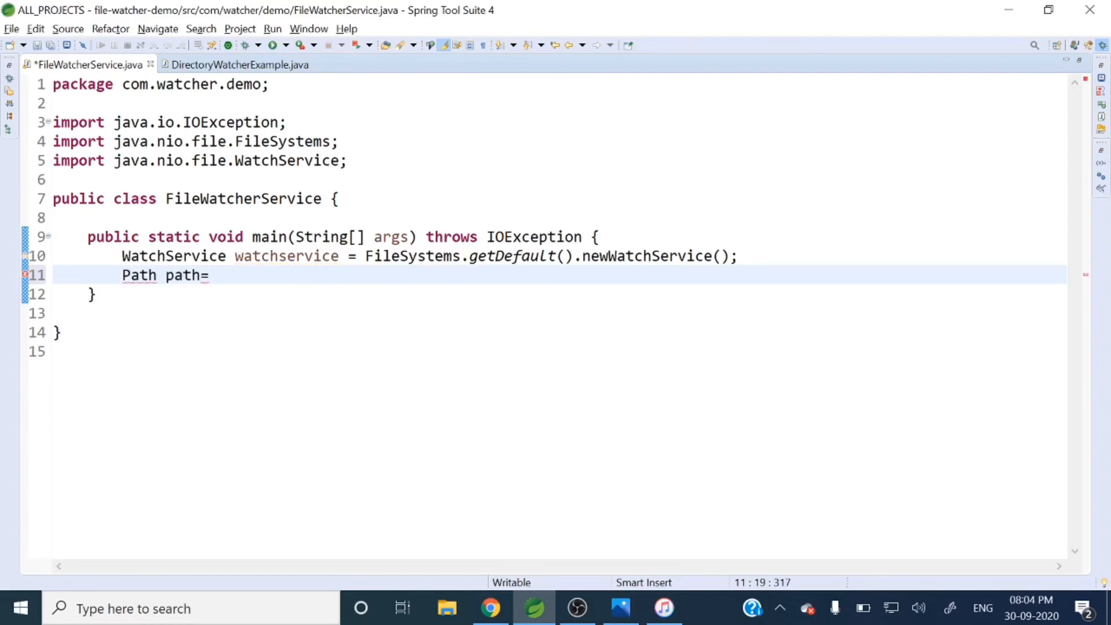
type("Paths")
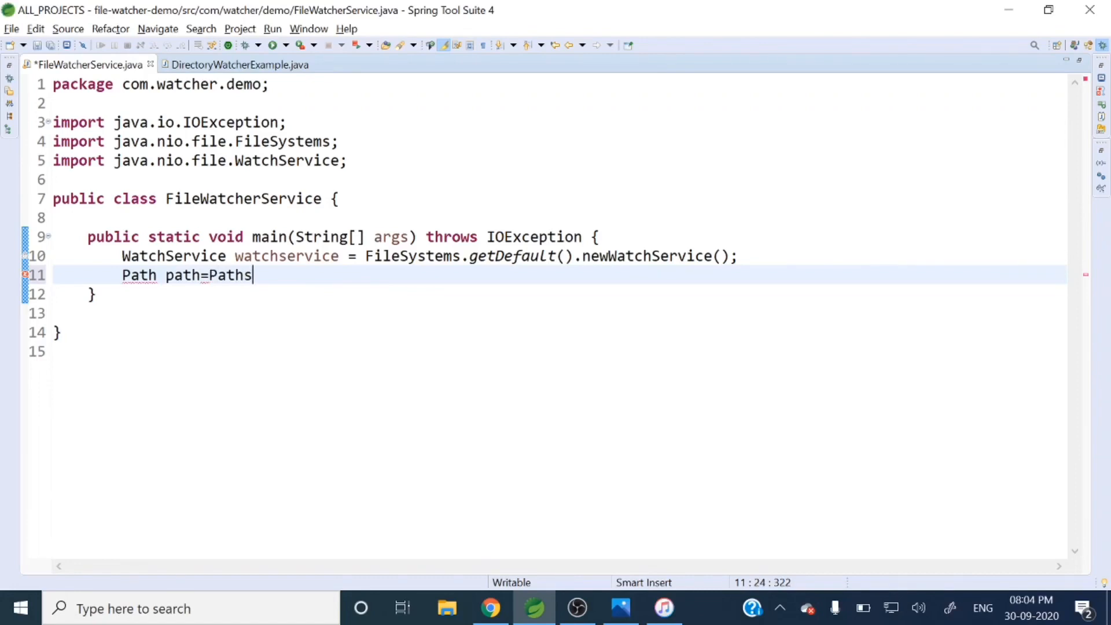
type(".get")
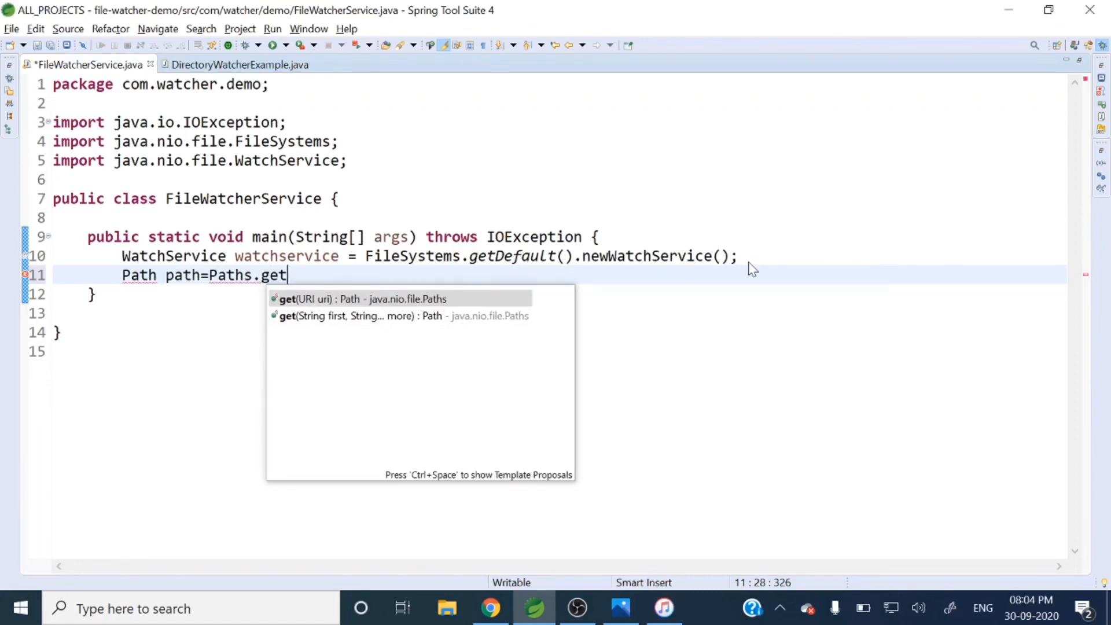
left_click(314, 299)
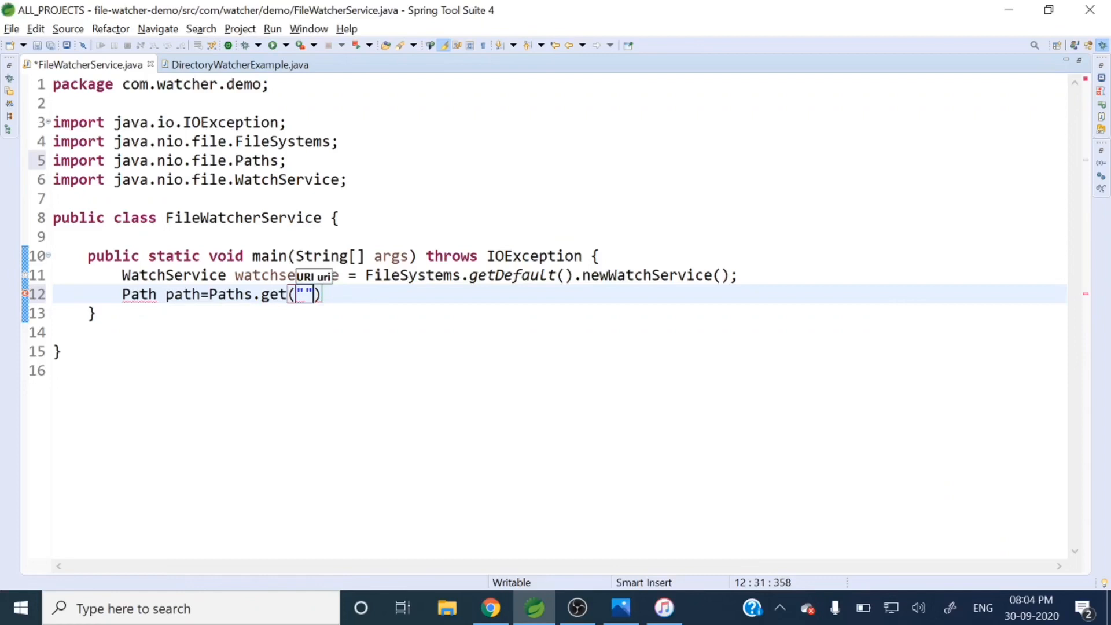
type(";")
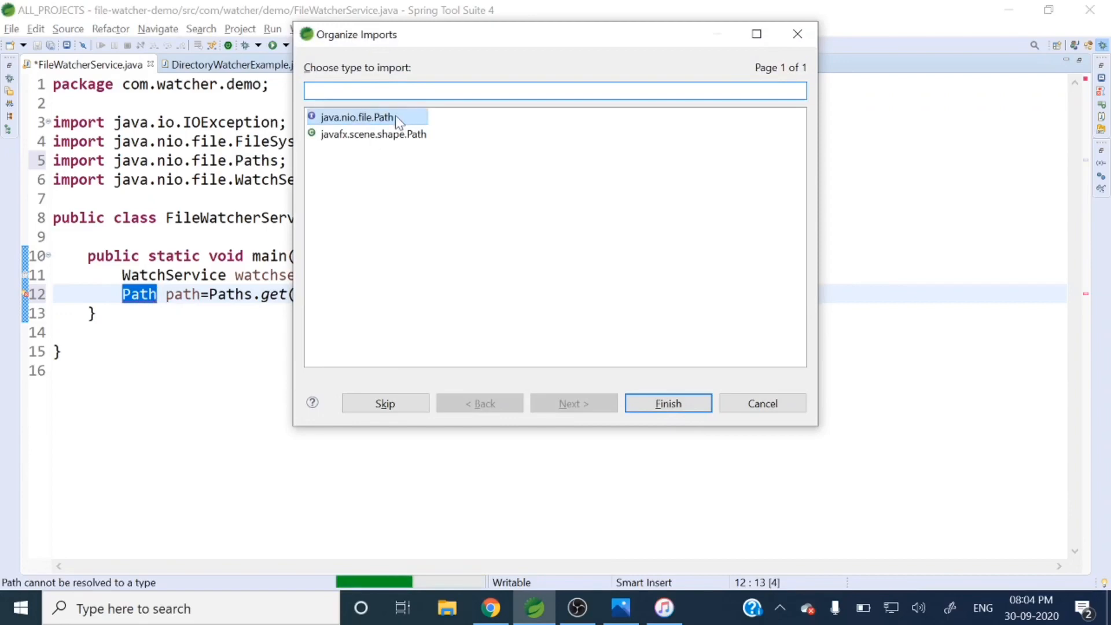
left_click(668, 403)
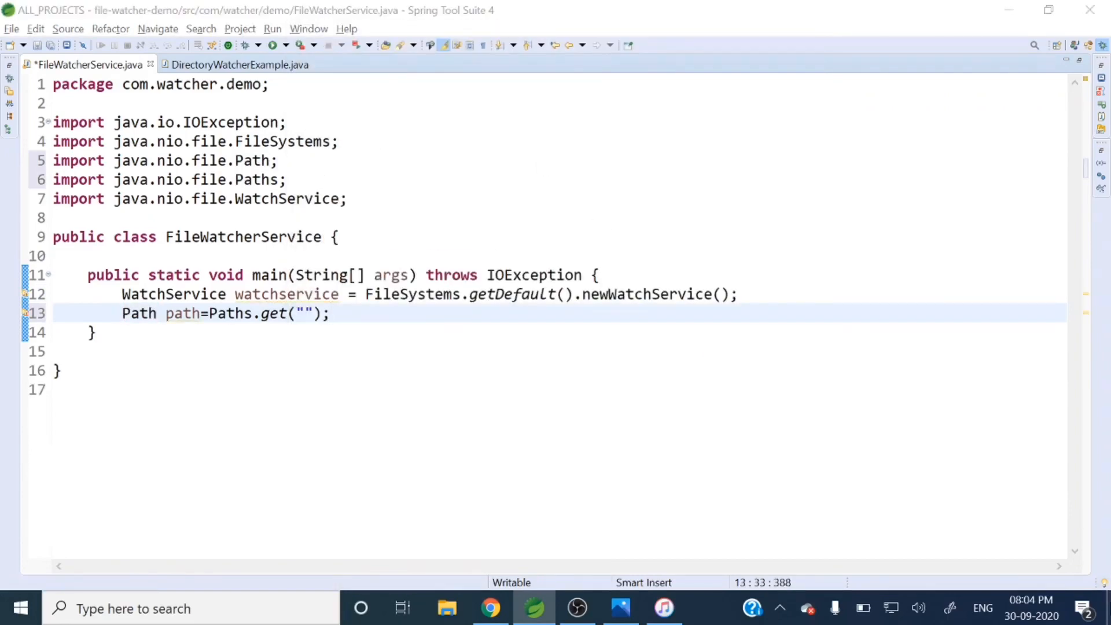
left_click(449, 607)
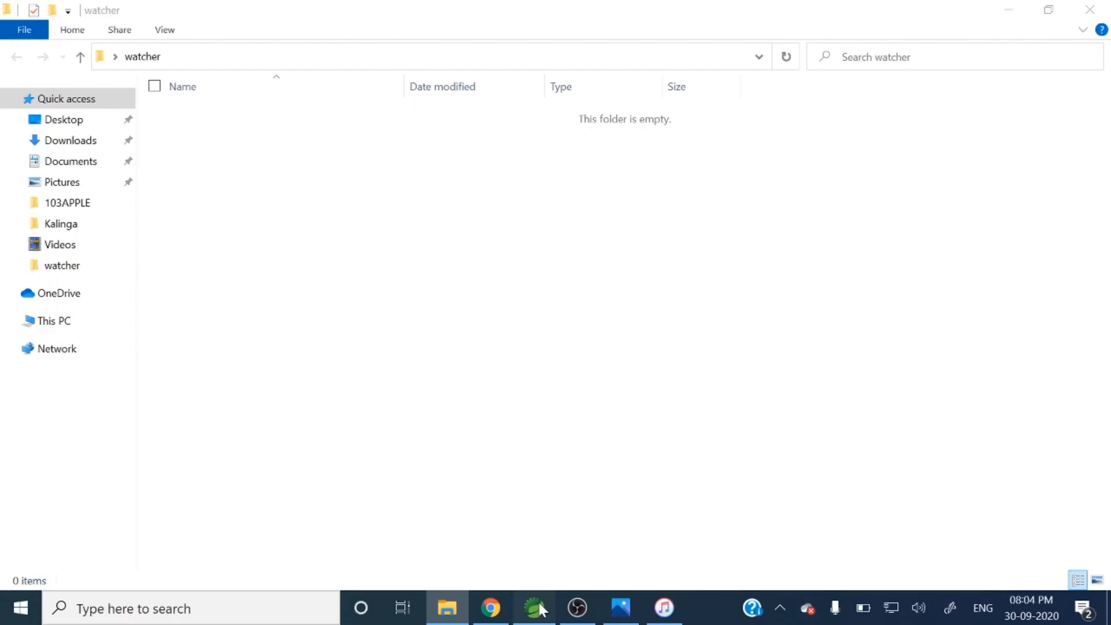
- Point Paths.get to C:\\Users\\rajan\\Desktop\\watcher and format and save the code
left_click(529, 607)
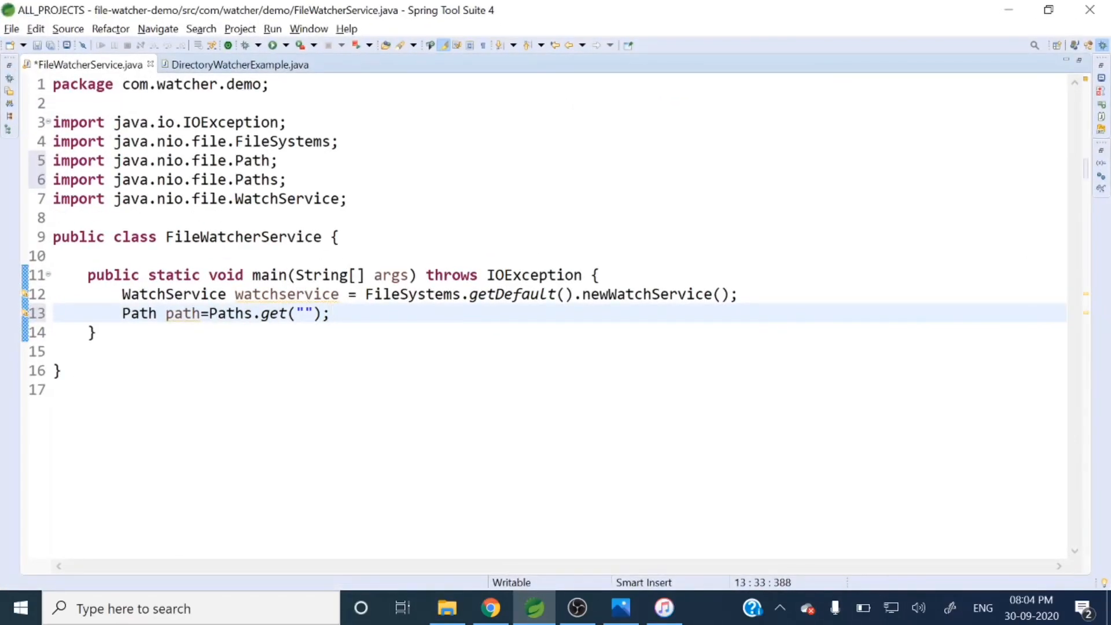
type("C:\\\\Users\\\\rajan\\\\Desktop\\\\watcher")
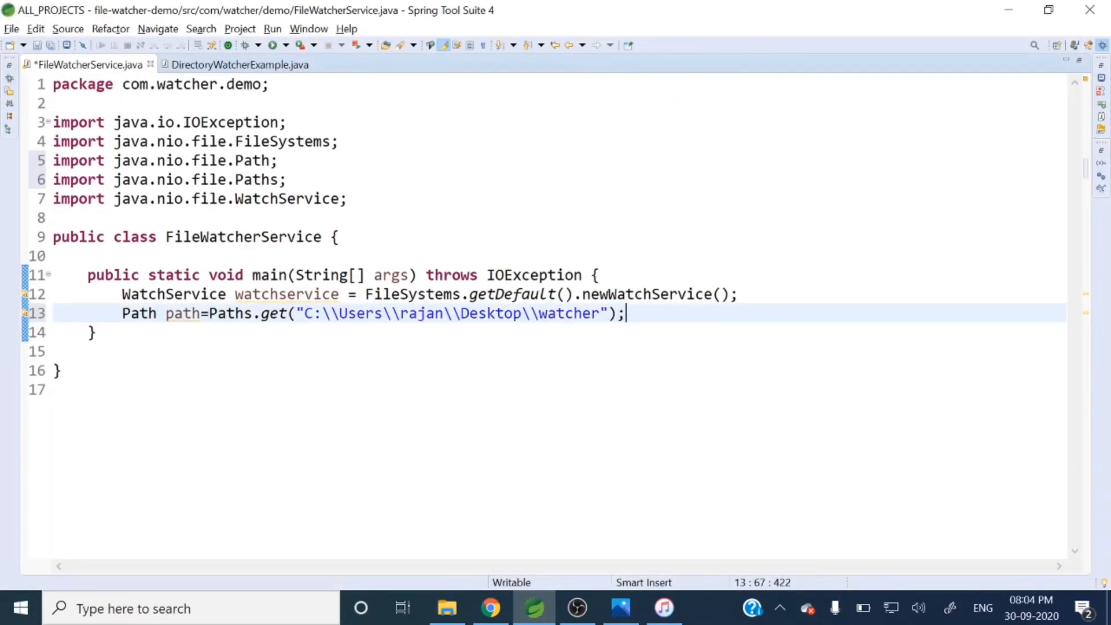
key("Ctrl+s")
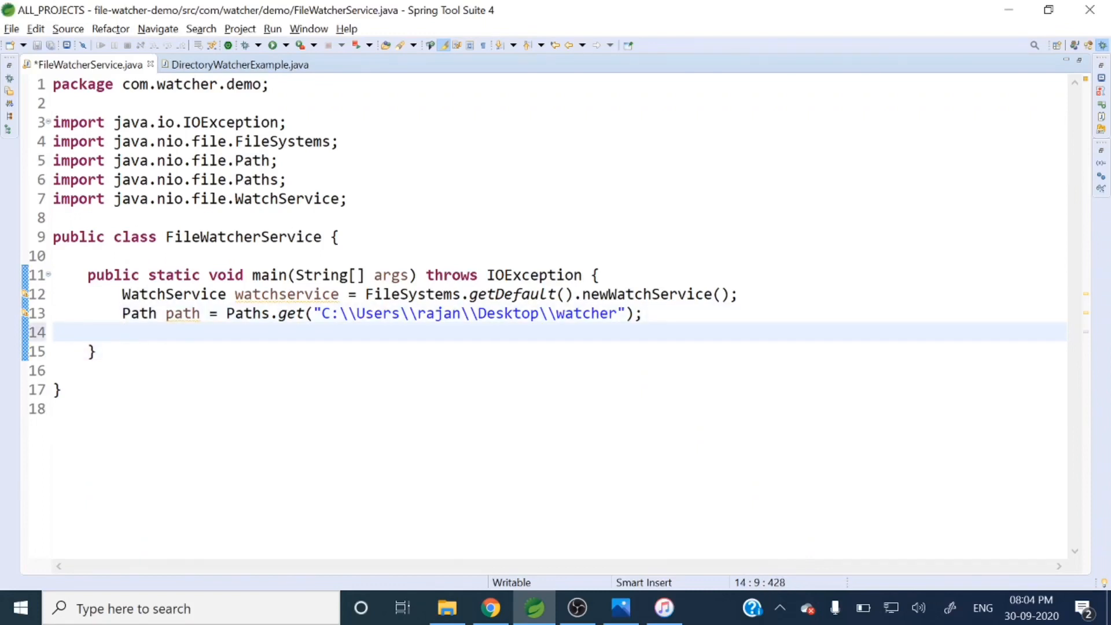
- Add path.register(watchservice, events) via content assist, leaving the events argument unresolved
left_click(182, 313)
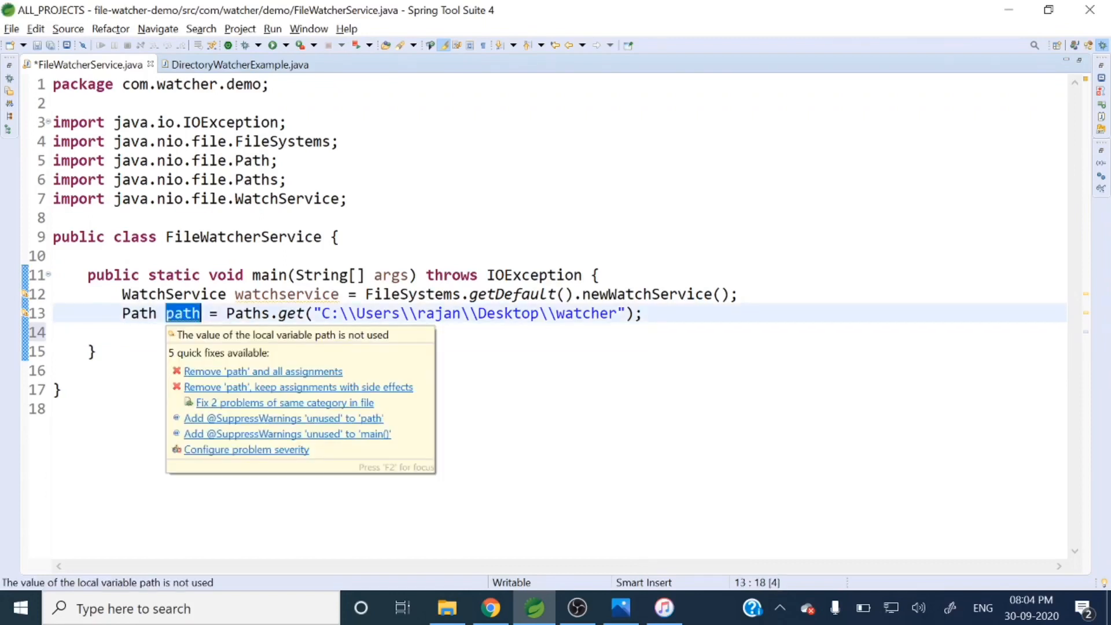
key("Escape")
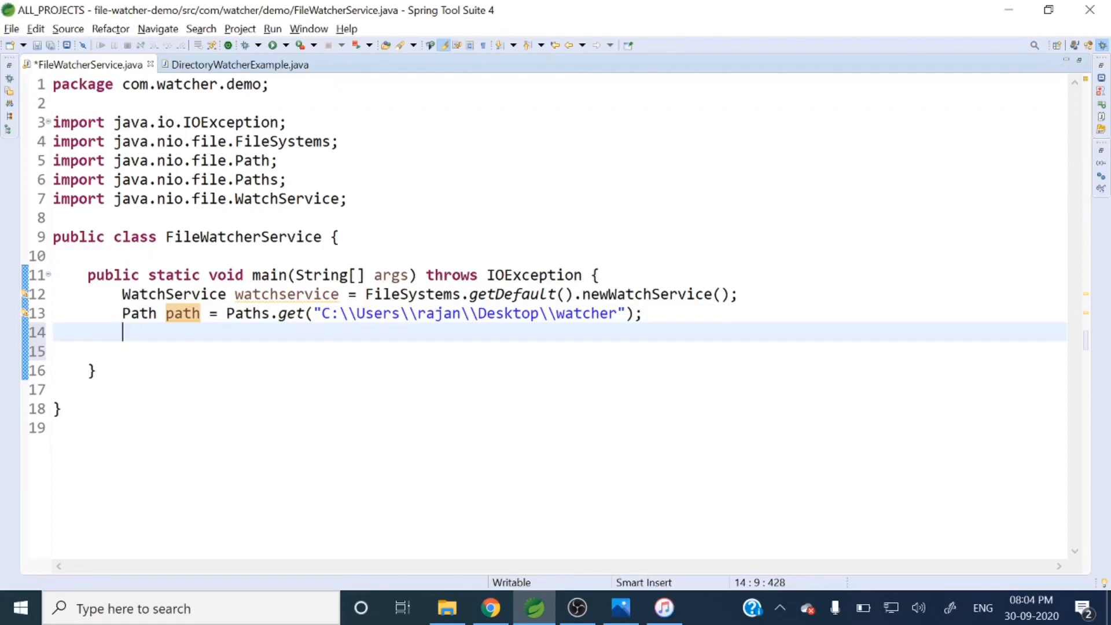
type("C:\\Users\\rajan\\Desktop\\watcher")
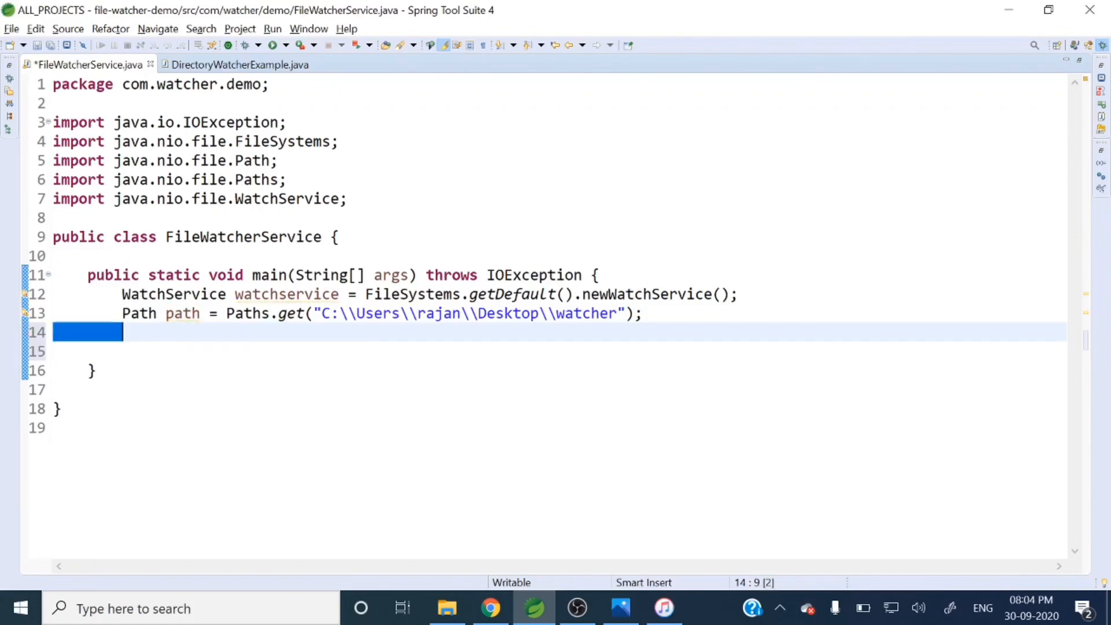
type("path.")
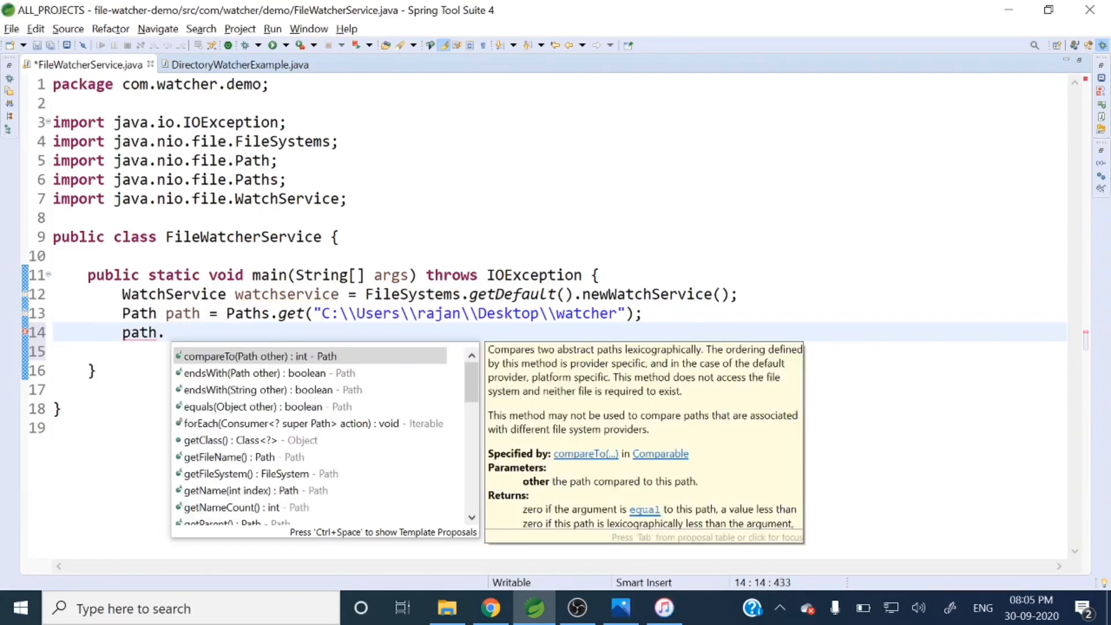
type("re")
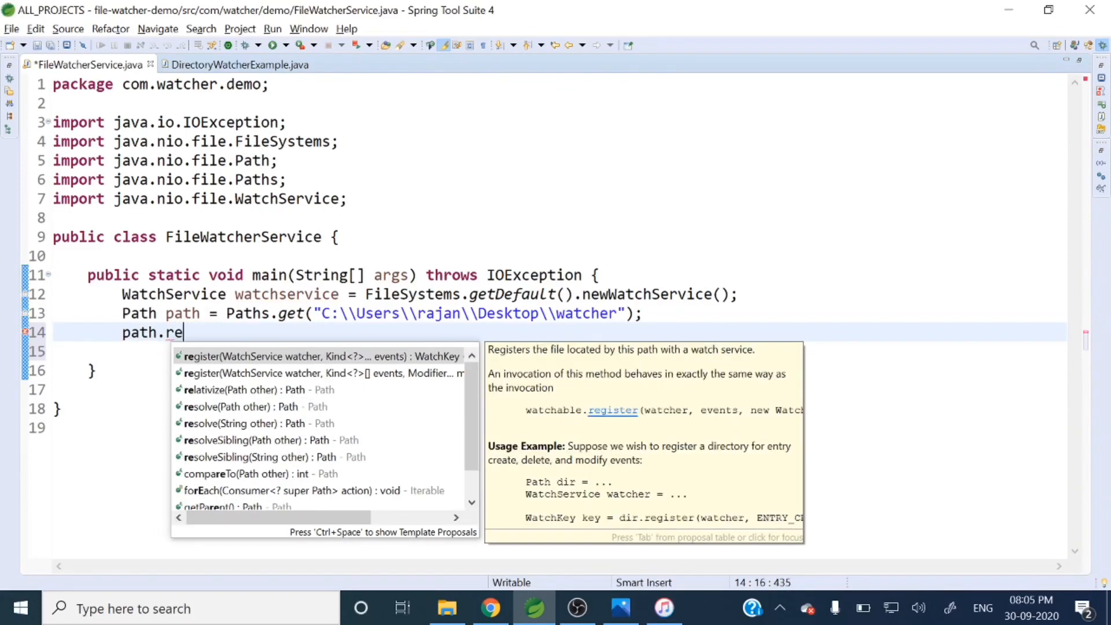
left_click(321, 356)
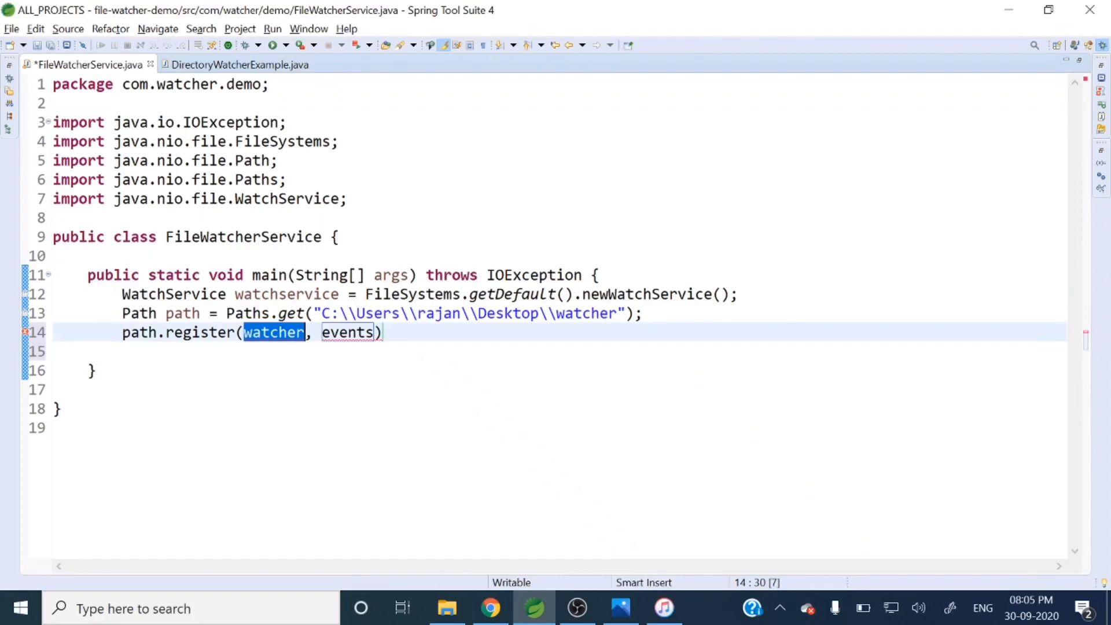
type("watchservice")
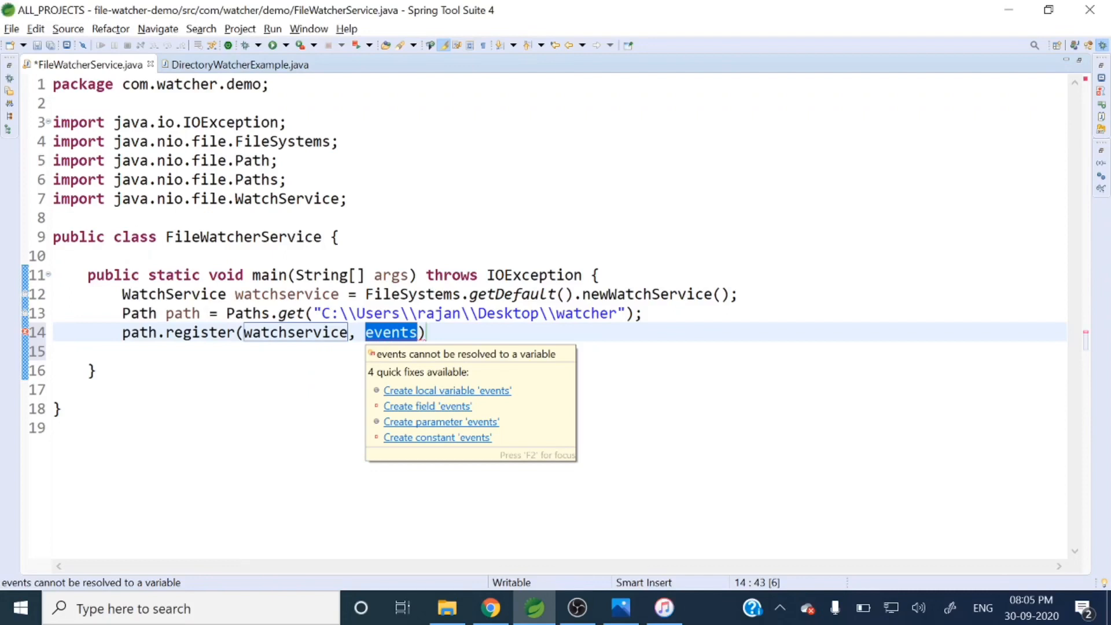
- Pass StandardWatchEventKinds.ENTRY_CREATE as the first event kind in path.register
key("Escape")
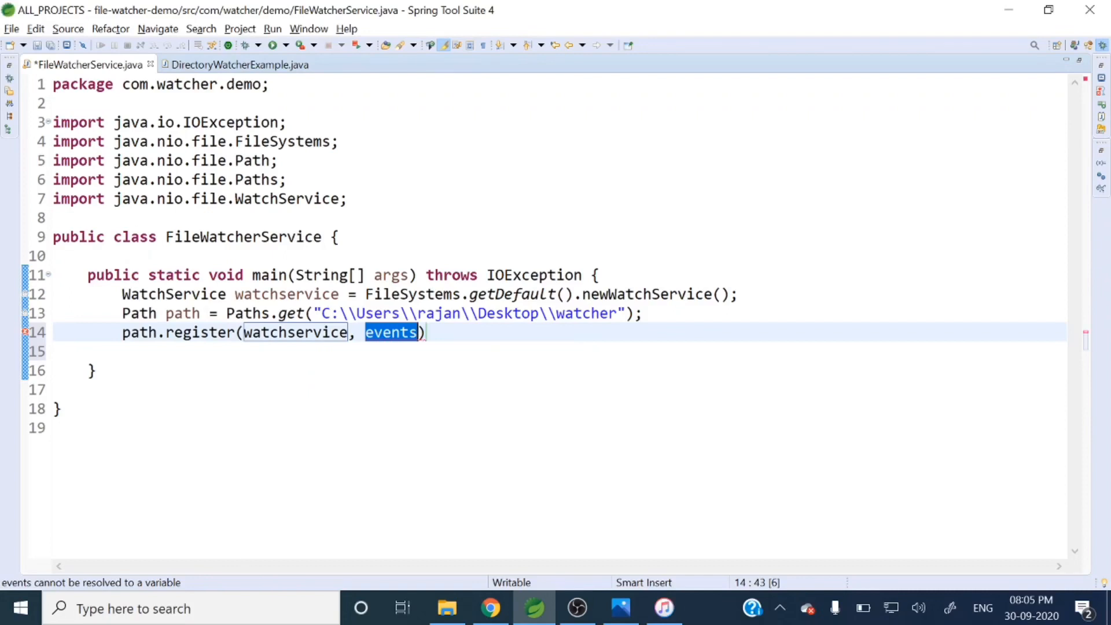
type("Stan")
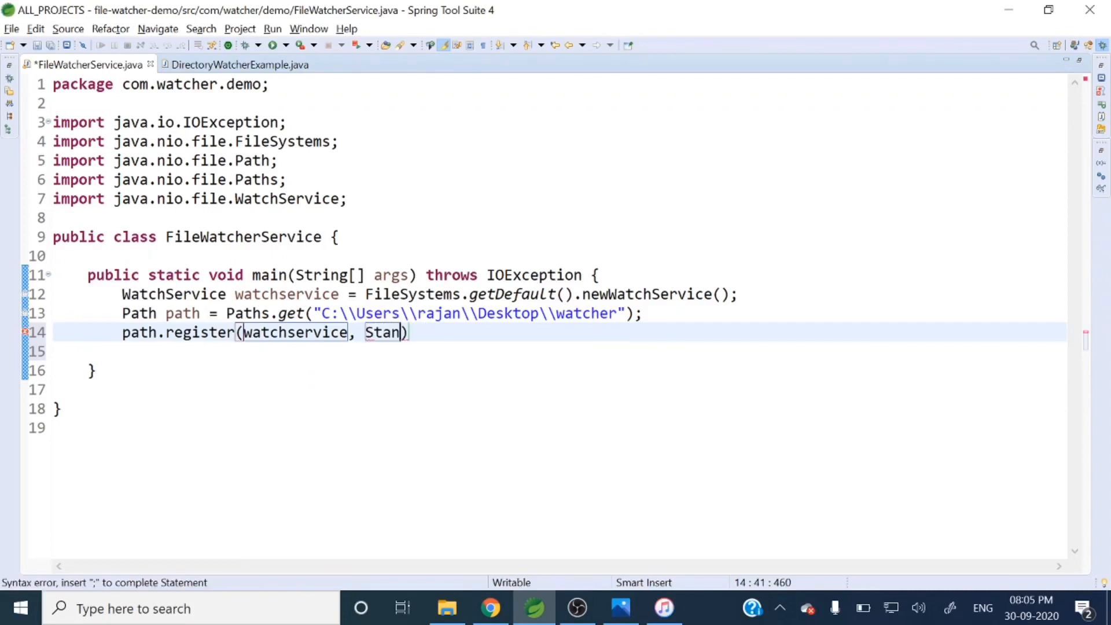
type("dard")
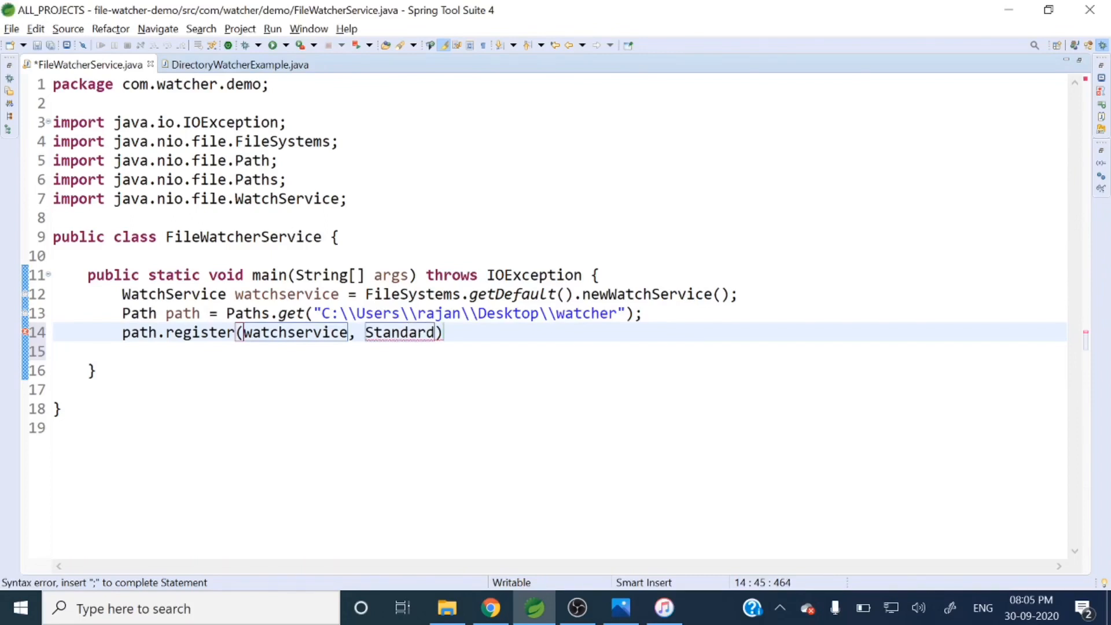
type("W")
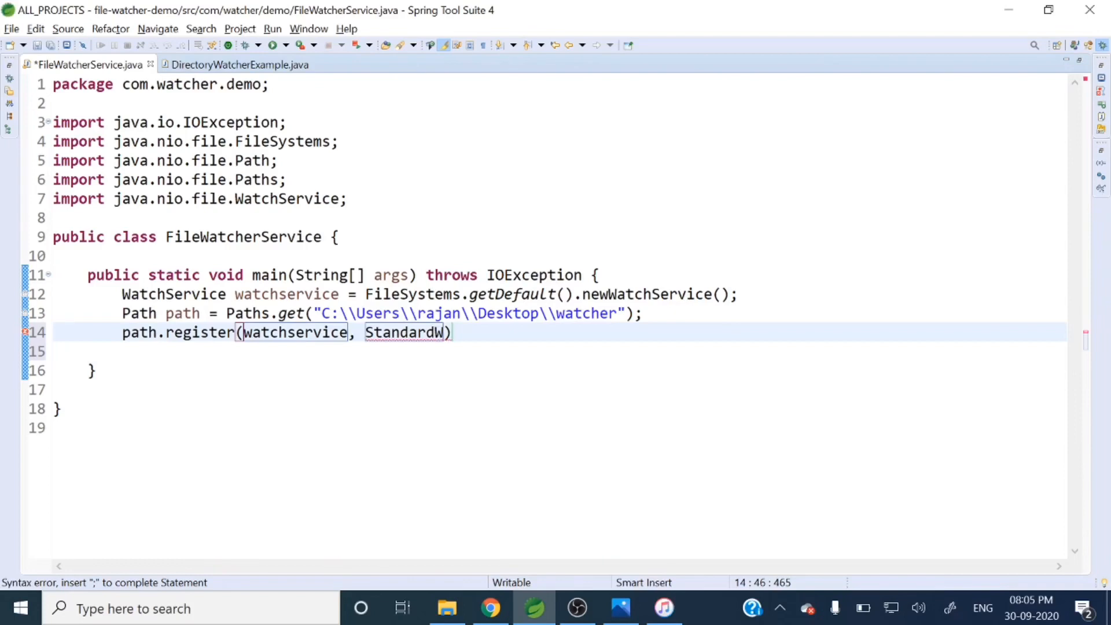
type("atch")
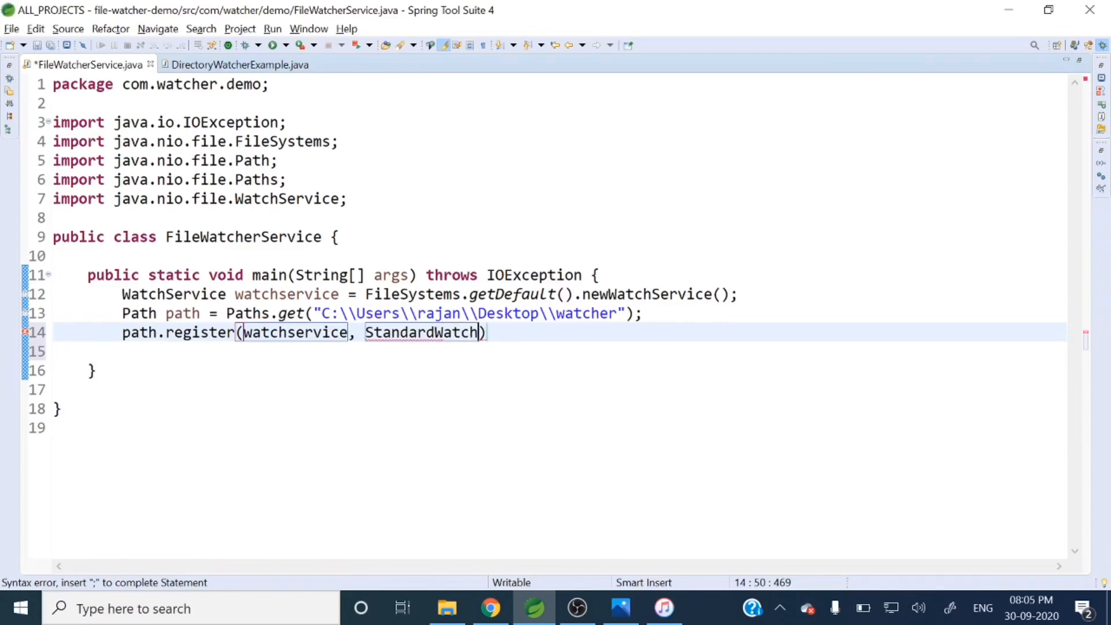
type("Even")
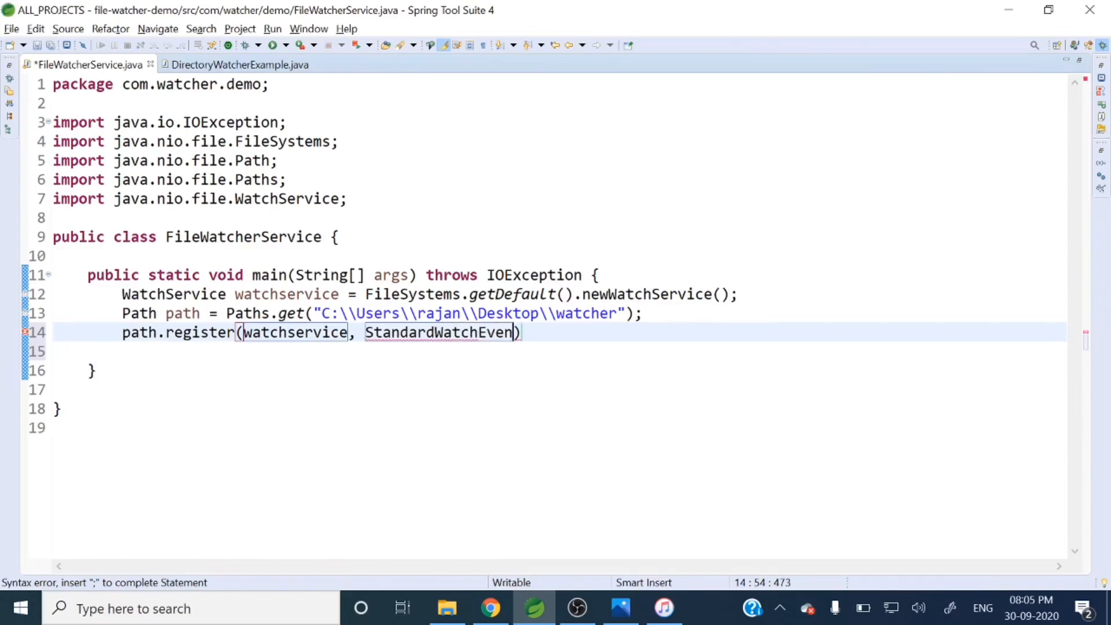
type("tKind")
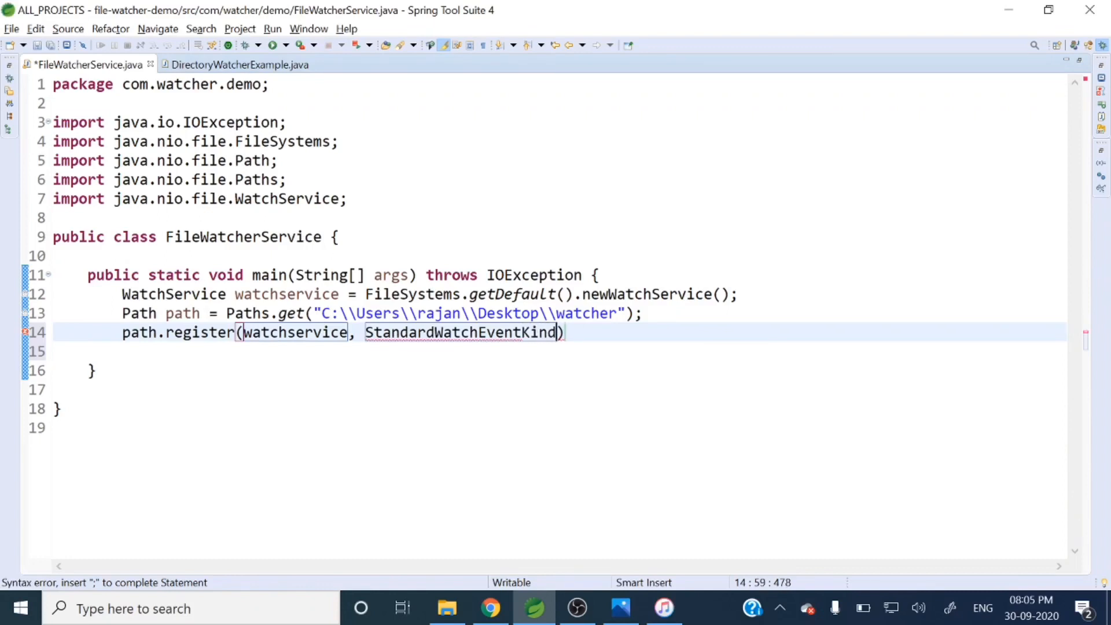
type("s")
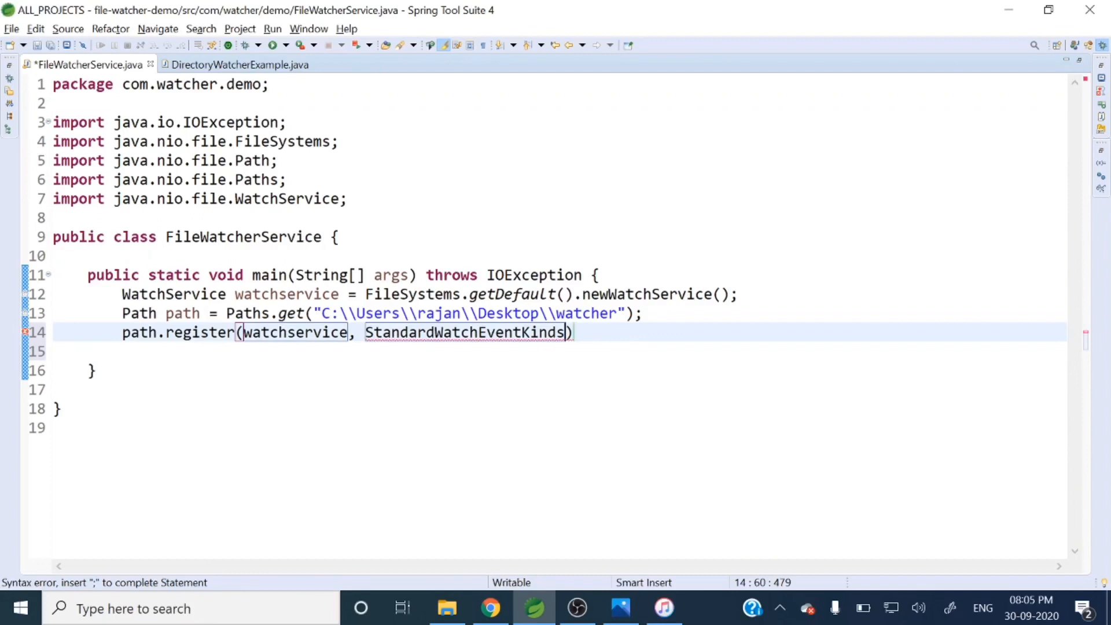
type(".ENTRY_CREATE,")
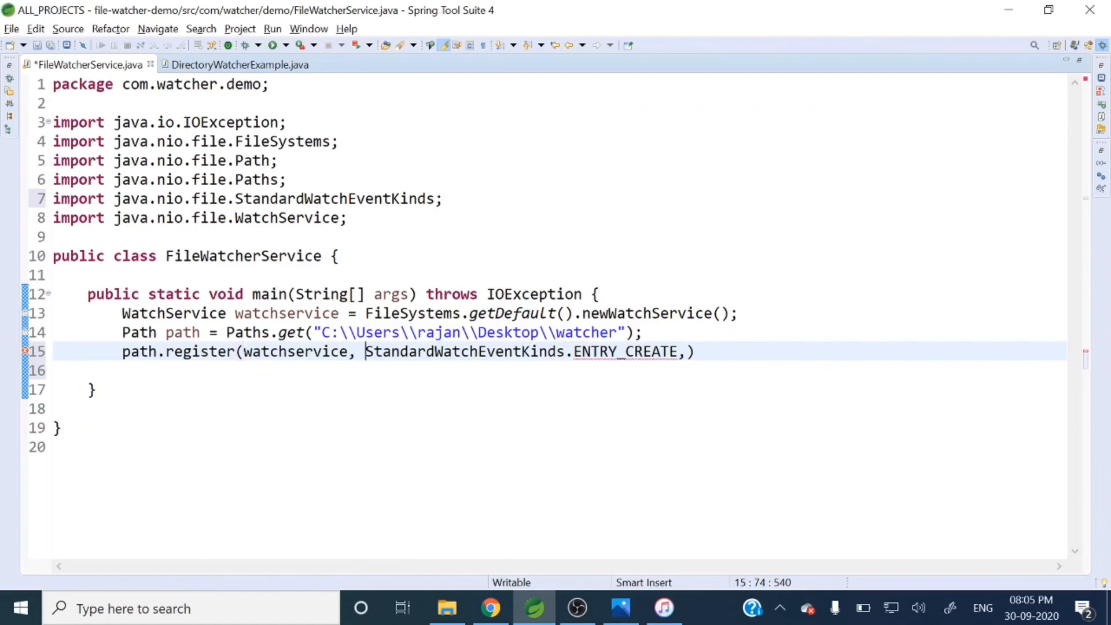
- Append StandardWatchEventKinds.ENTRY_DELETE and ENTRY_MODIFY to the register call and start a new line
left_click_drag(365, 352, 677, 351)
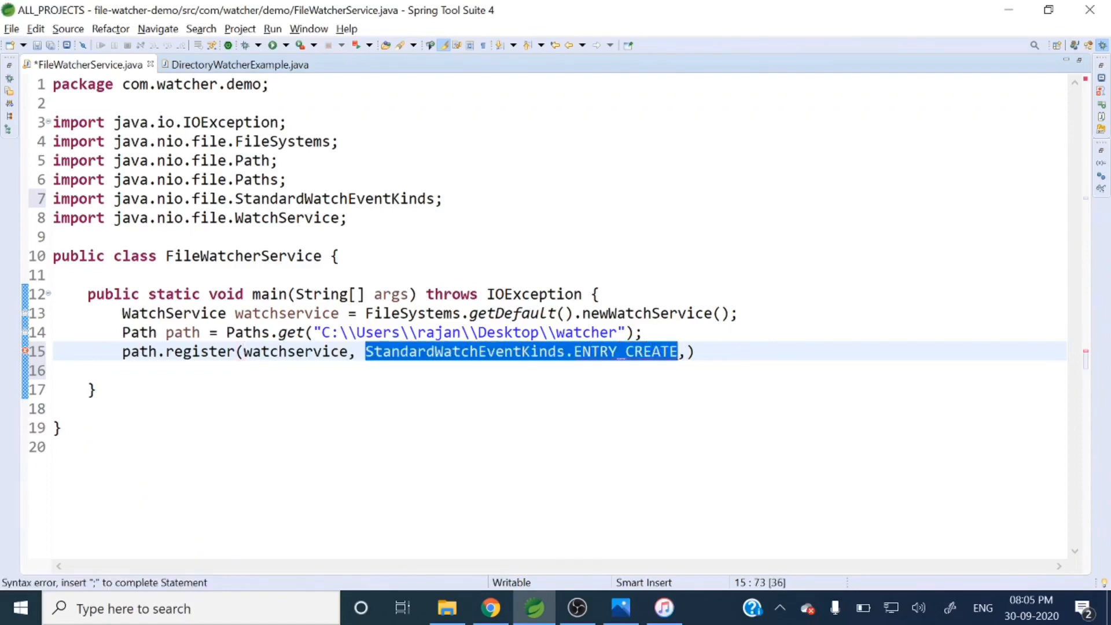
type(",StandardWatchEventKinds.ENTRY_CREATE")
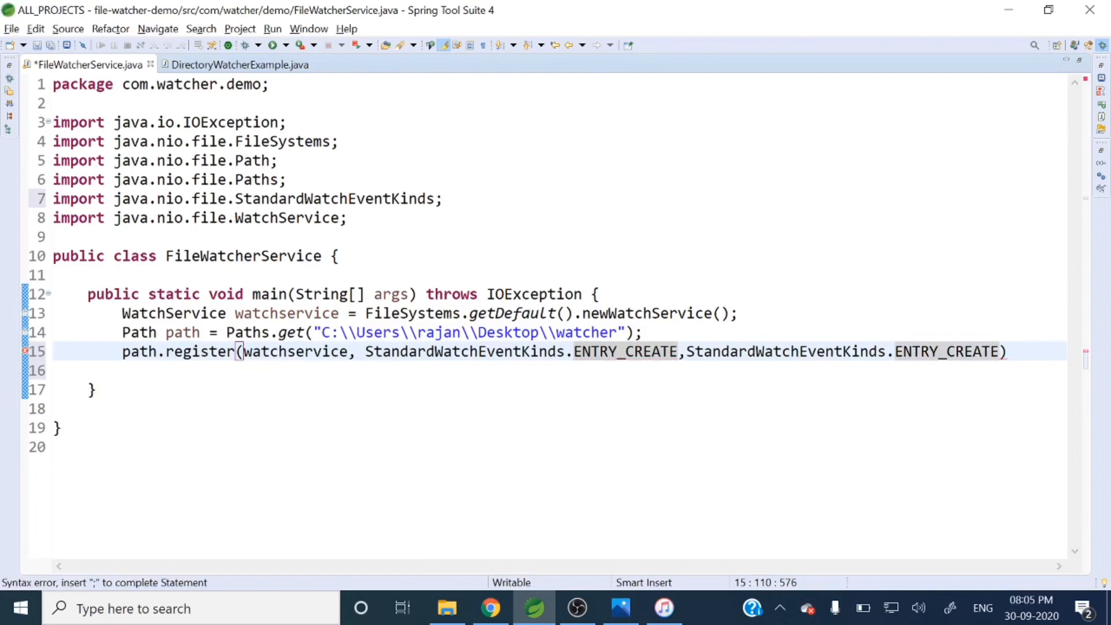
double_click(946, 351)
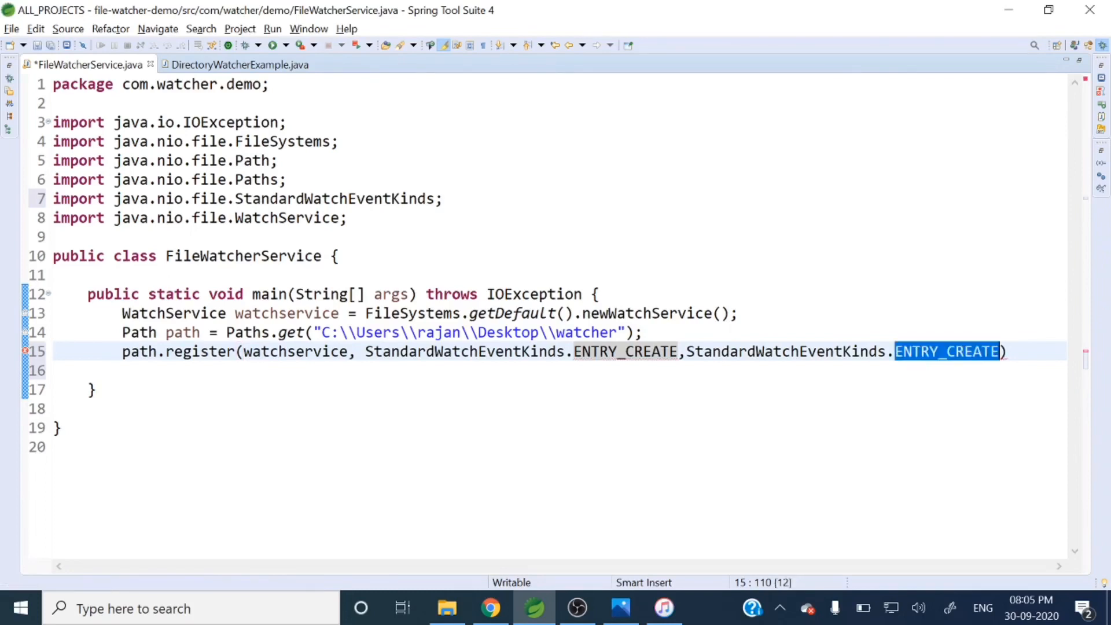
type("E")
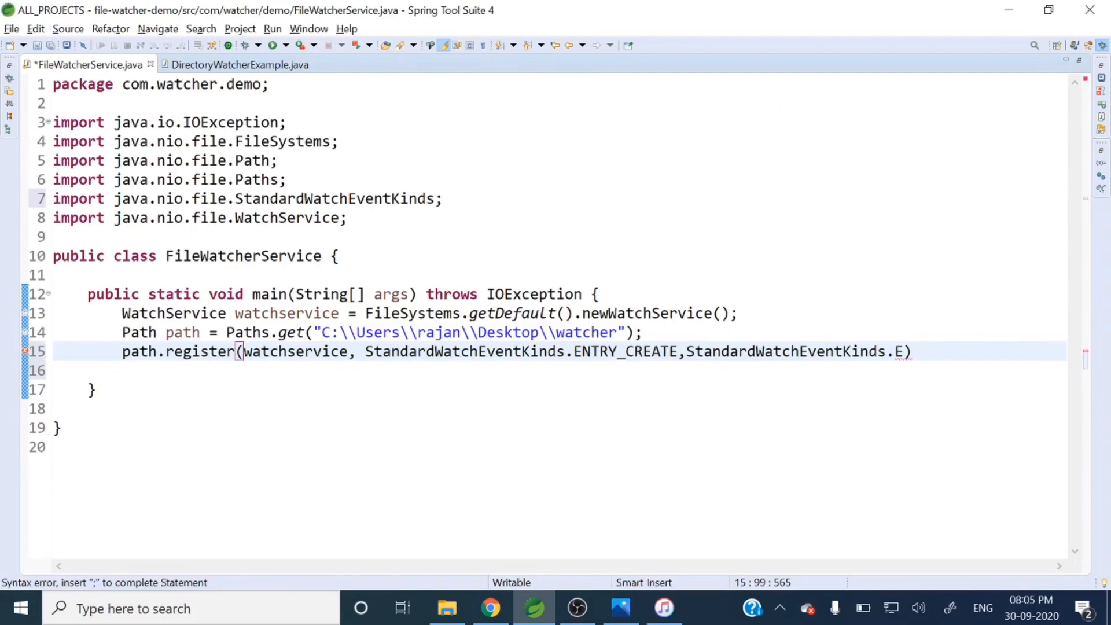
type("NTRY_DELETE")
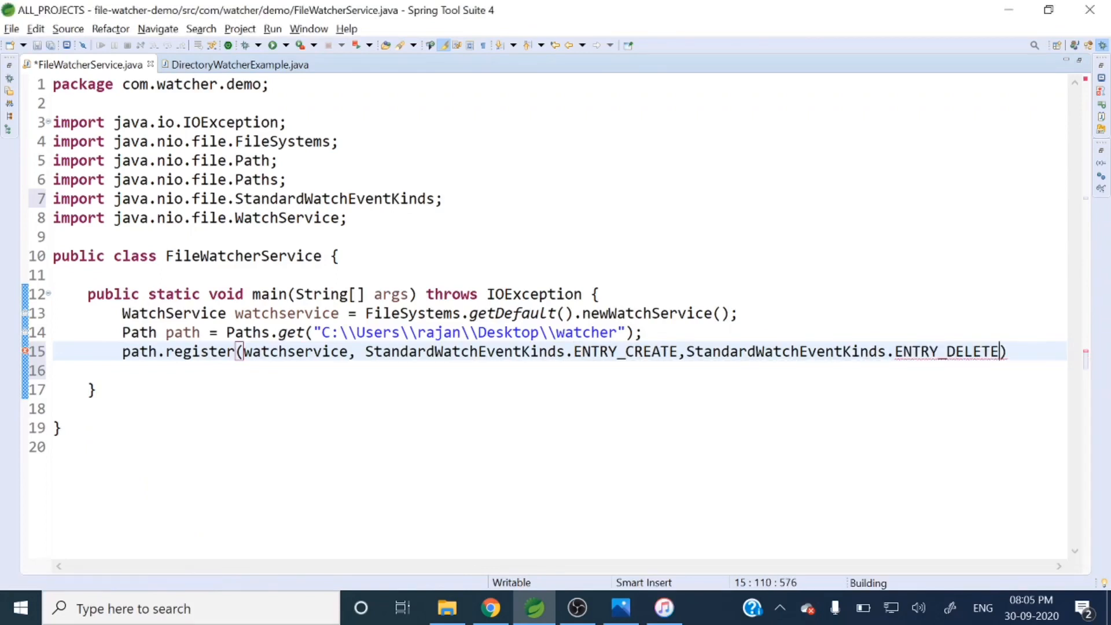
type(",")
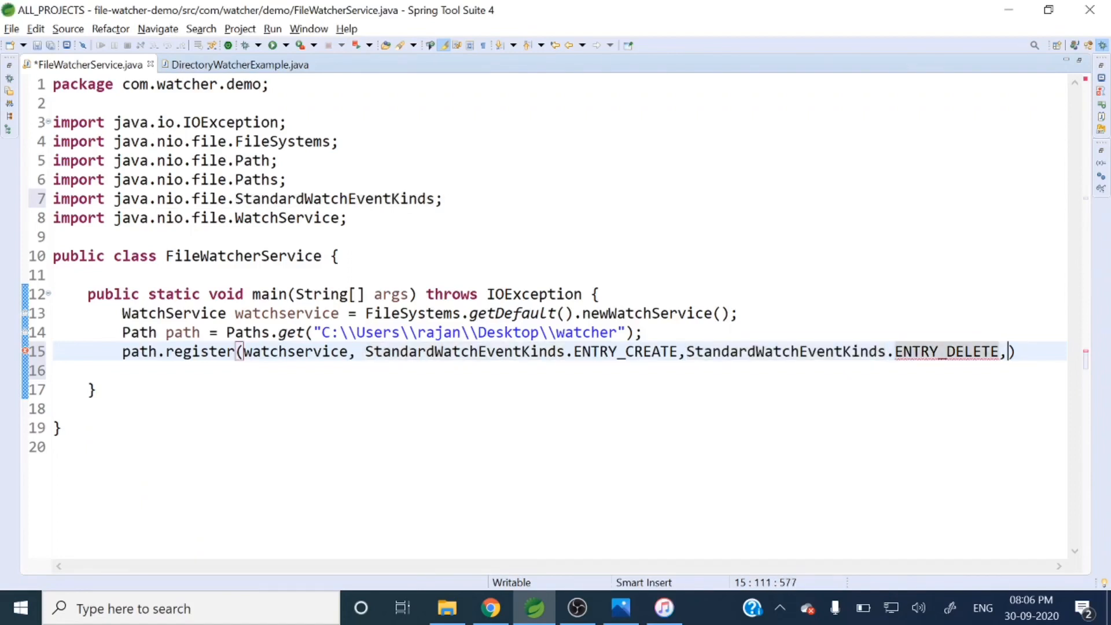
type("StandardWatchEventKinds.ENTRY_MODIFY);")
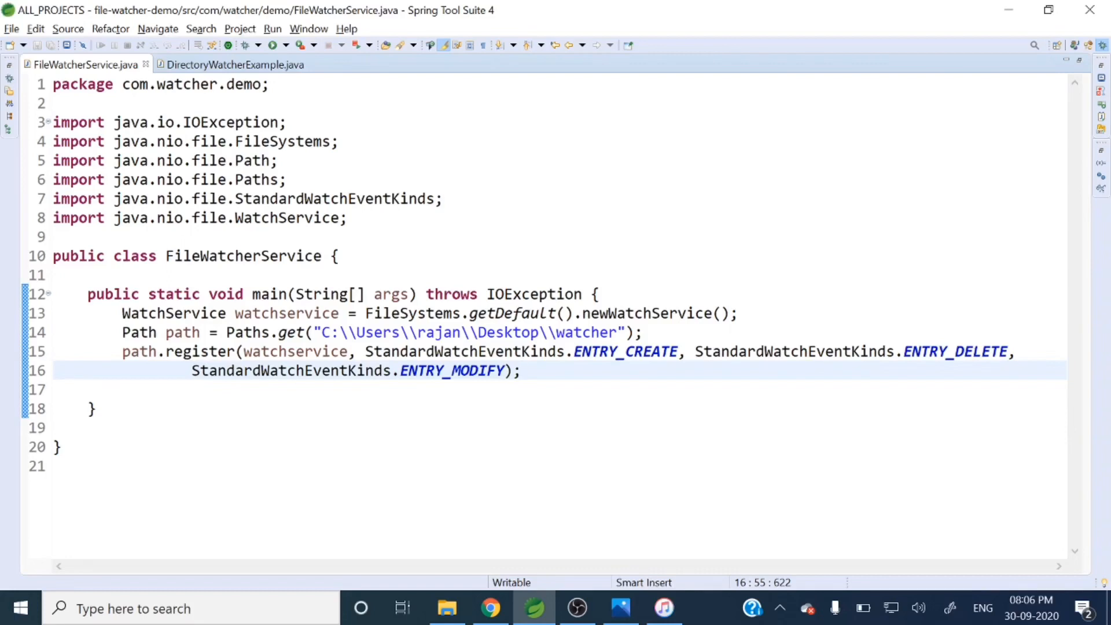
left_click(525, 371)
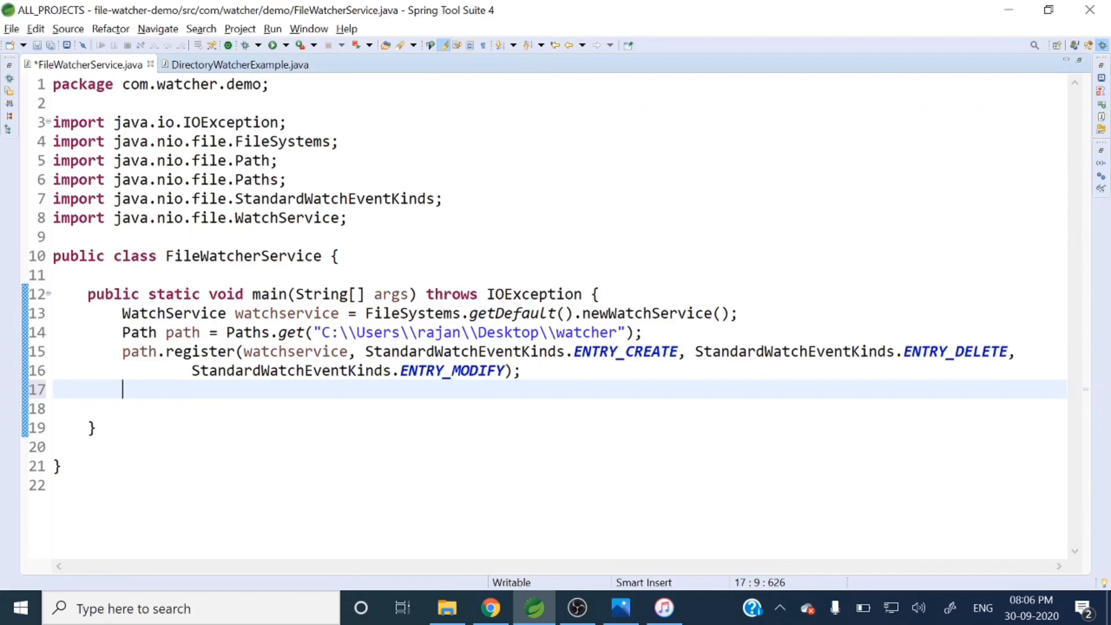
- Declare a 'WatchKey key;' variable in main
type("Watc")
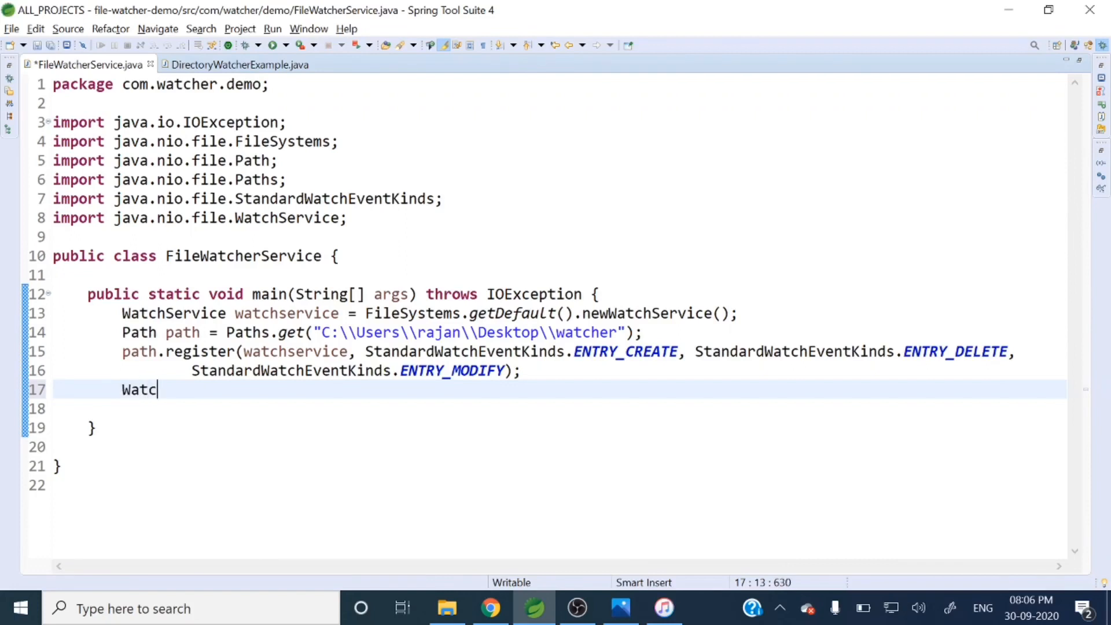
type("hKe")
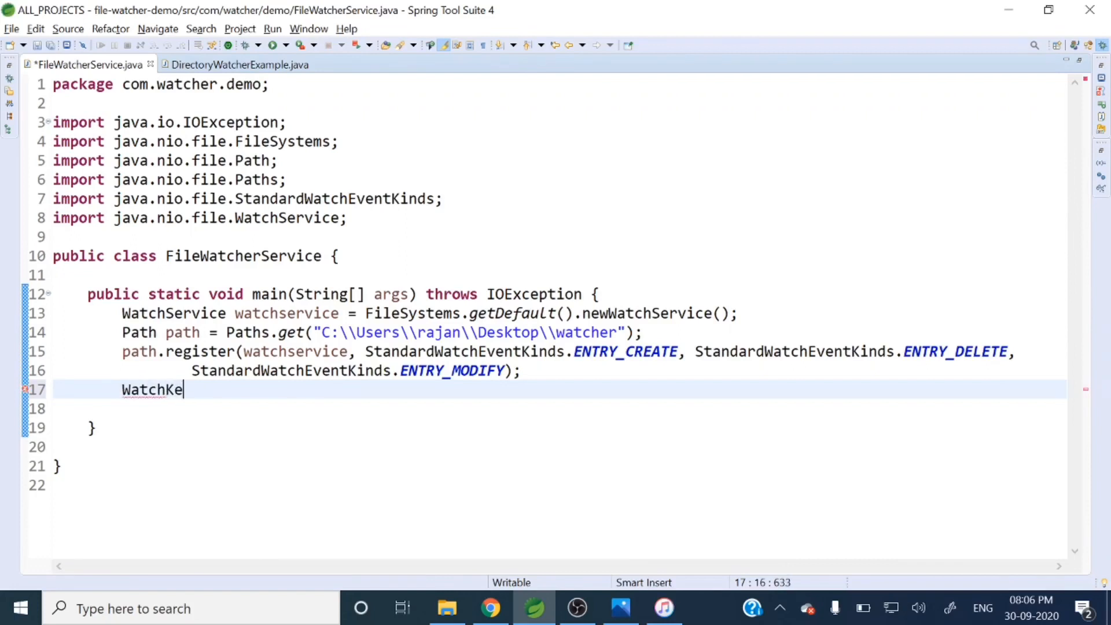
type("y")
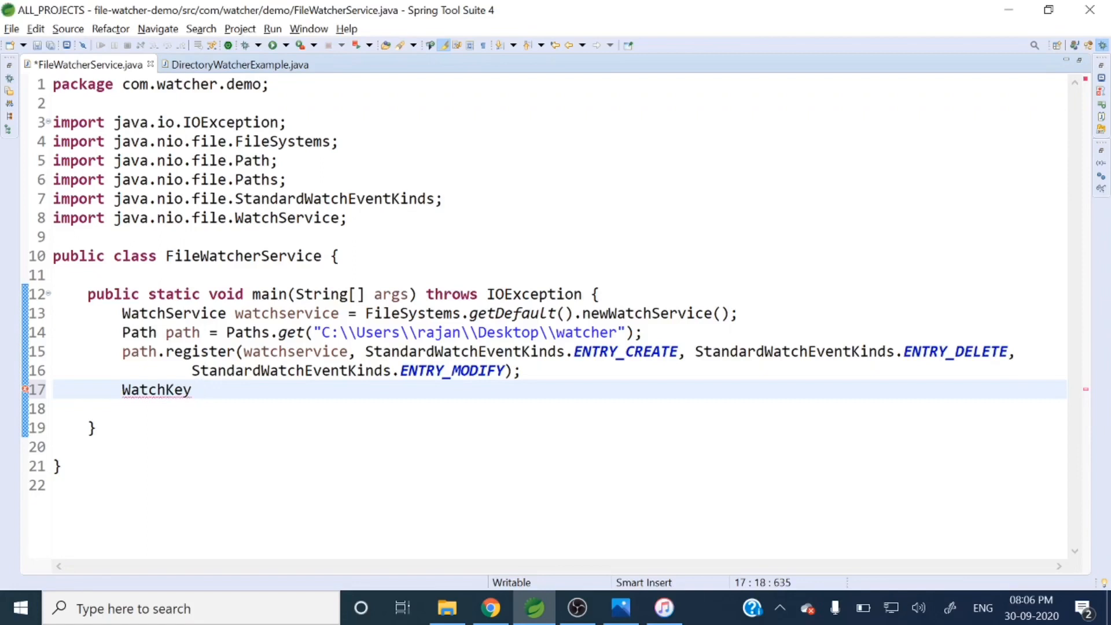
type("key")
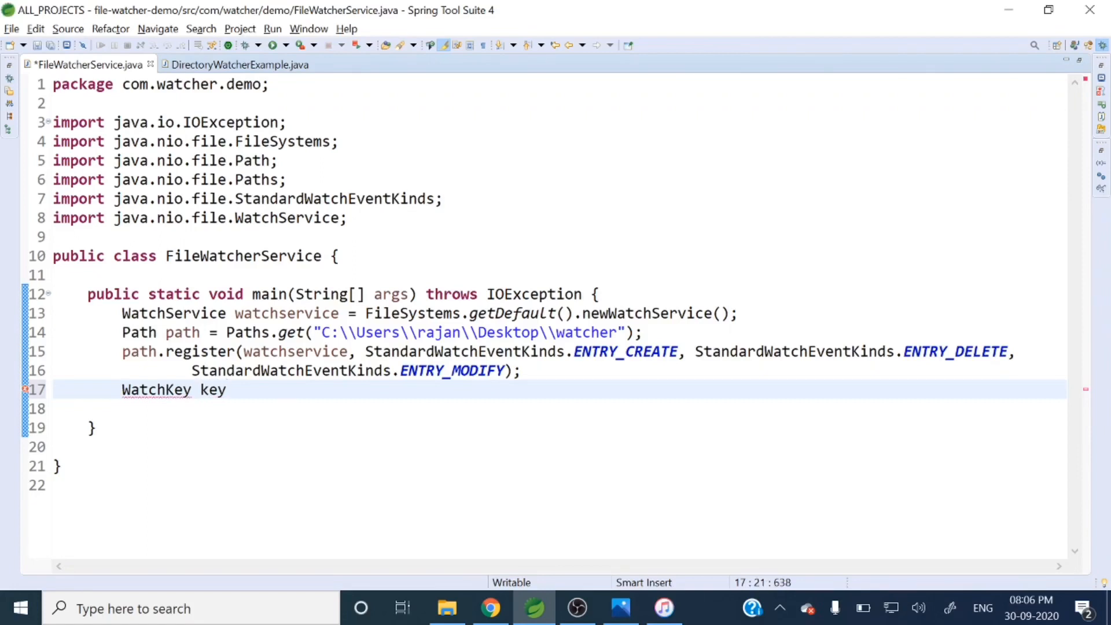
type(";")
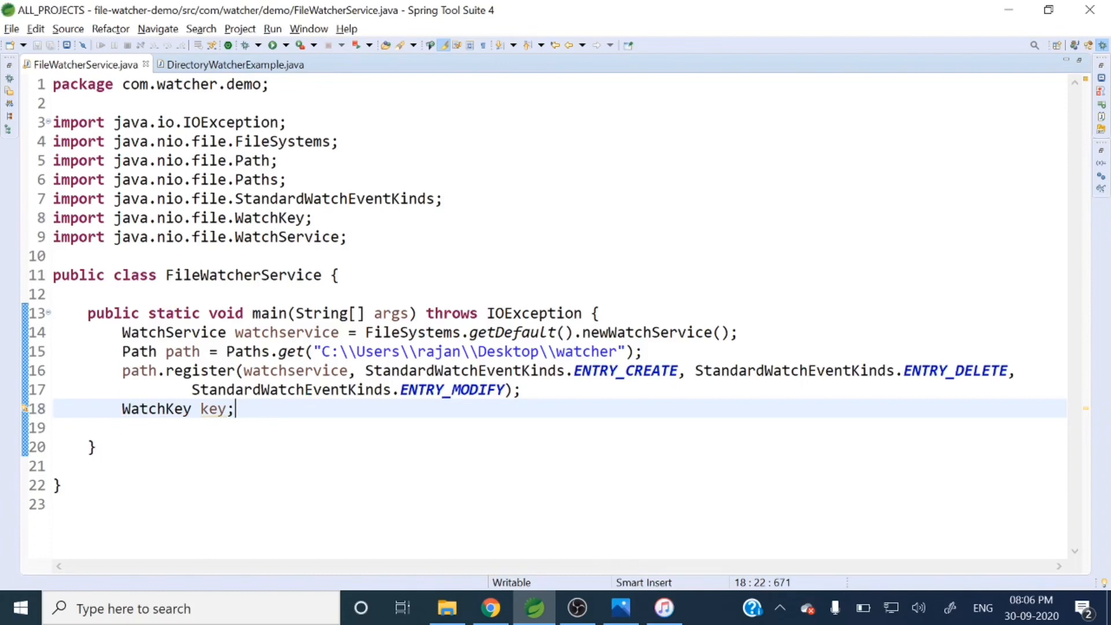
- Start the loop condition 'while ((key = watchservice.take())', checking the variable name
type("whil")
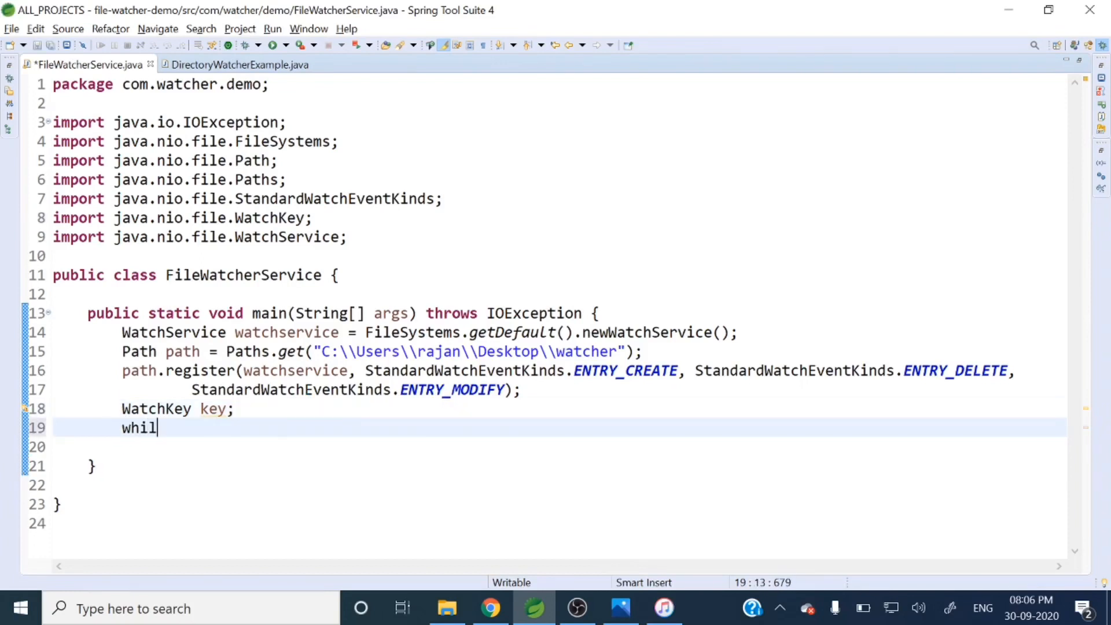
type("e(")
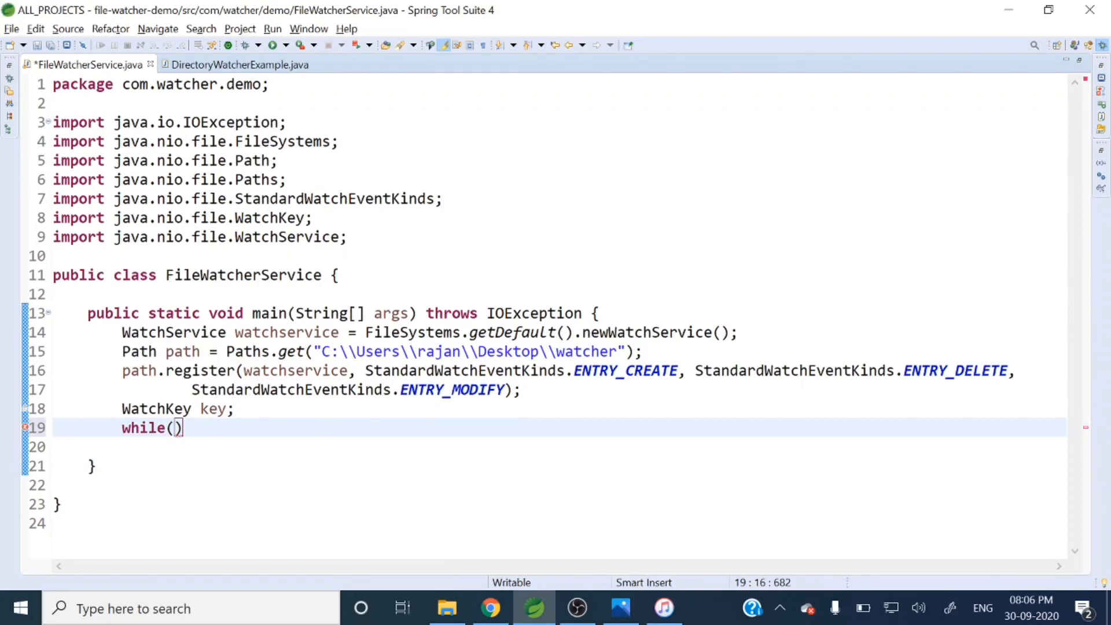
type("()")
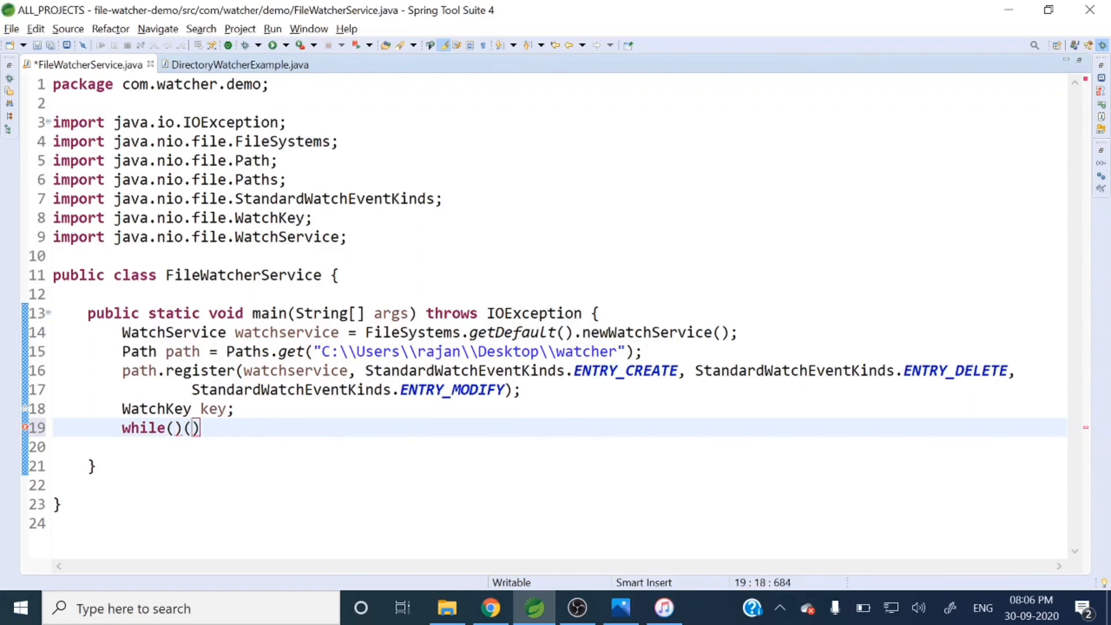
key("BackSpace")
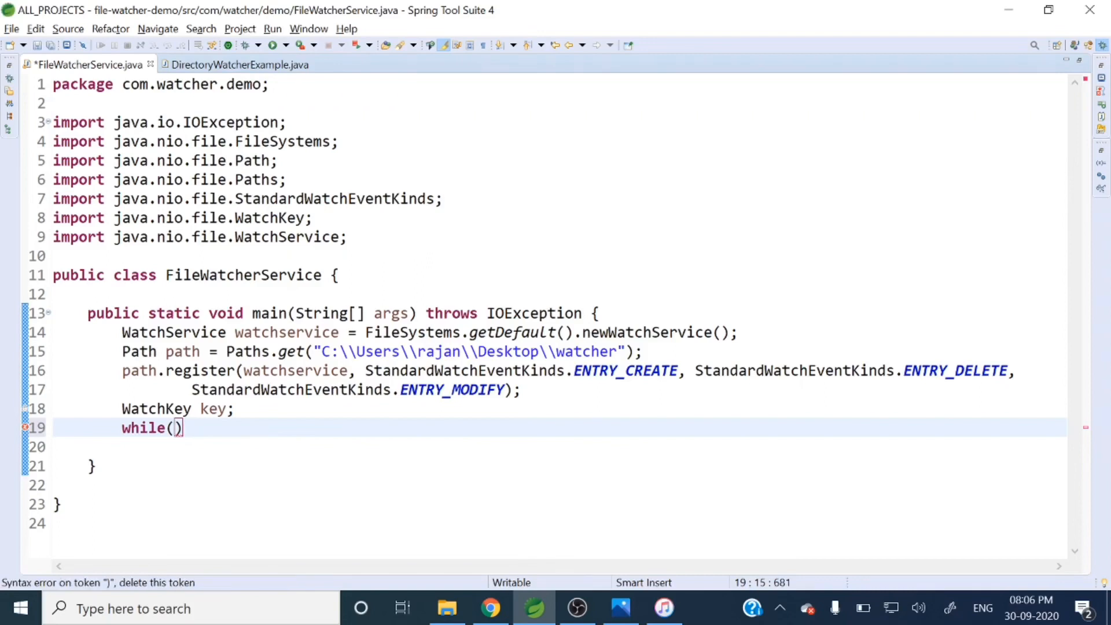
type("(")
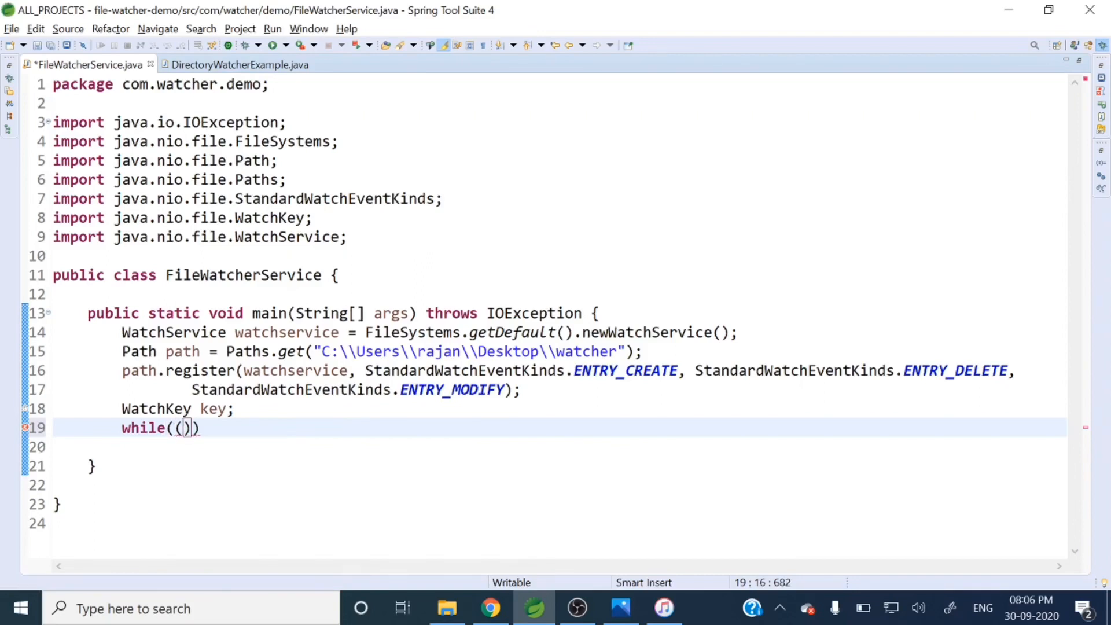
type("key")
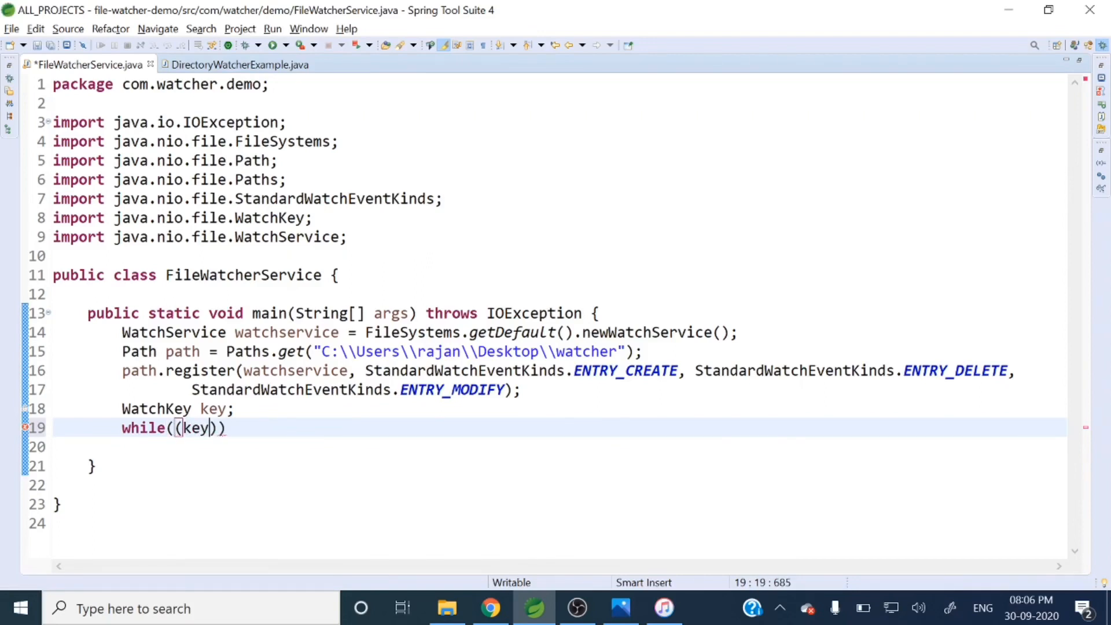
type("=")
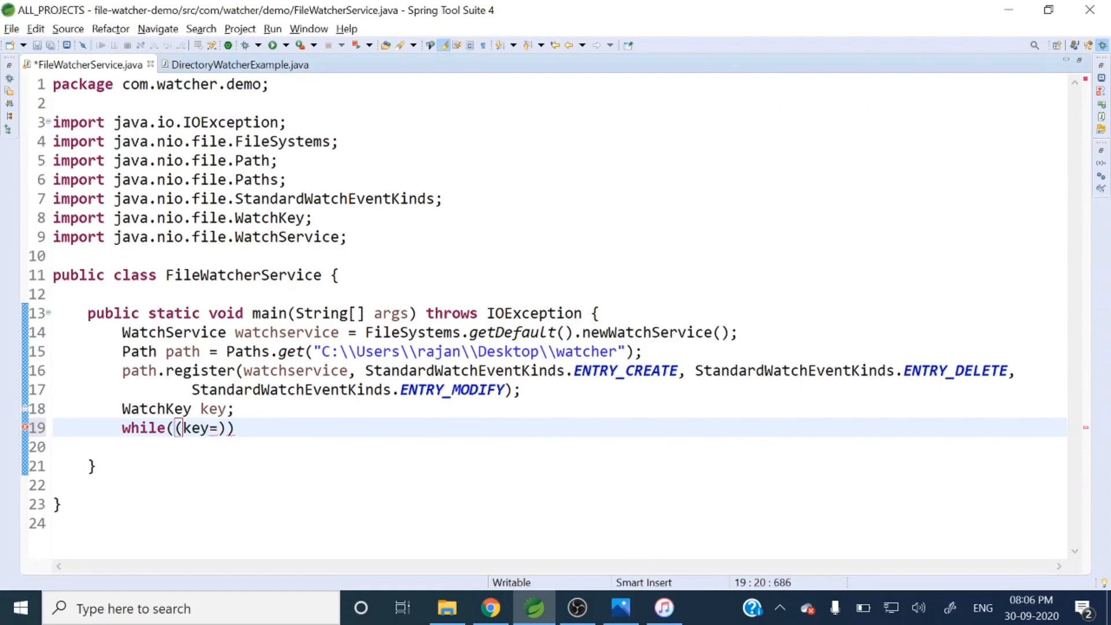
double_click(287, 332)
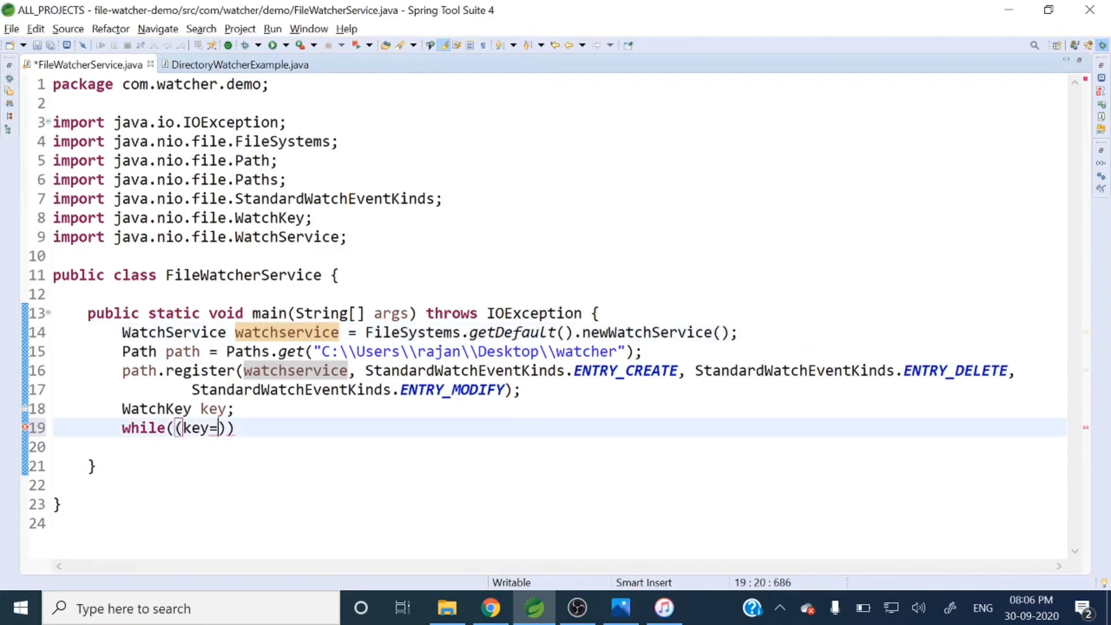
type("watchservice.")
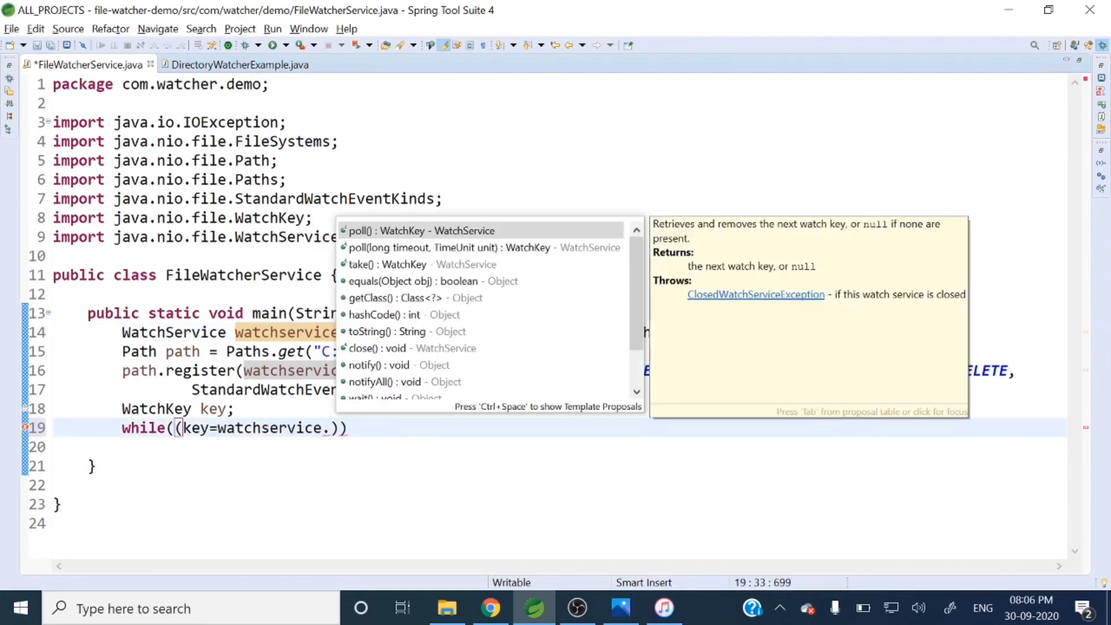
type("take(")
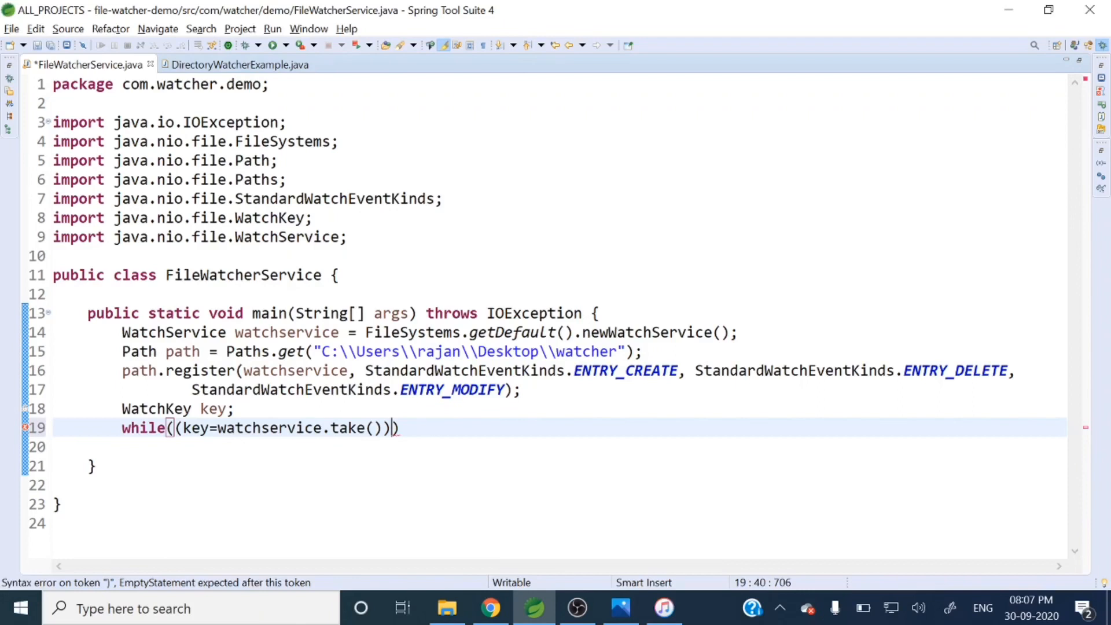
- Finish the condition with '!= null) {' and format the loop body onto its own lines
type("!")
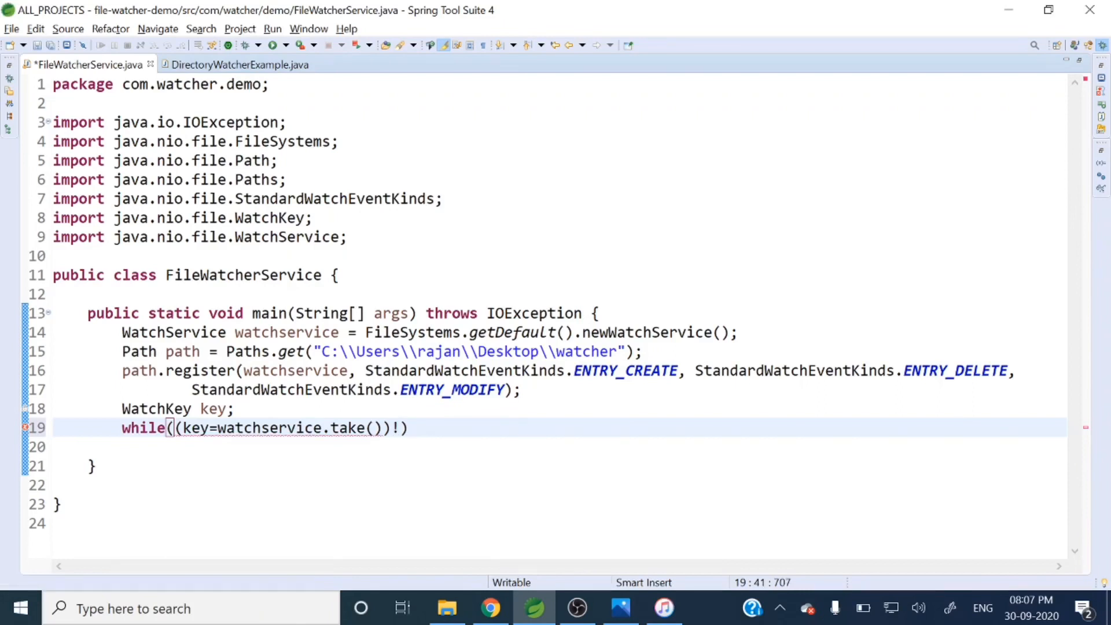
key("BackSpace")
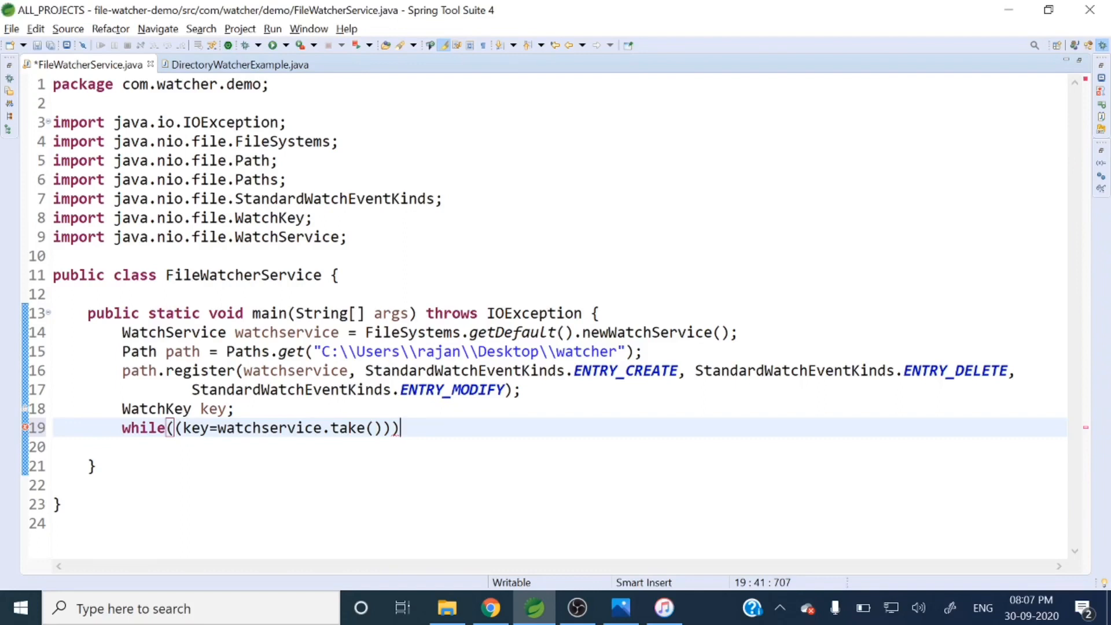
type("!")
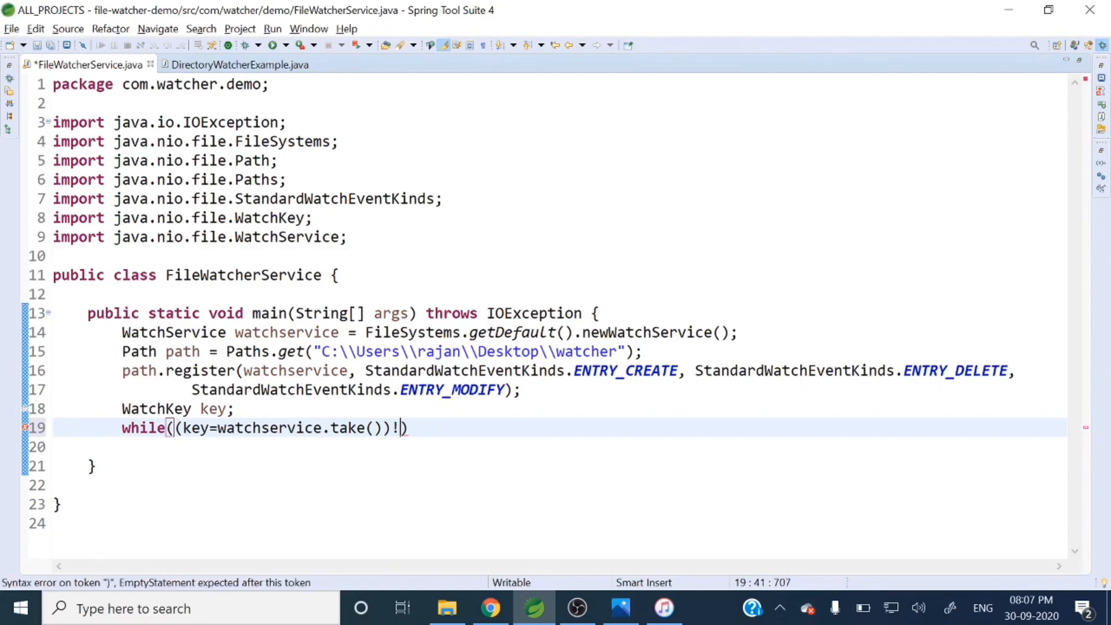
type("=null")
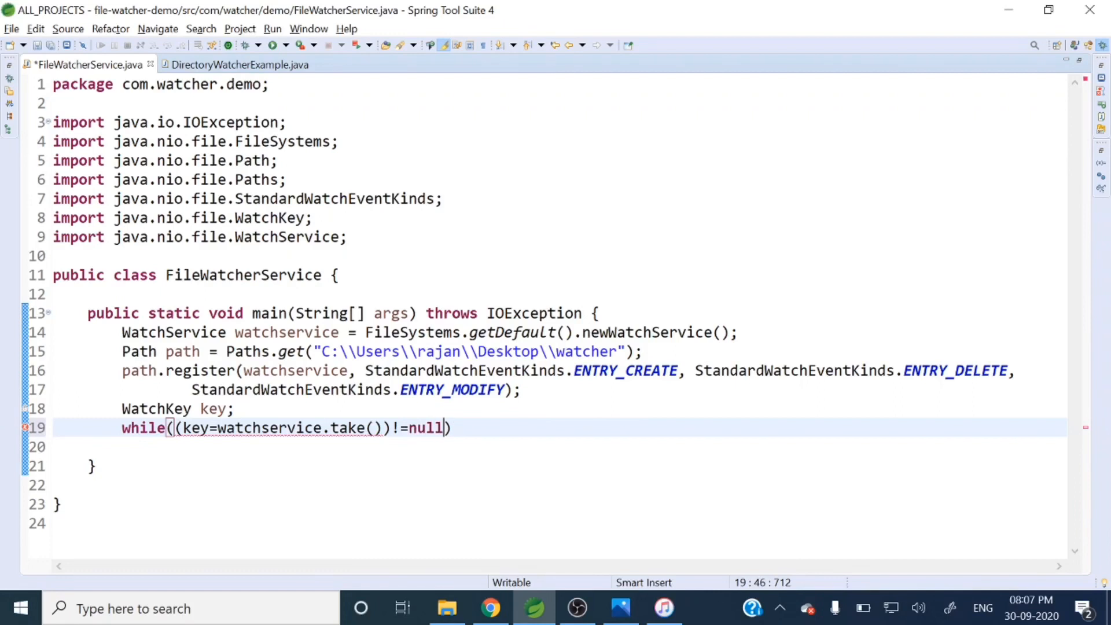
type("{")
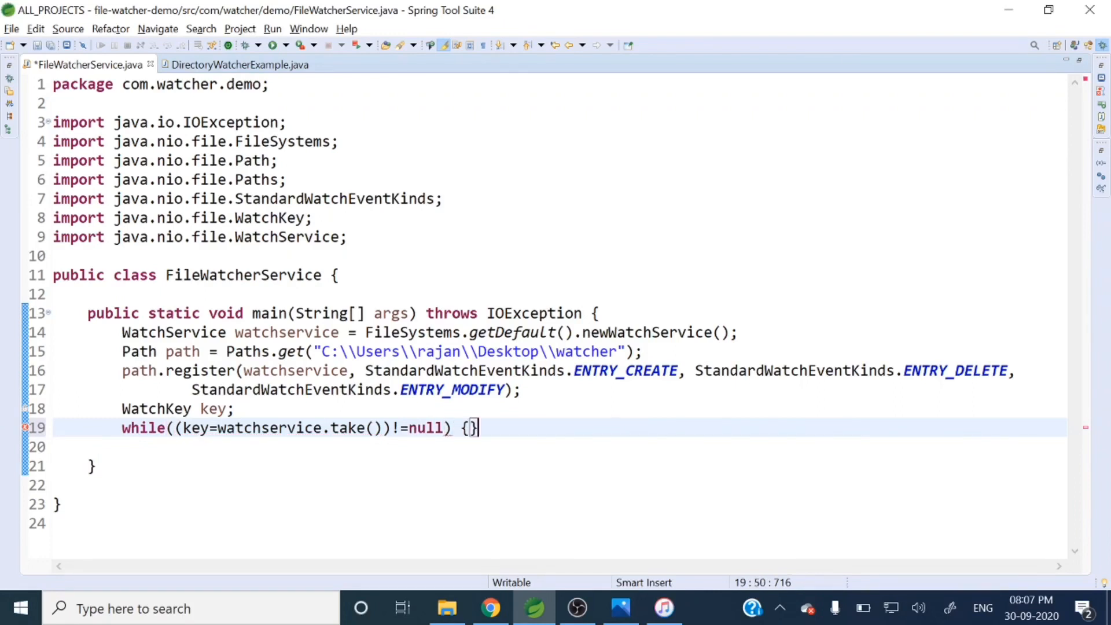
key("Ctrl+Shift+F")
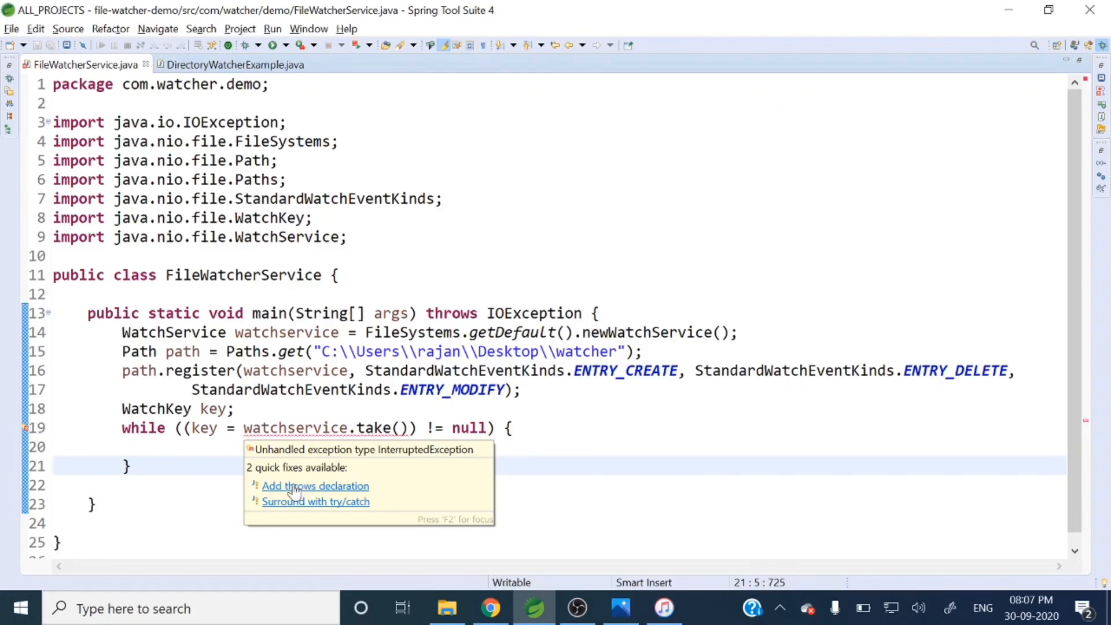
- Declare main as throwing InterruptedException, save, and leave a blank line in the loop body
left_click(315, 486)
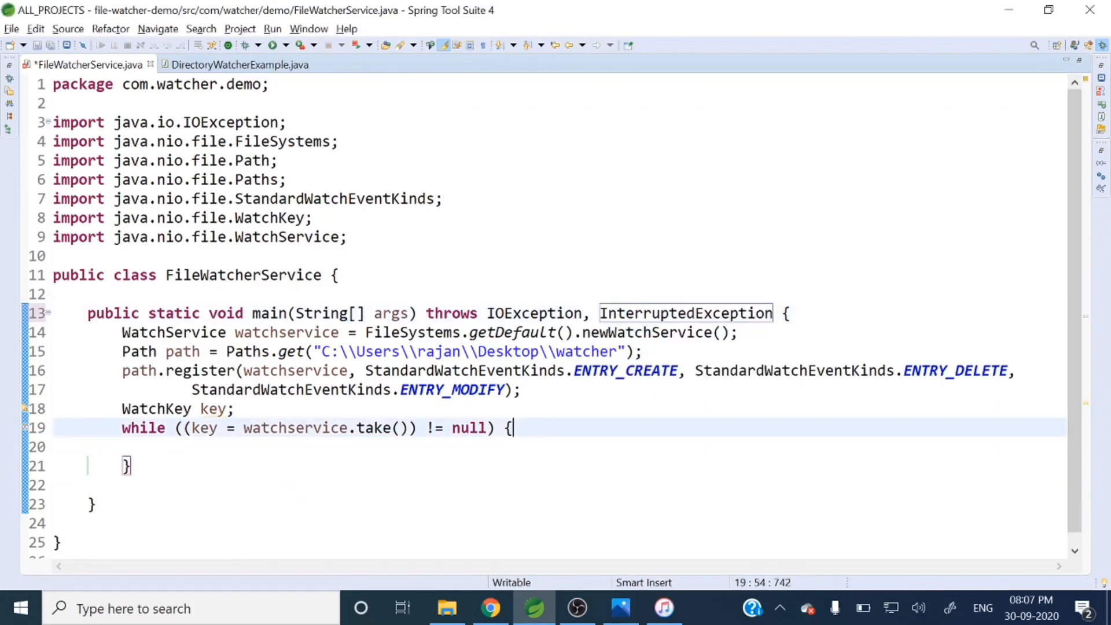
key("Ctrl+s")
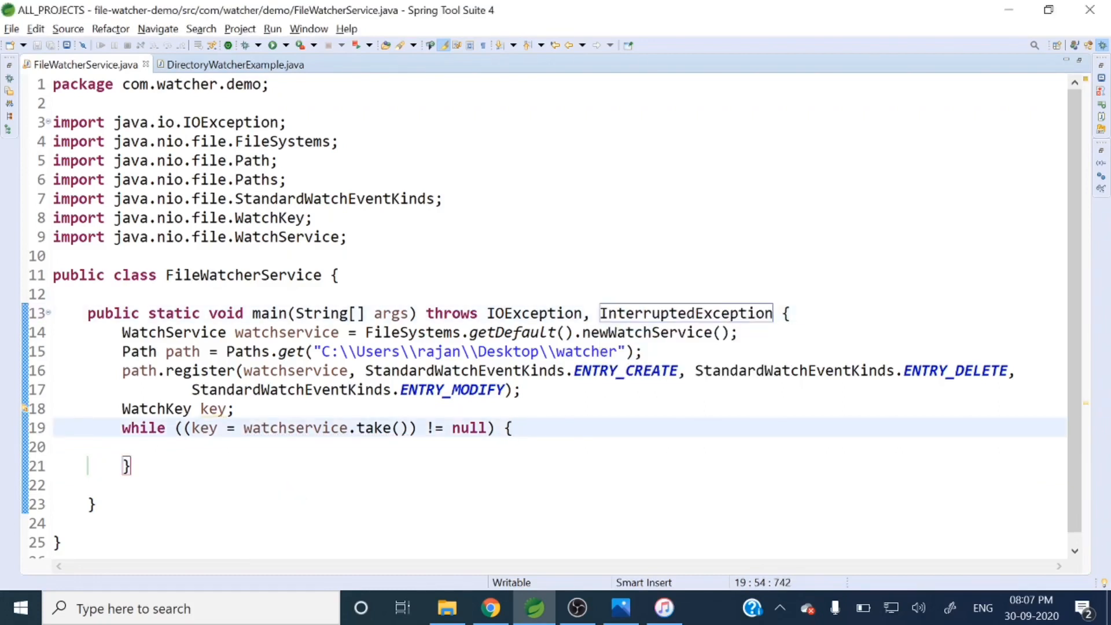
key("Enter")
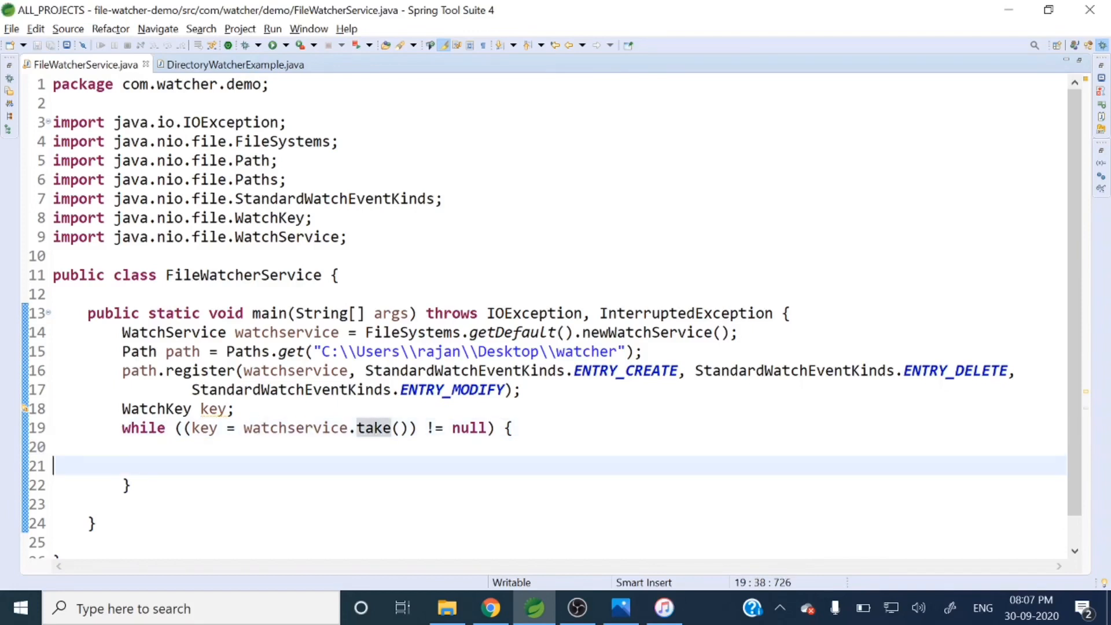
- Begin an indented 'for (WatchEvent<?>' loop header inside the while loop
left_click(53, 465)
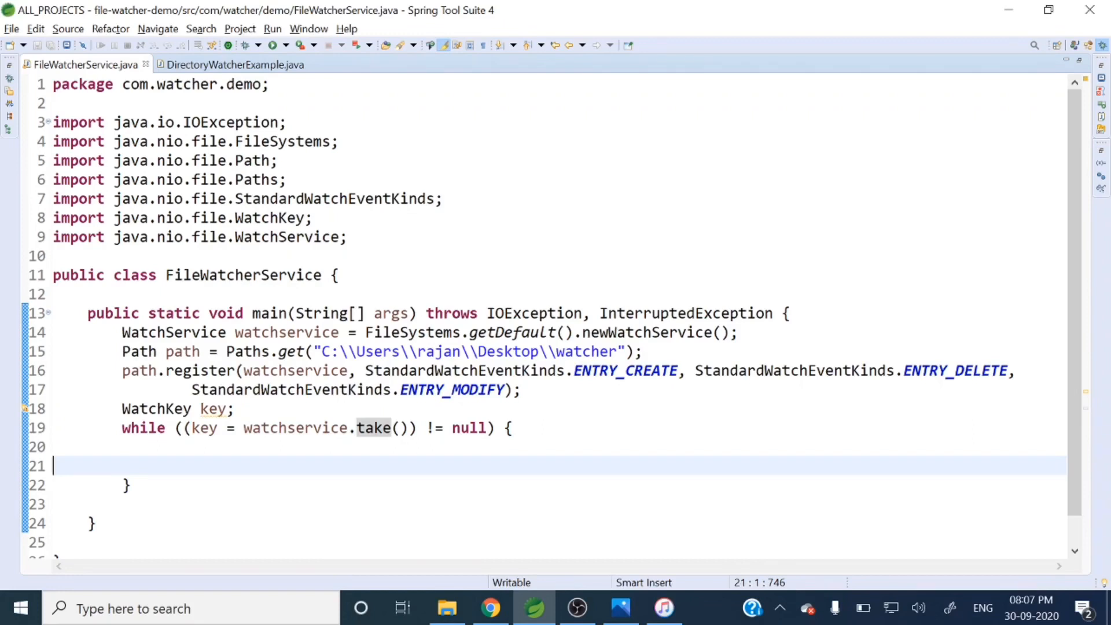
key("Tab")
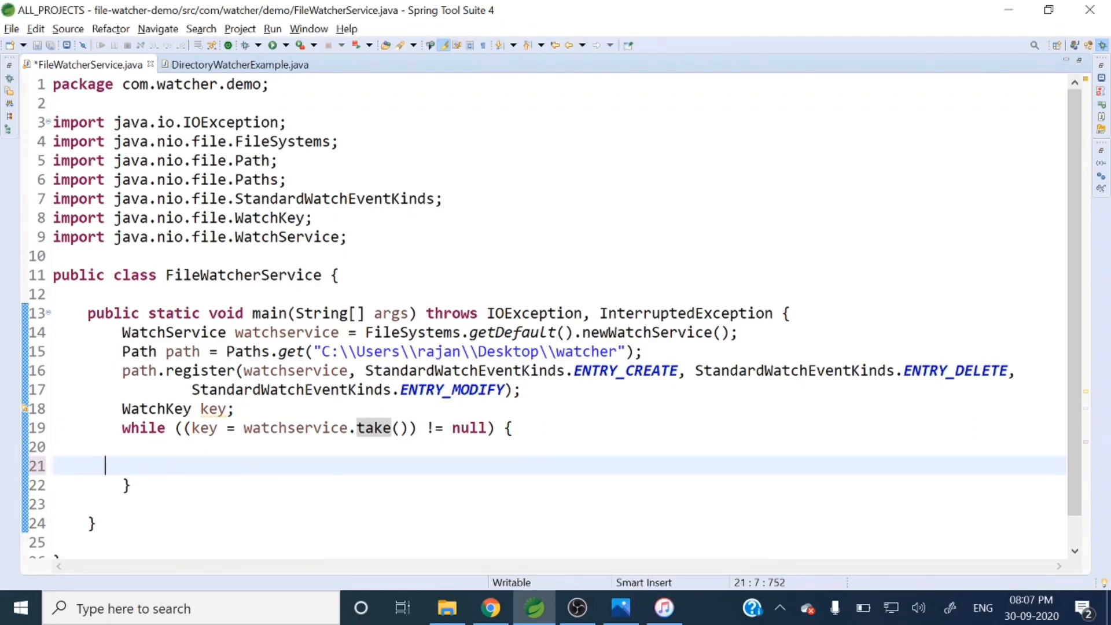
type("fo")
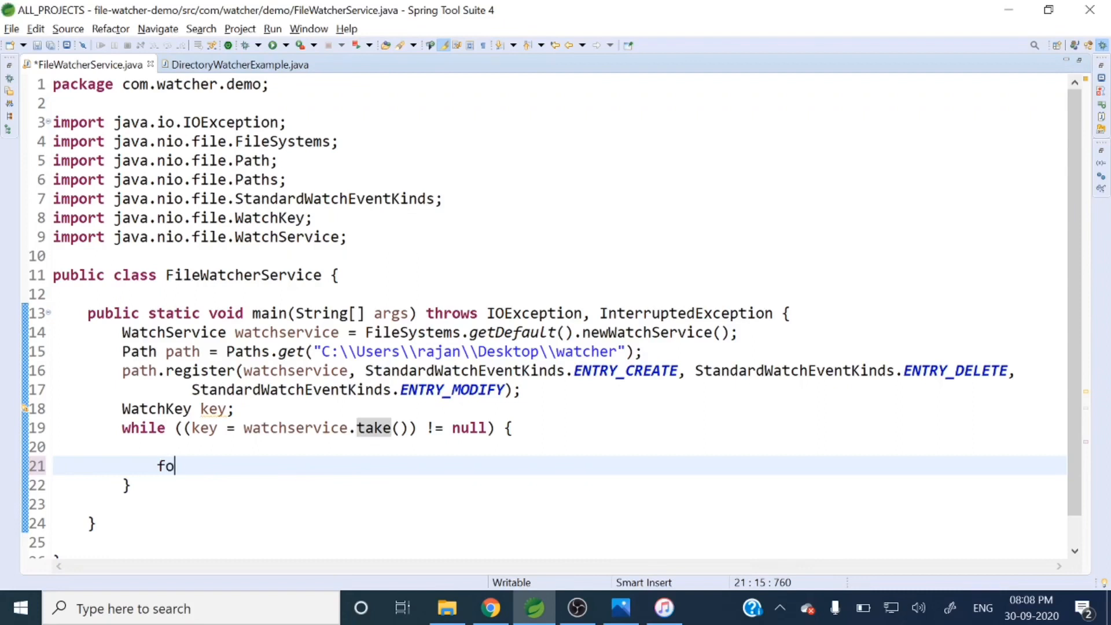
type("r(")
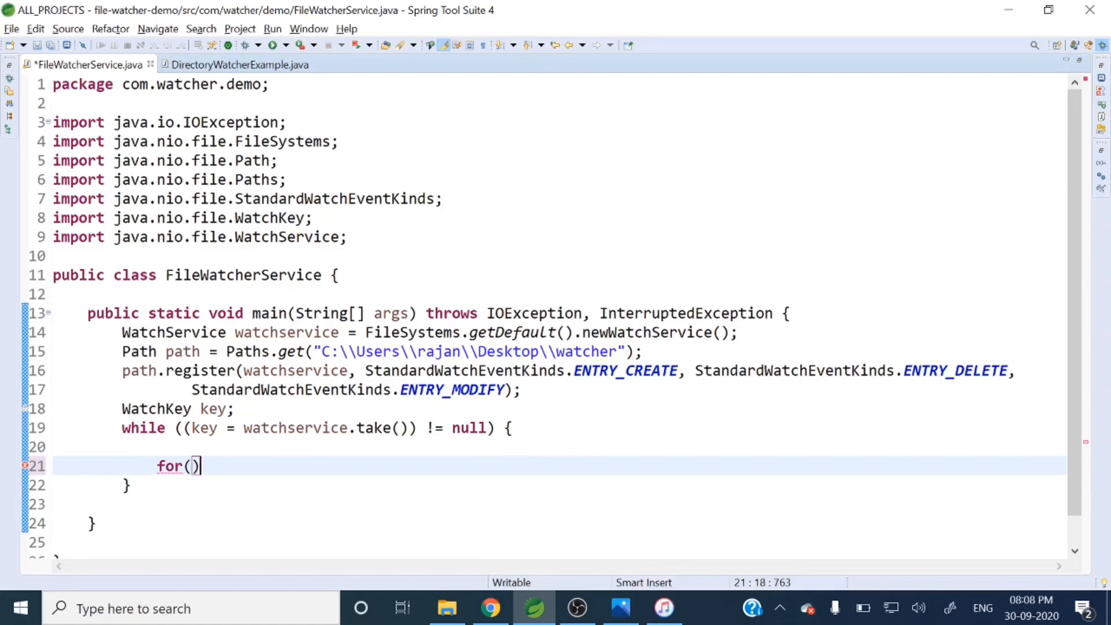
type("Wa")
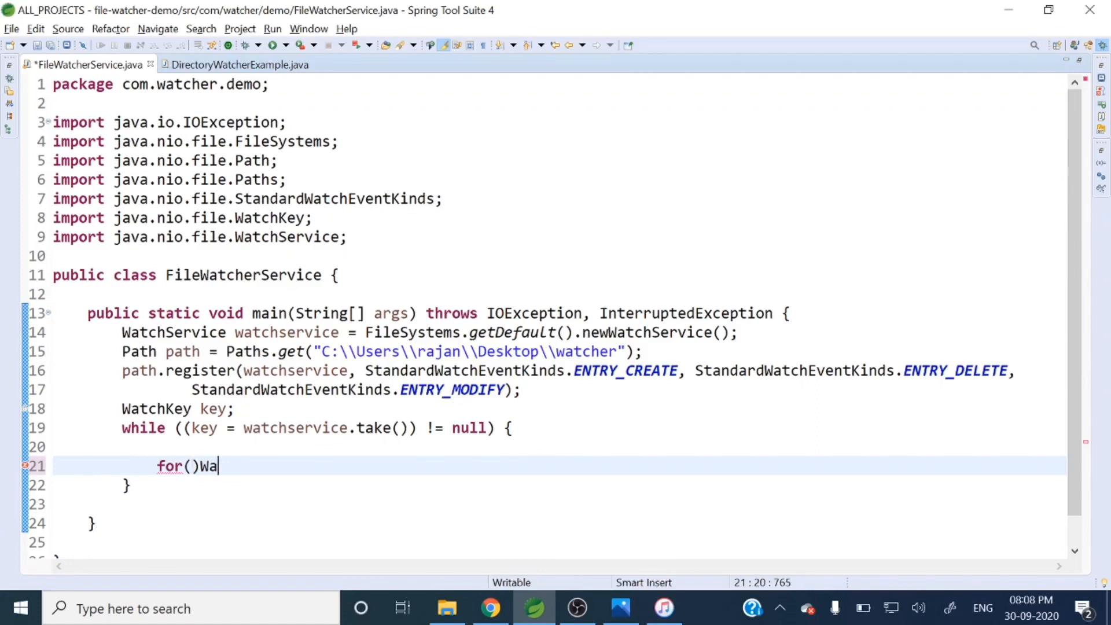
type("tch")
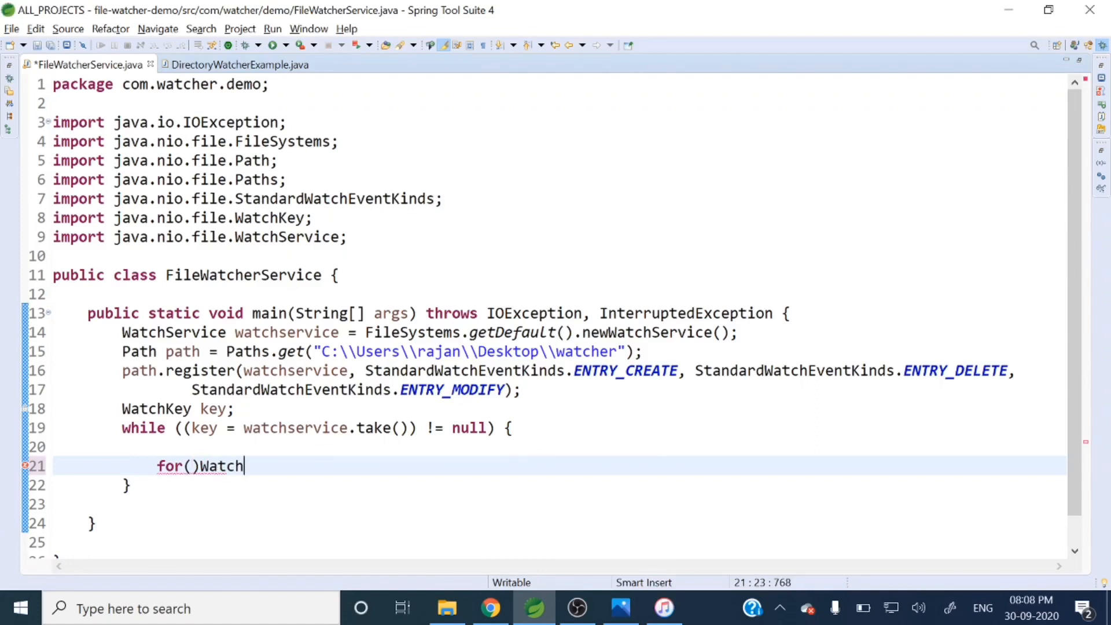
type("Even")
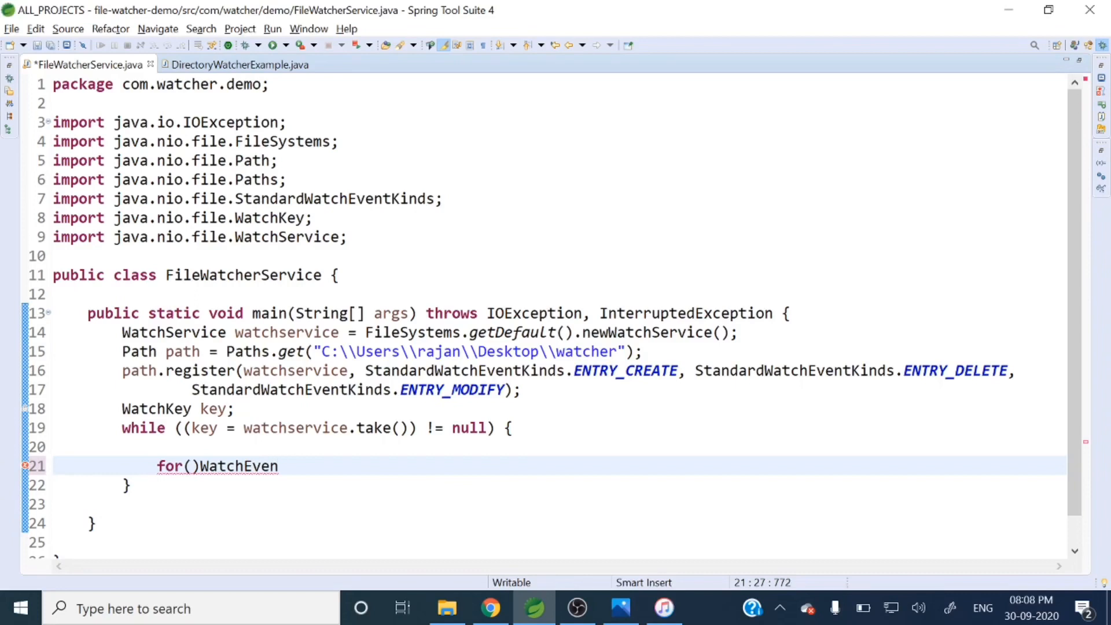
type("<>")
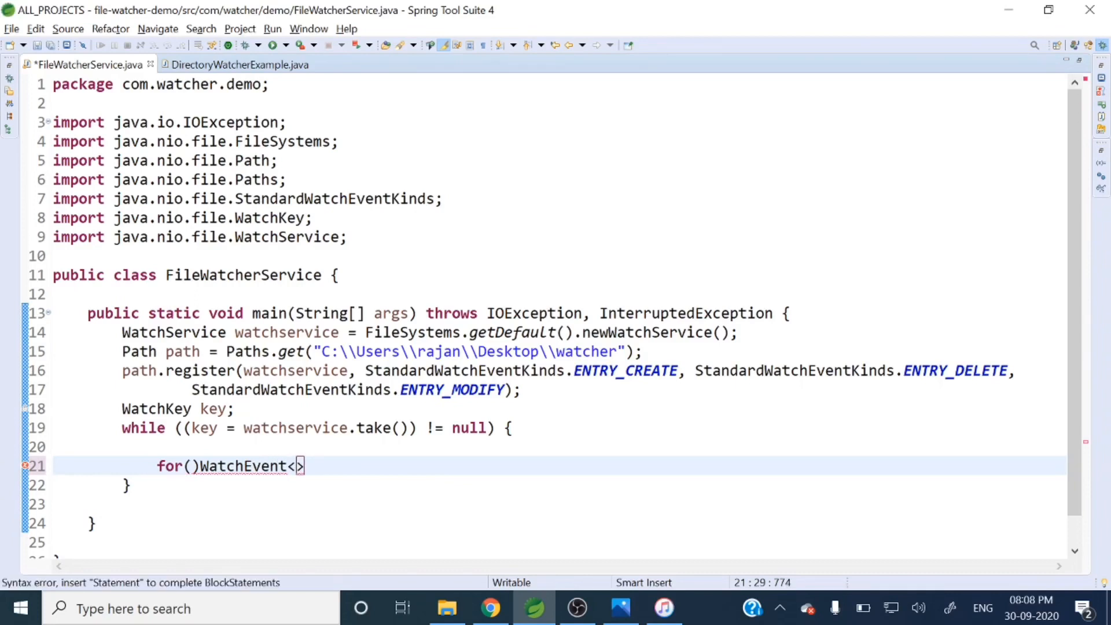
type("?")
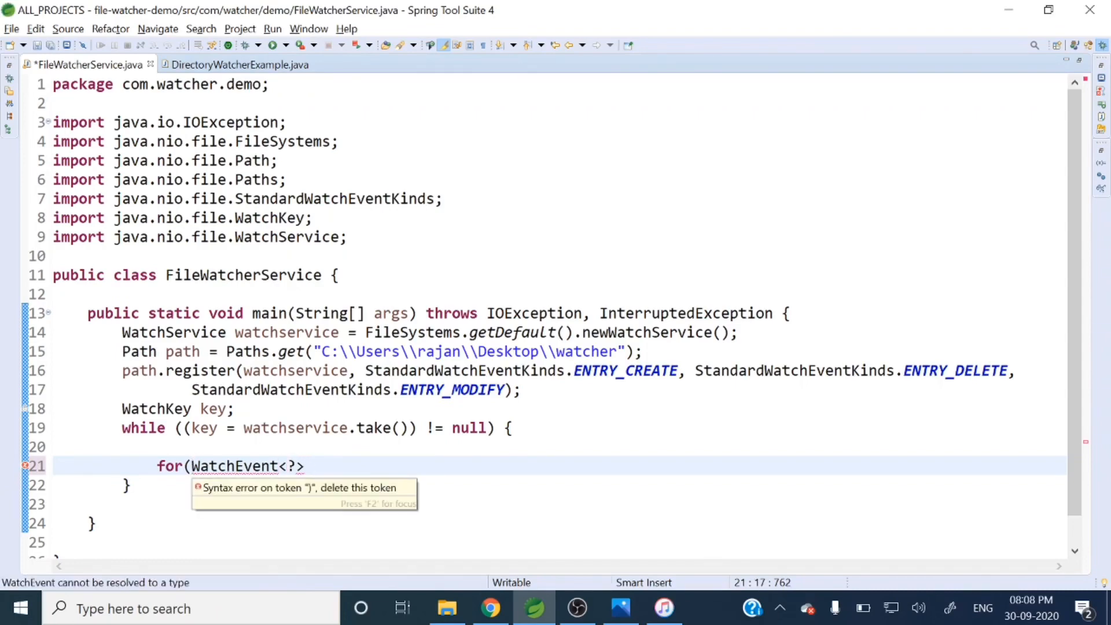
type(">)")
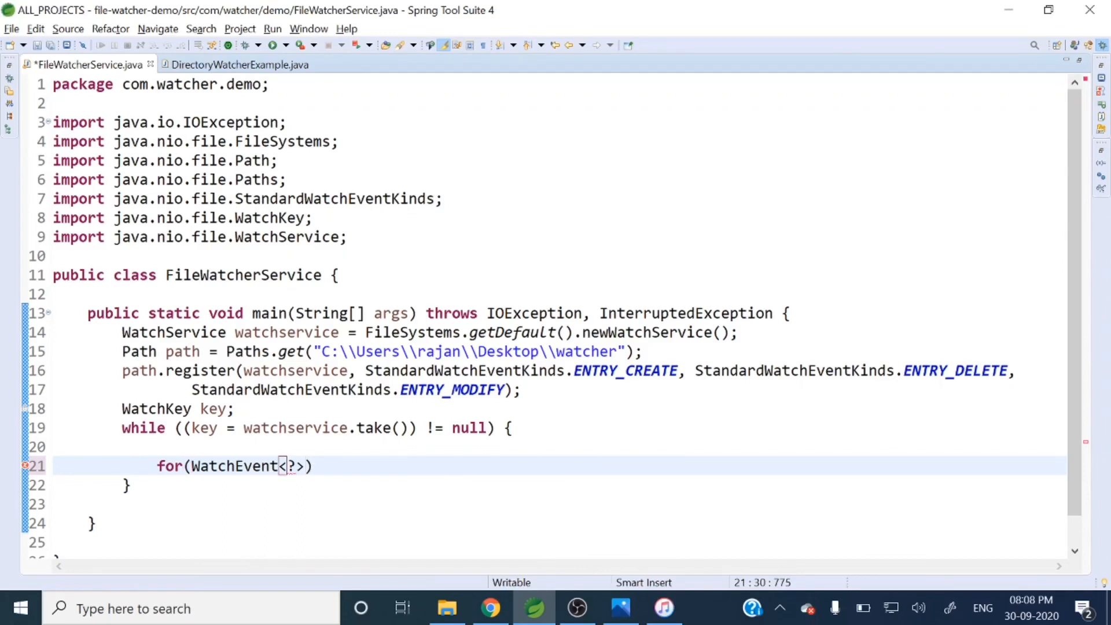
- Complete the header with 'event : key.pollEvents()', choosing pollEvents from content assist
type("e")
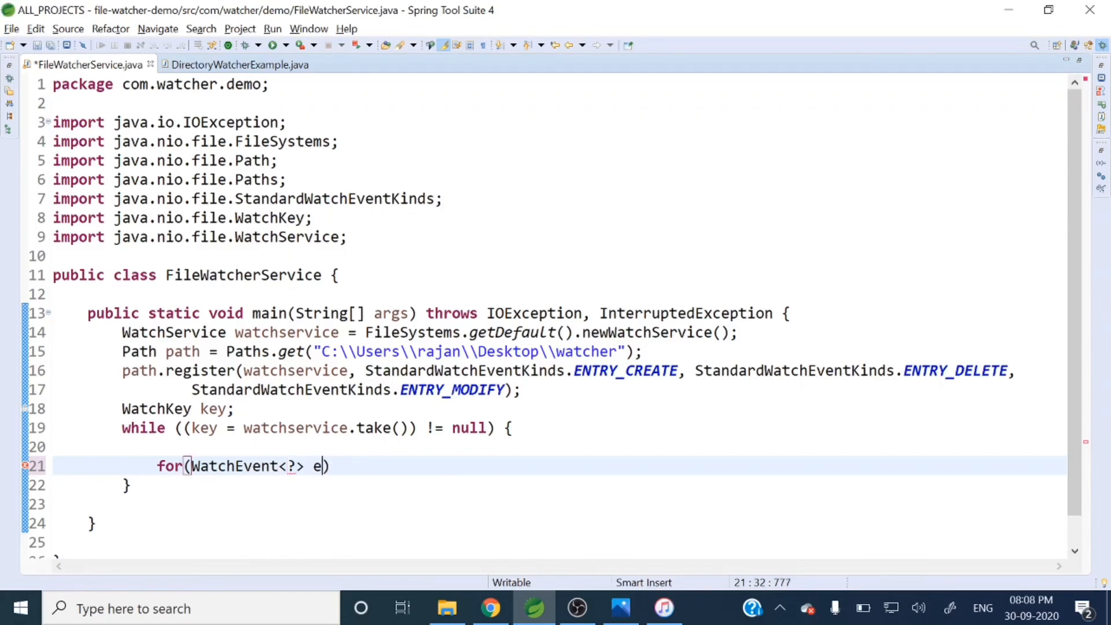
type("vent:")
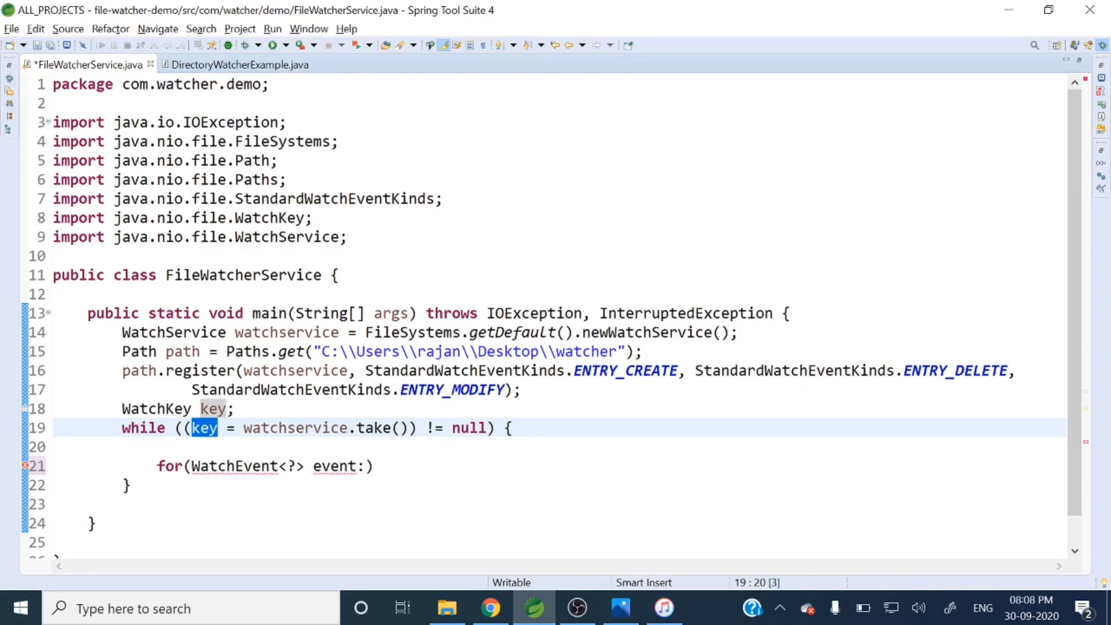
type("key.")
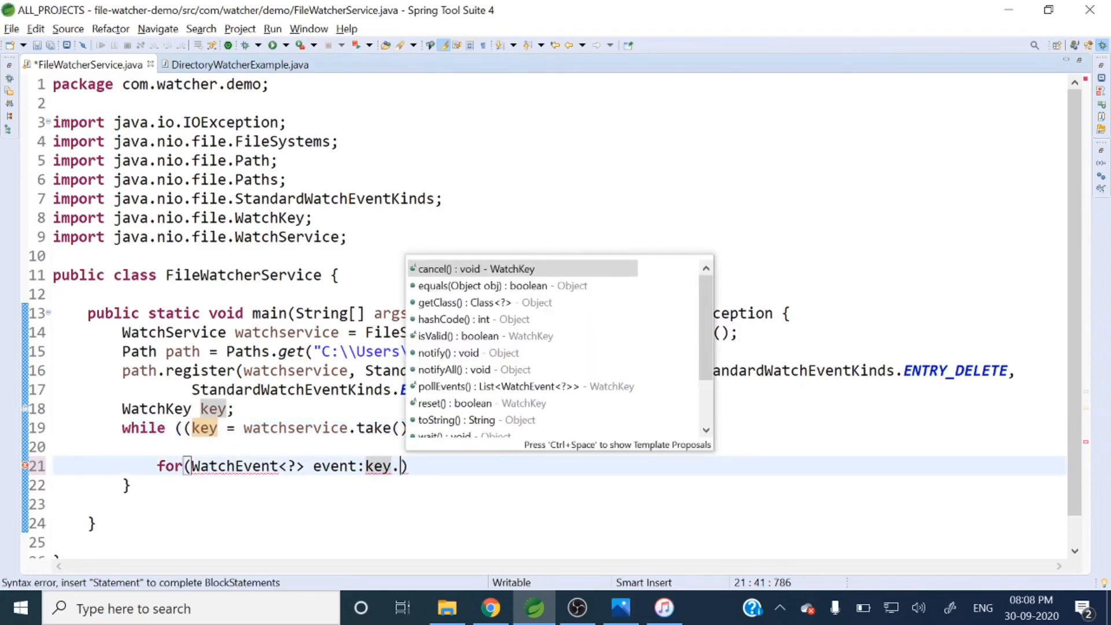
type("e")
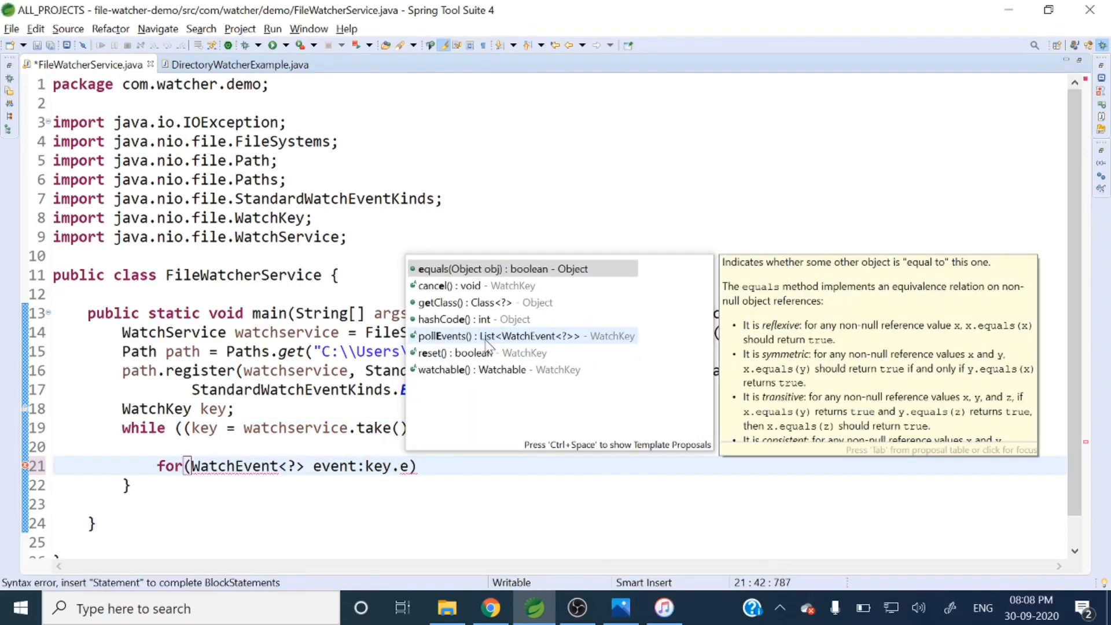
left_click(469, 335)
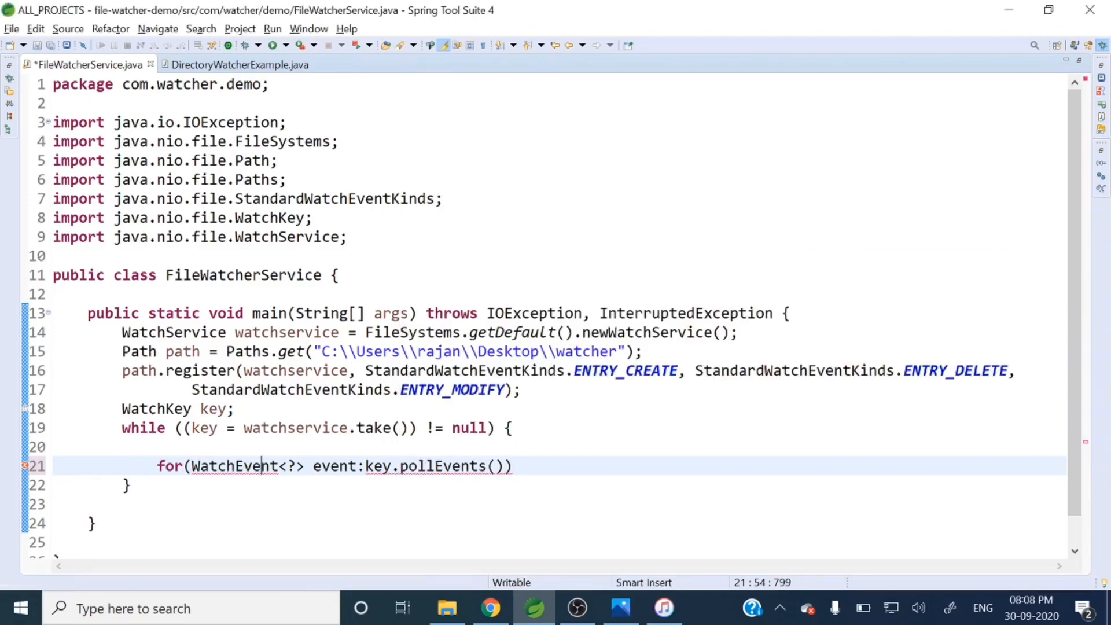
- Review the loop variable event and position on the empty line inside the for loop
left_click(231, 465)
type(" {")
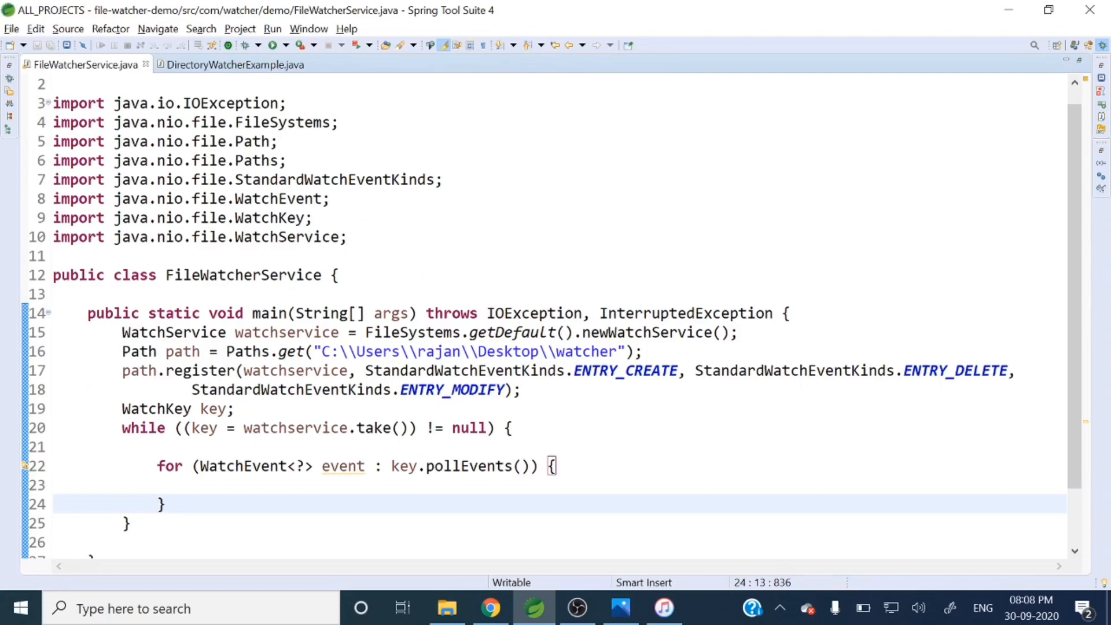
double_click(342, 465)
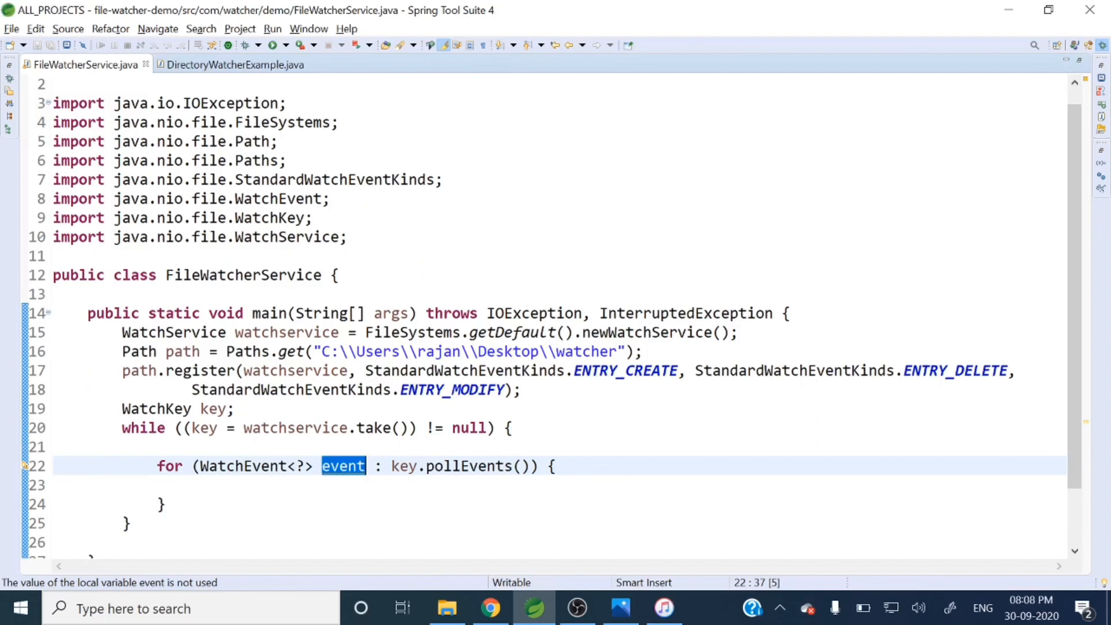
left_click(56, 485)
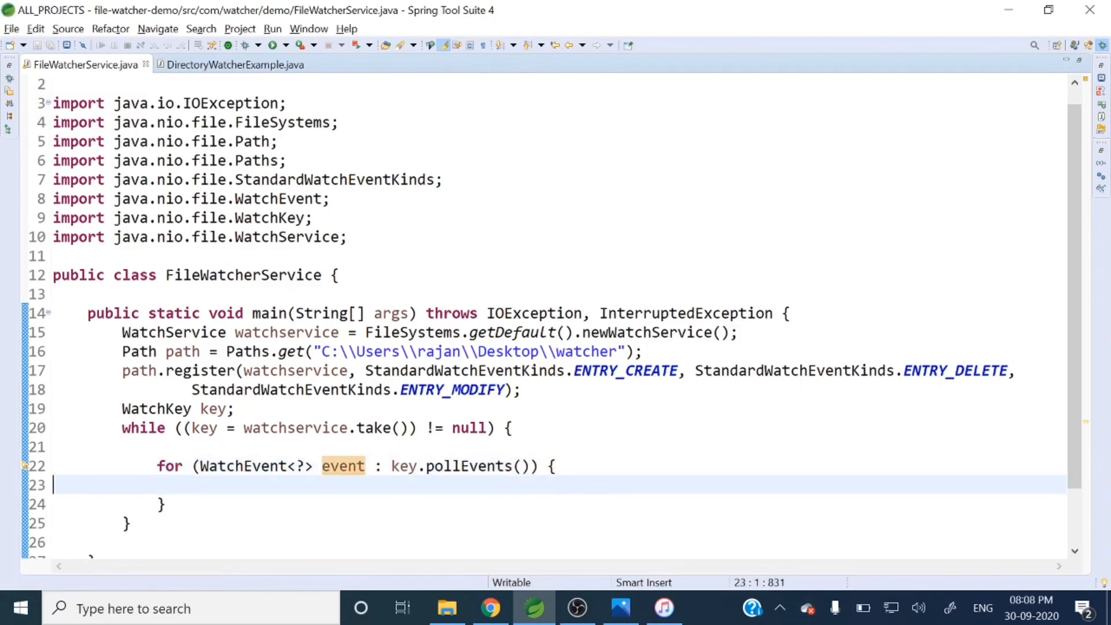
double_click(343, 465)
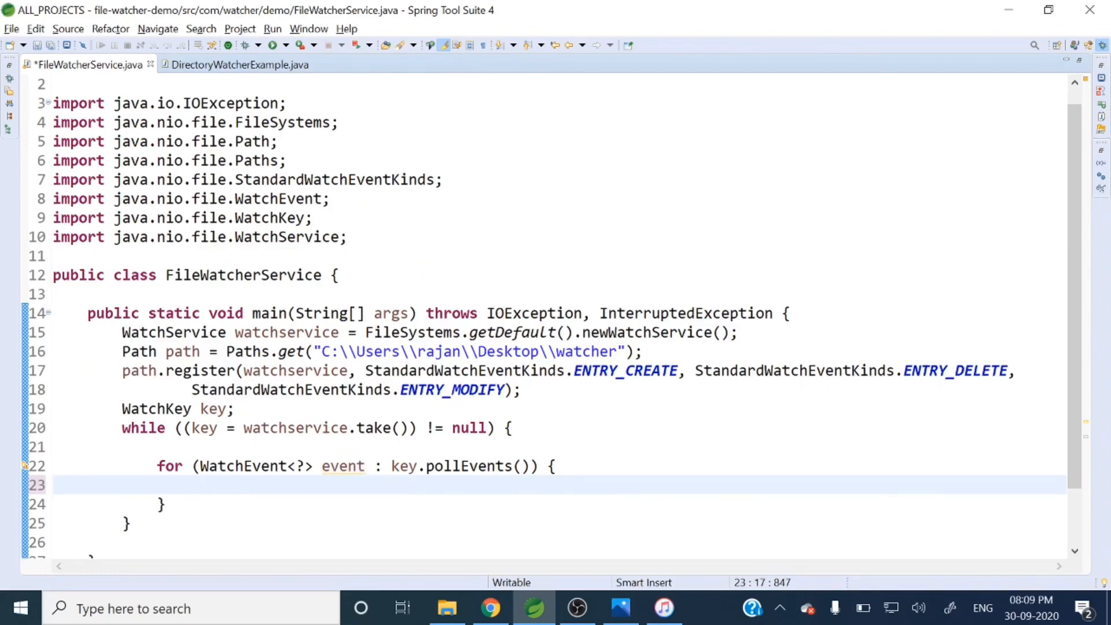
- Write System.out.println with the "Event type" label
type("System")
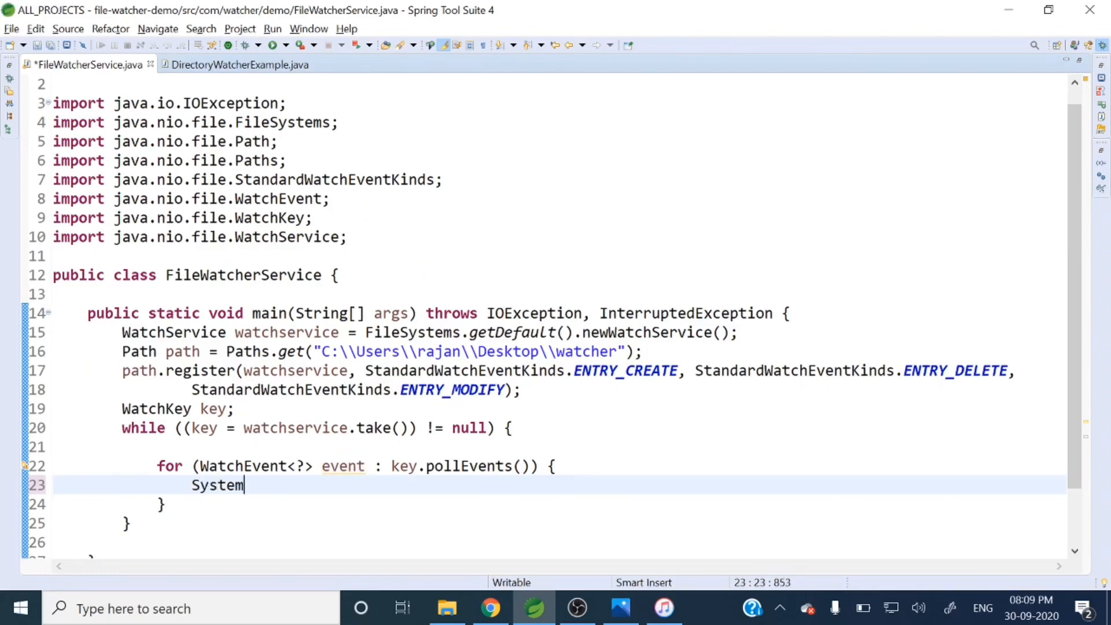
type(".out.p")
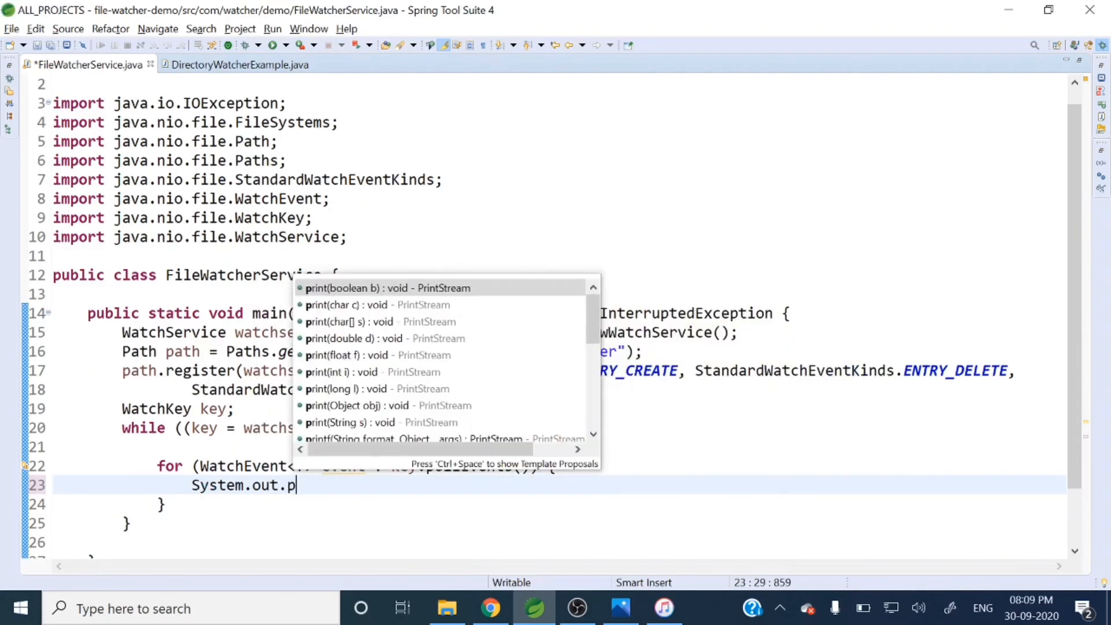
type("rint")
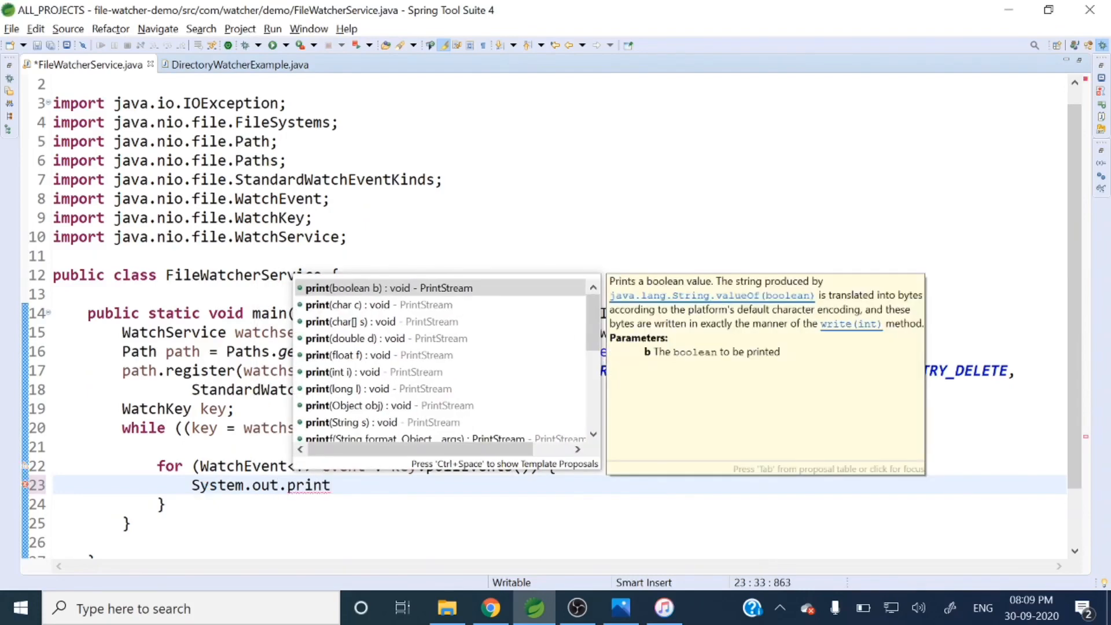
type("ln(")
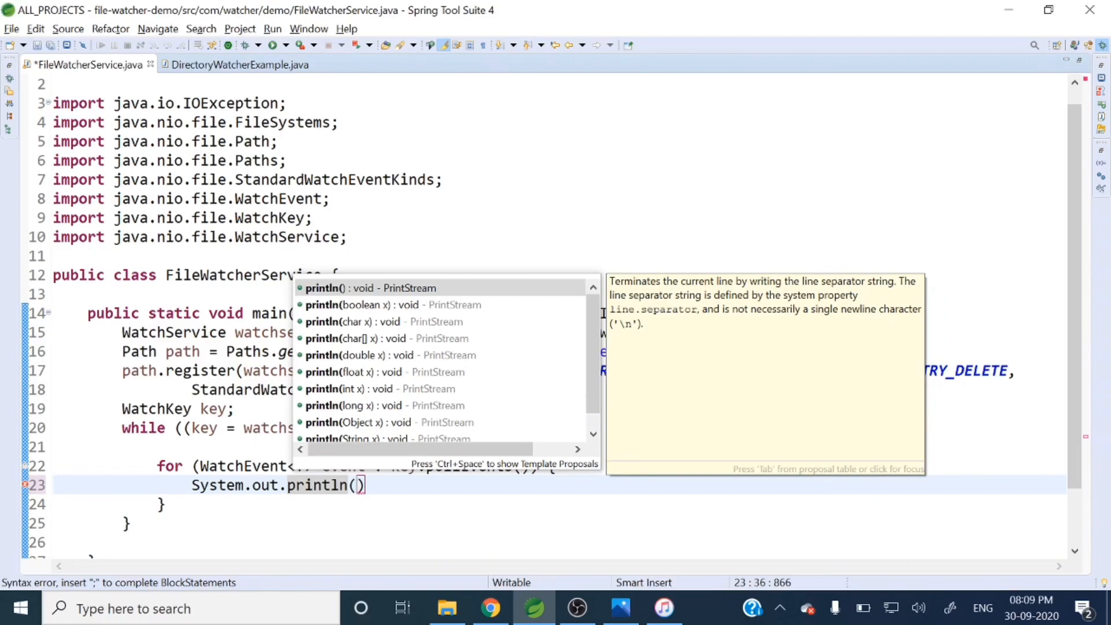
mouse_move(386, 472)
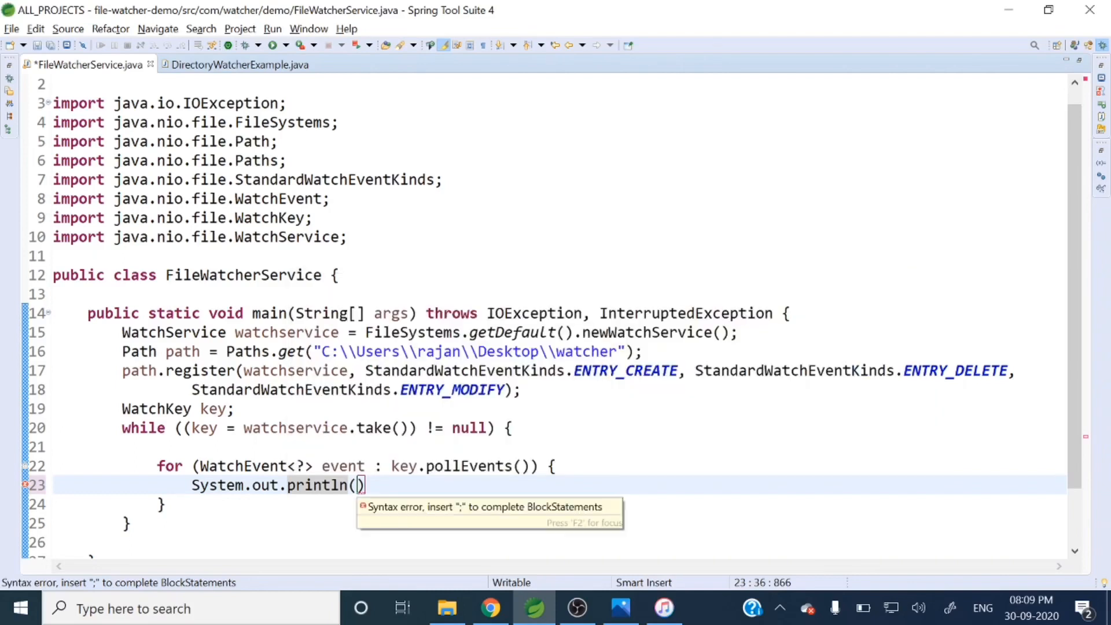
type("\"E\"")
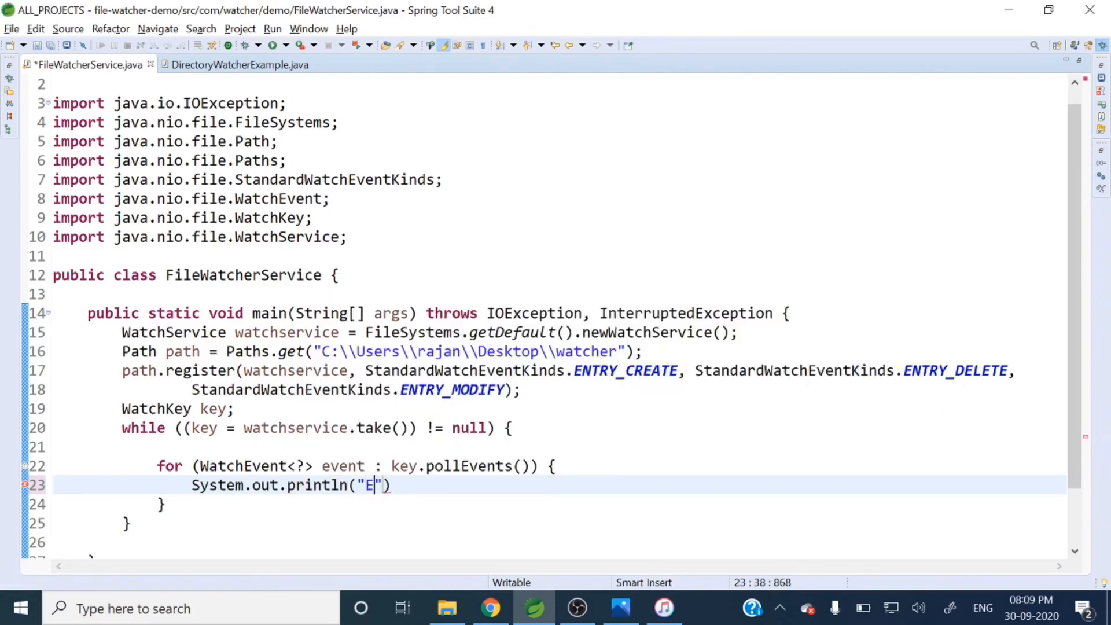
type("vent")
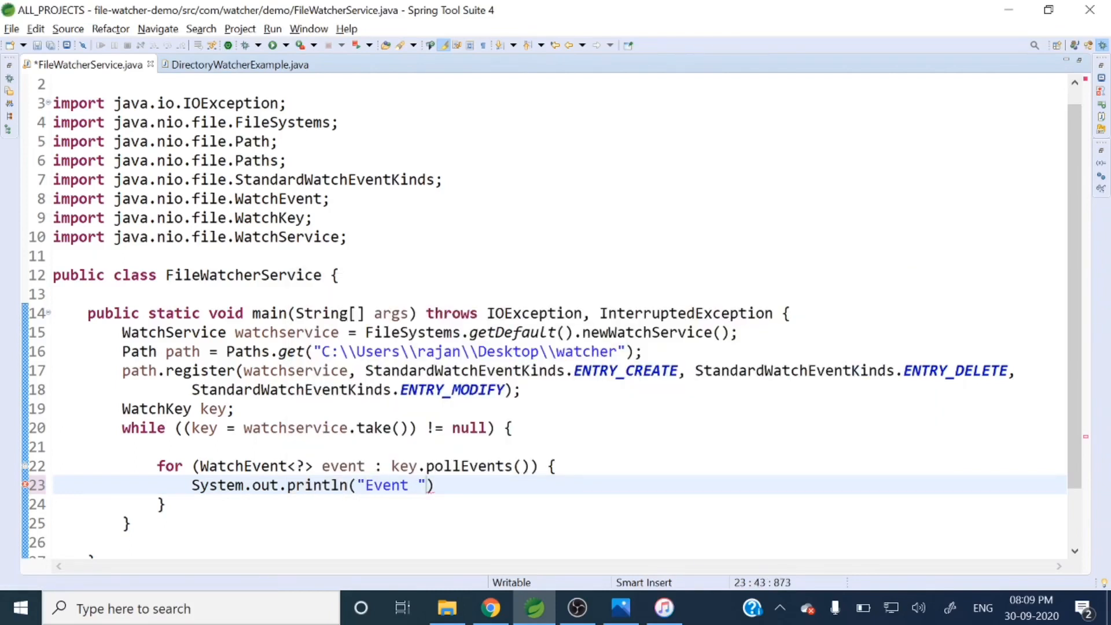
type("t")
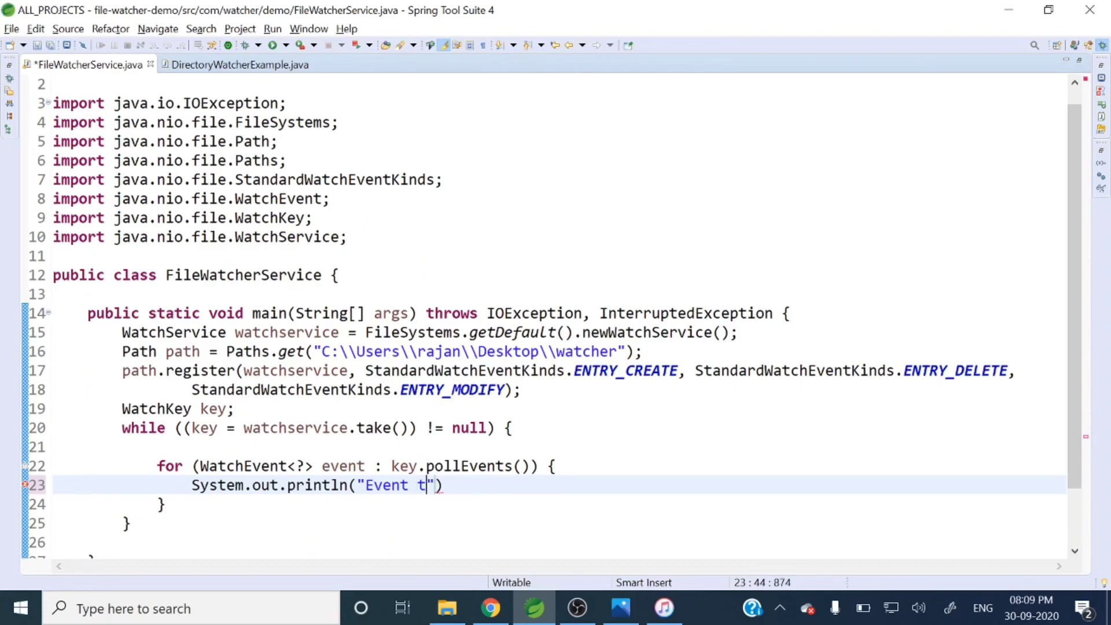
type("ype")
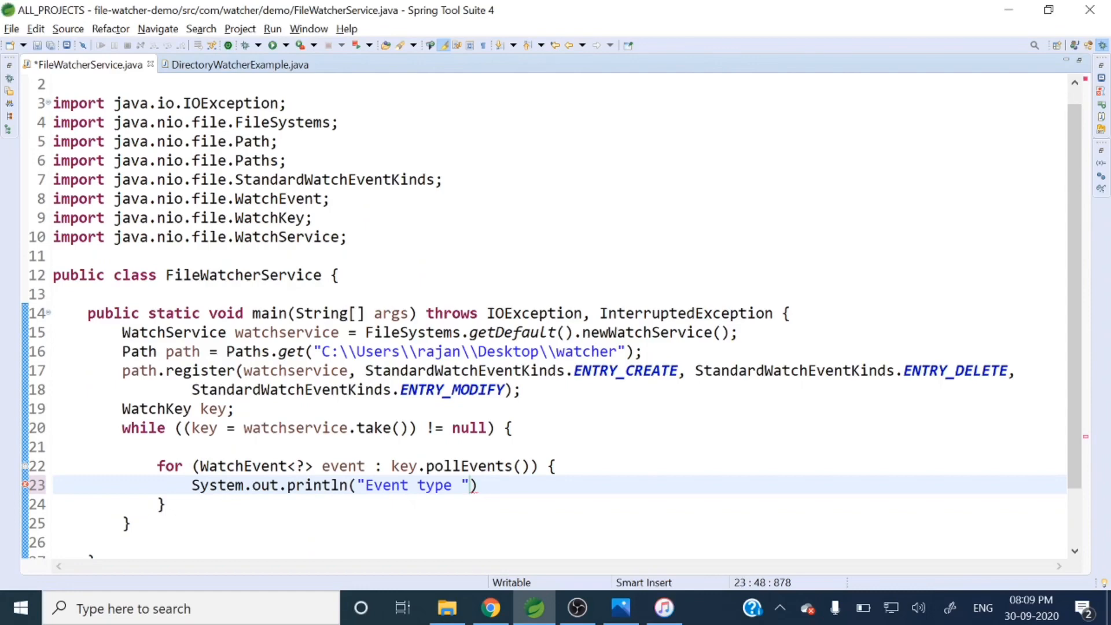
- Append event.kind(), a "File affected" label and event.context(), ending with a semicolon
type("+event")
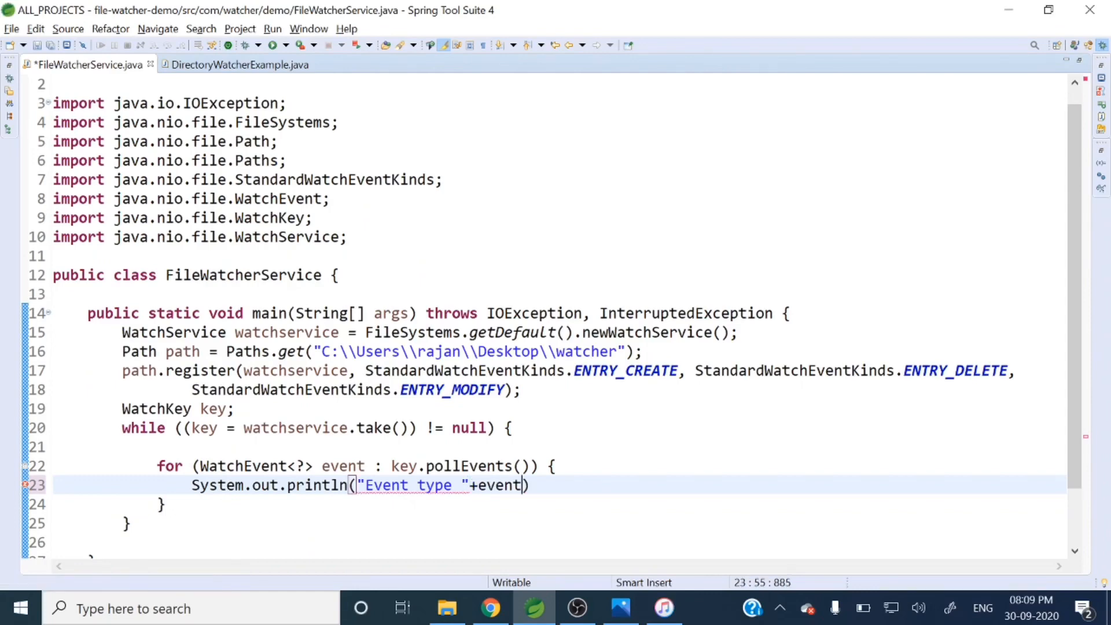
type(".kind(")
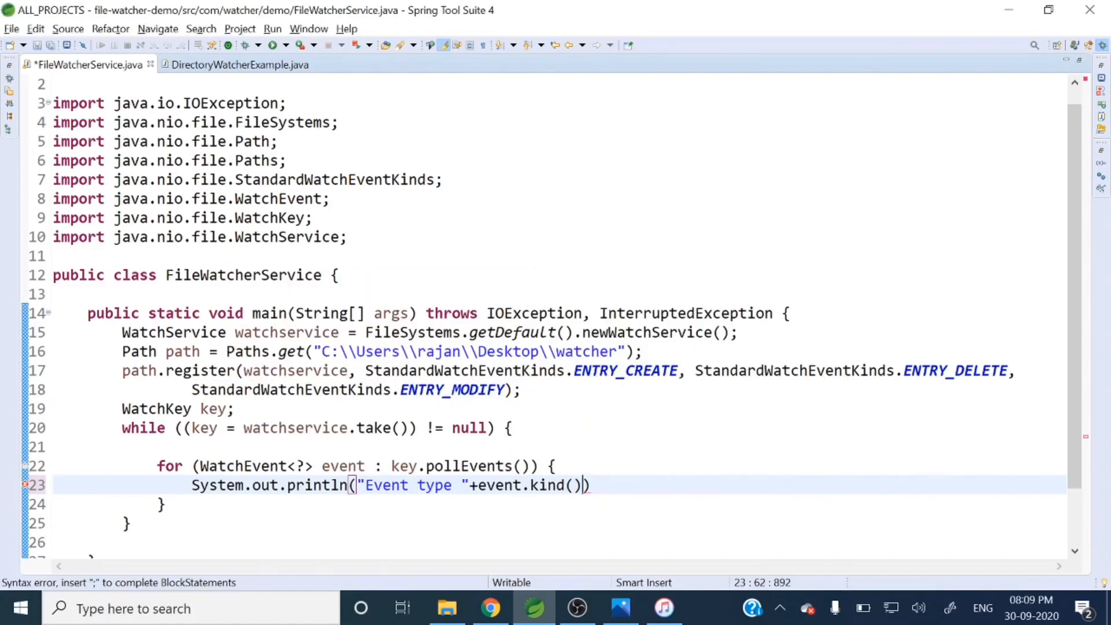
type("+\"\"")
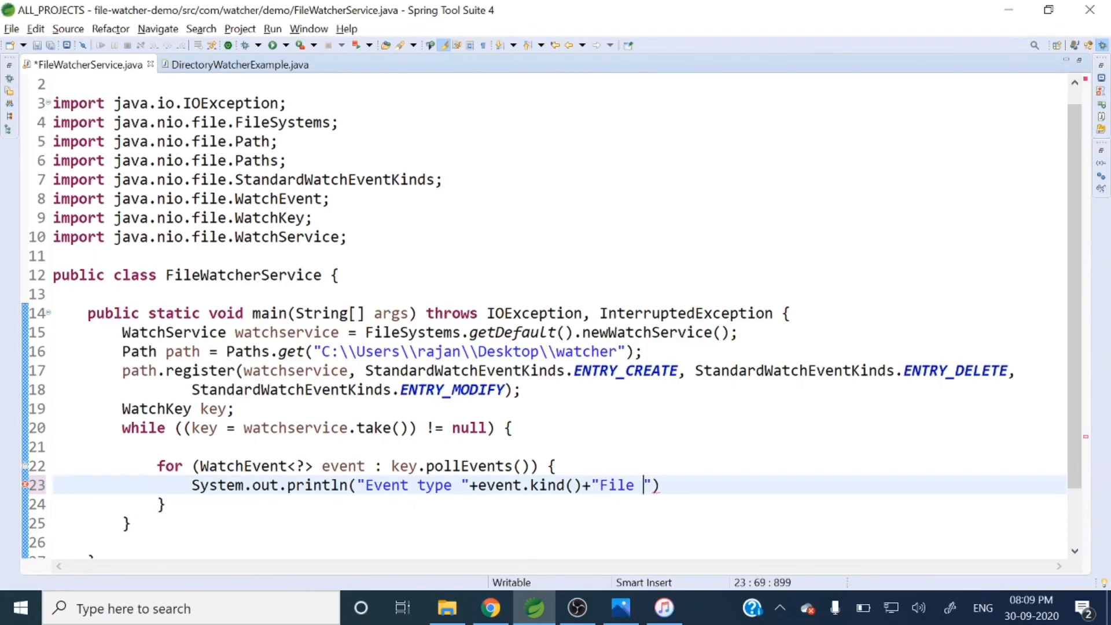
type("aff")
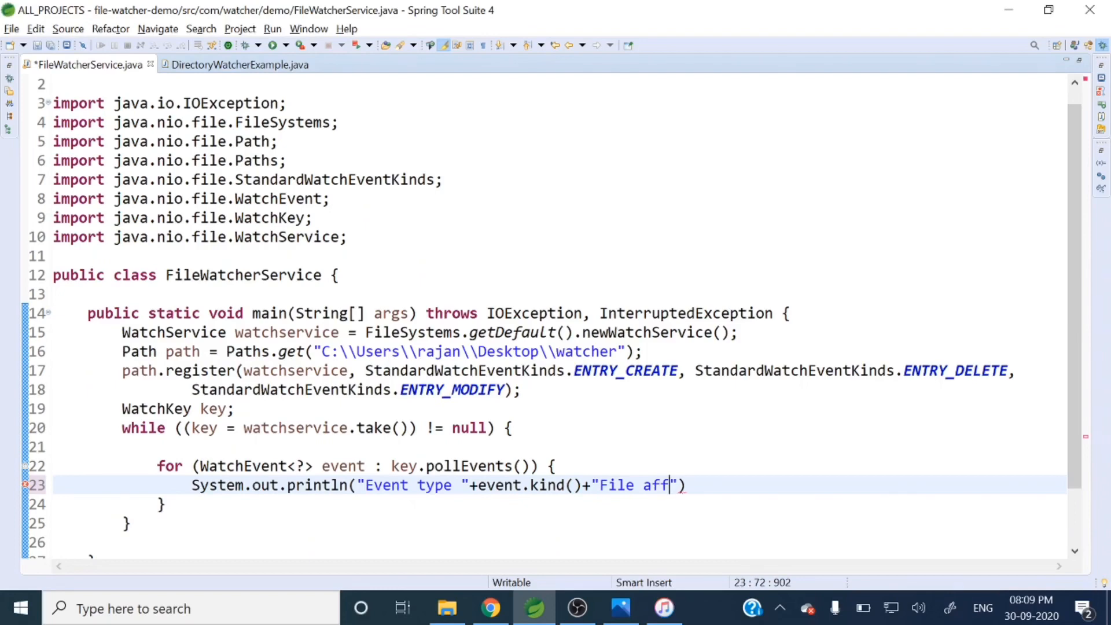
type("ected")
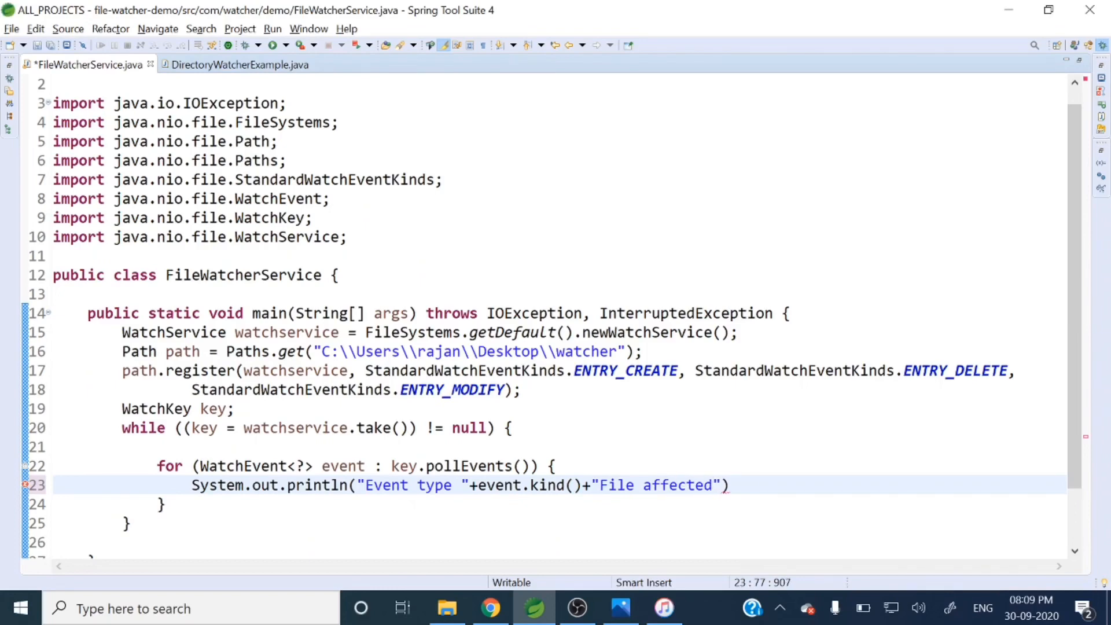
type("+")
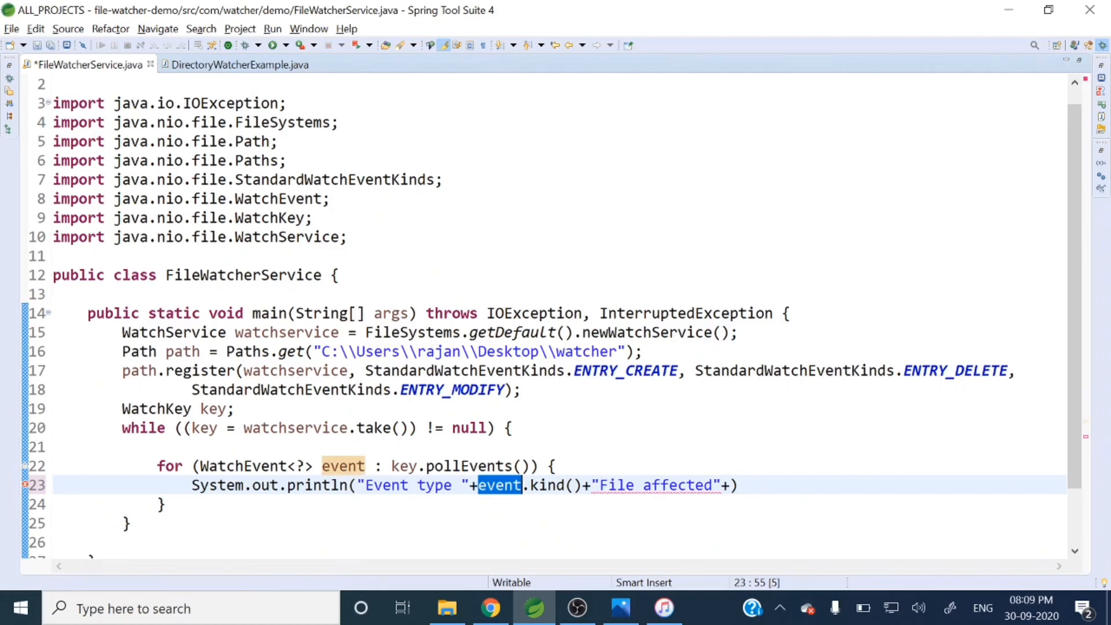
type("event")
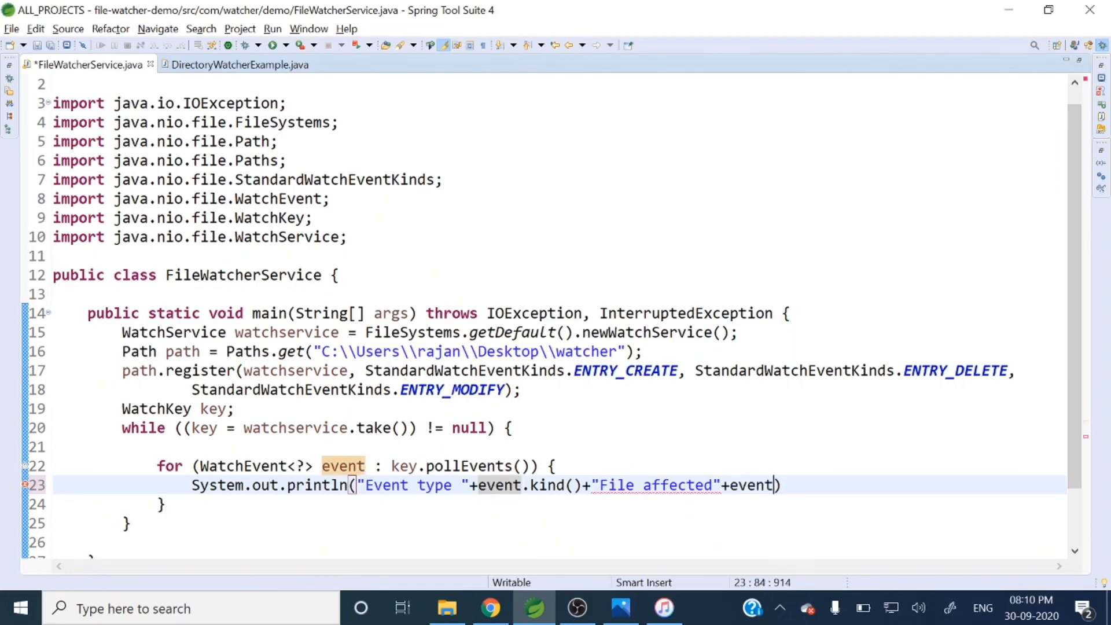
type(".context(")
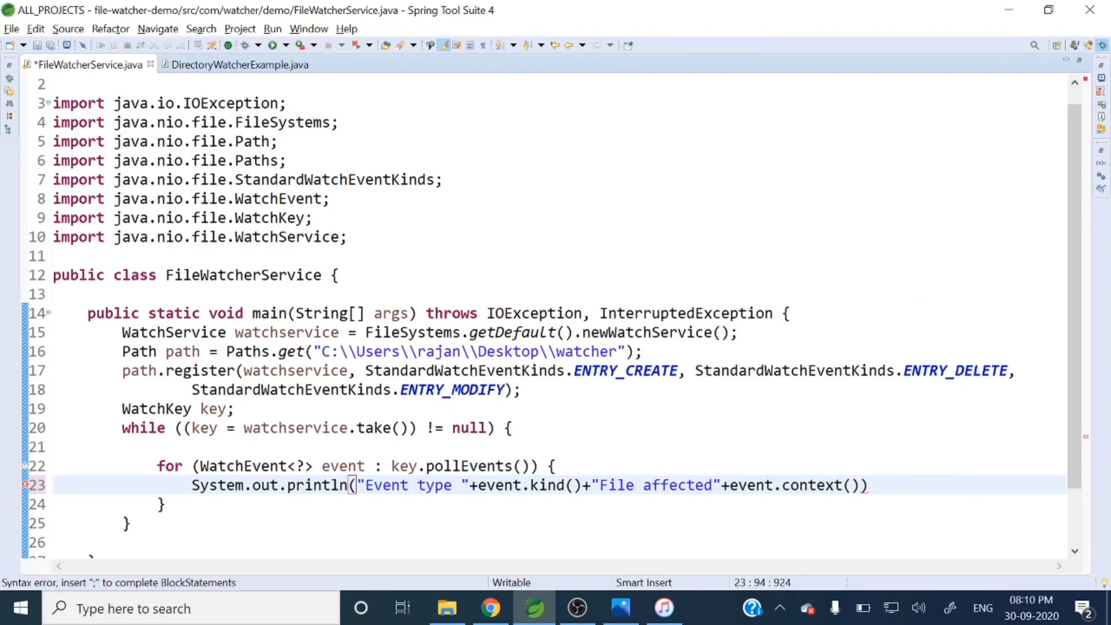
type(";")
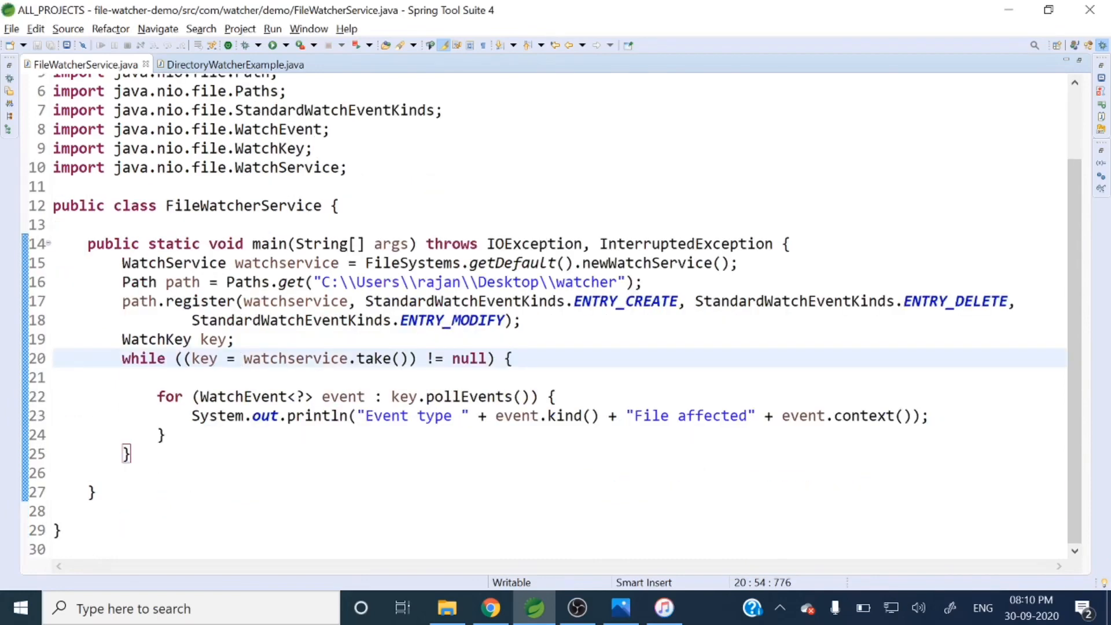
- Add 'key.reset();' after the inner for loop and save the file
left_click(130, 454)
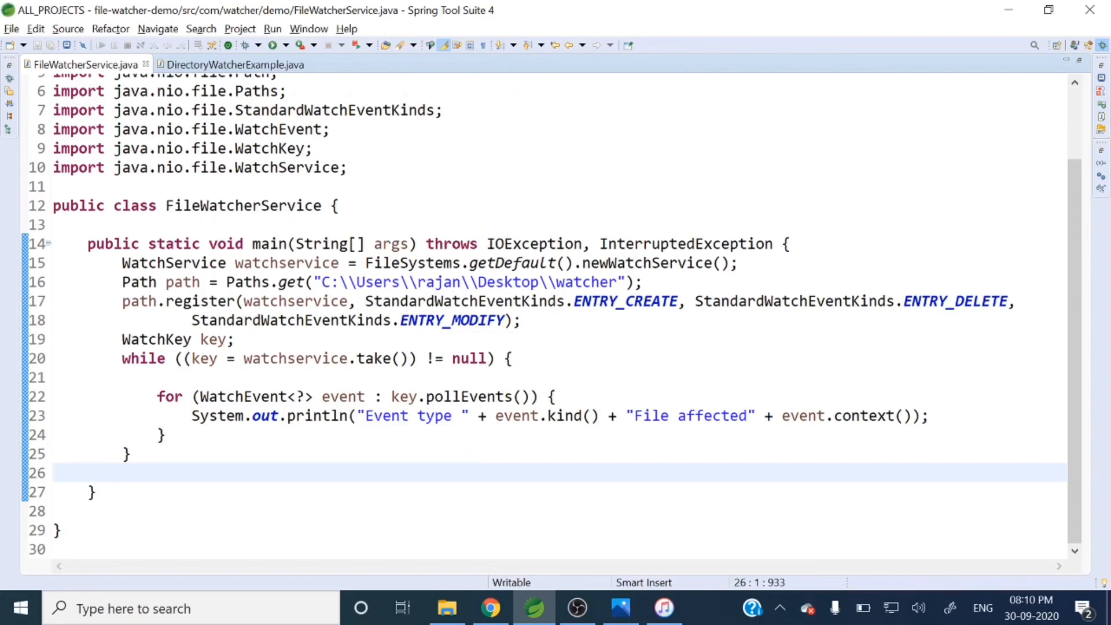
type("ke")
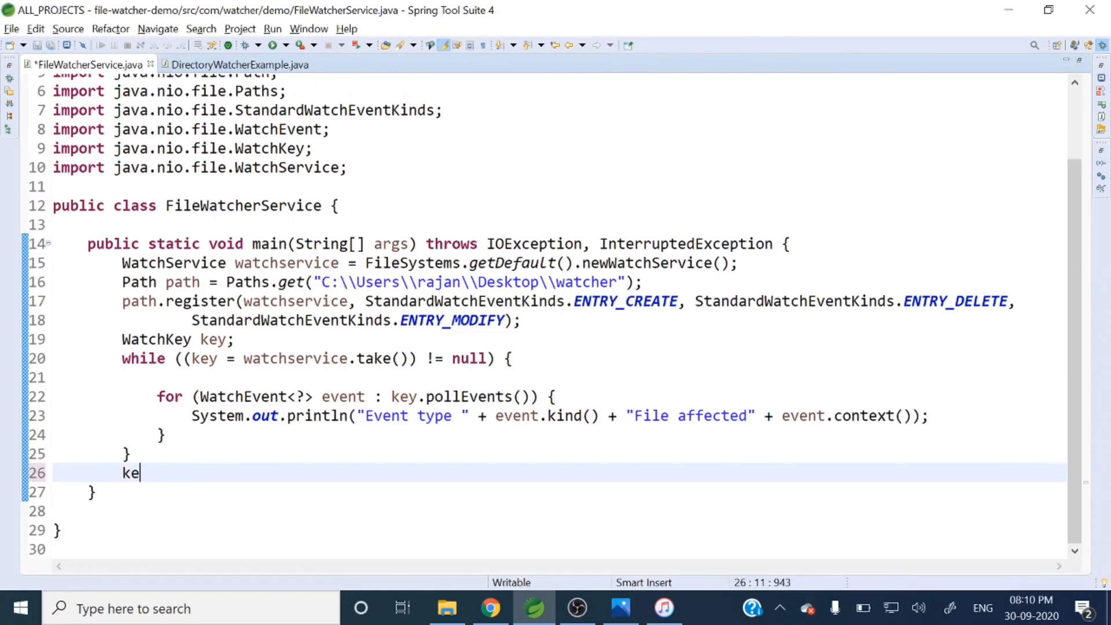
type("y.reset(")
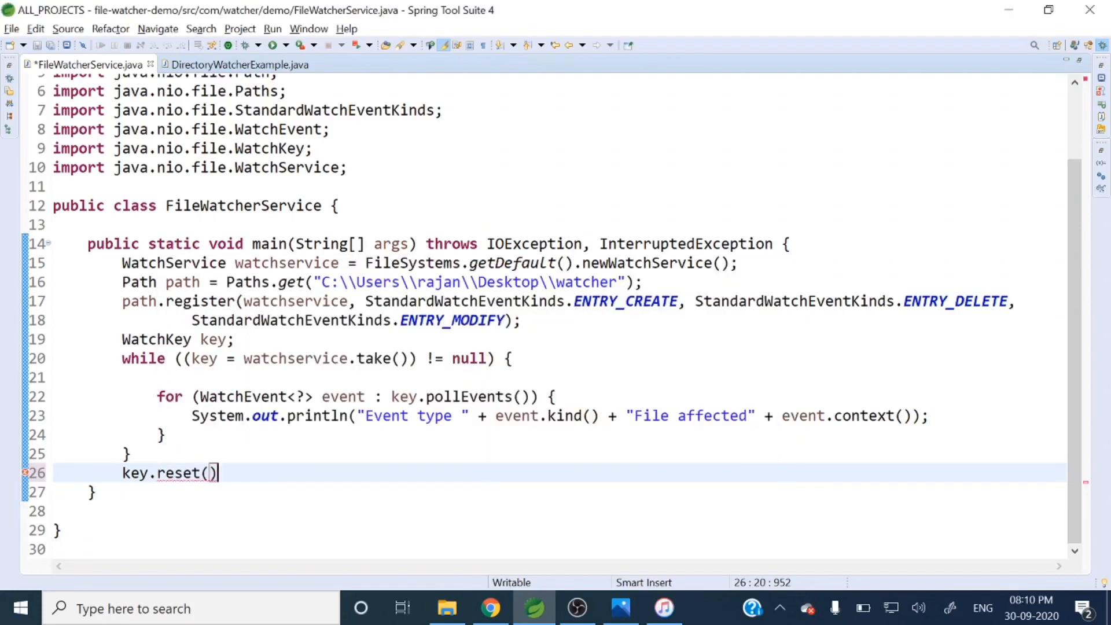
type(";")
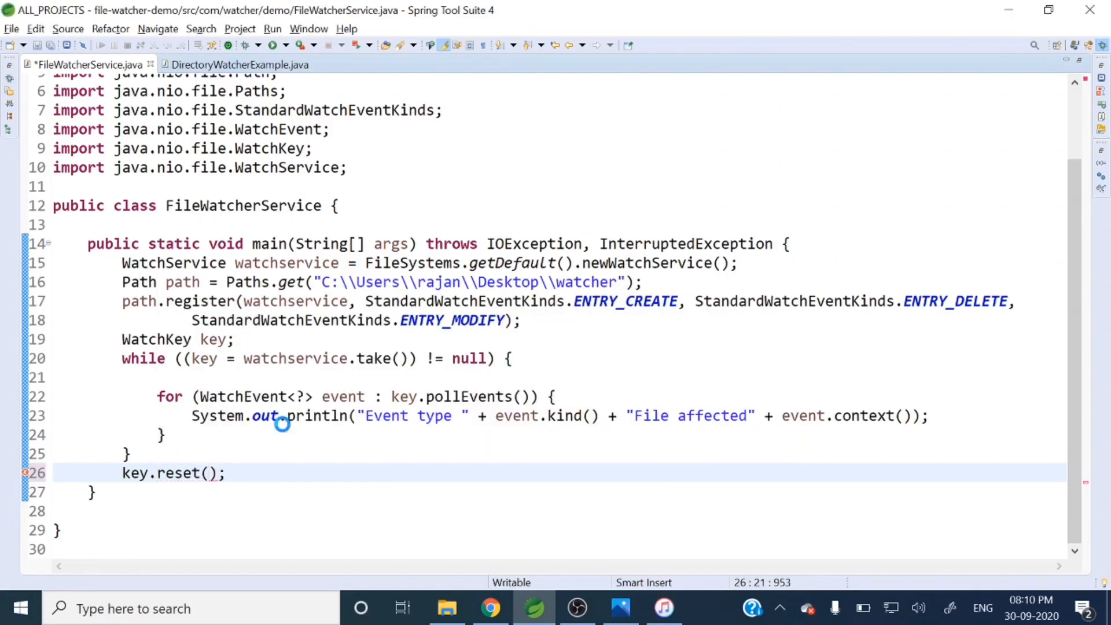
key("ctrl+s")
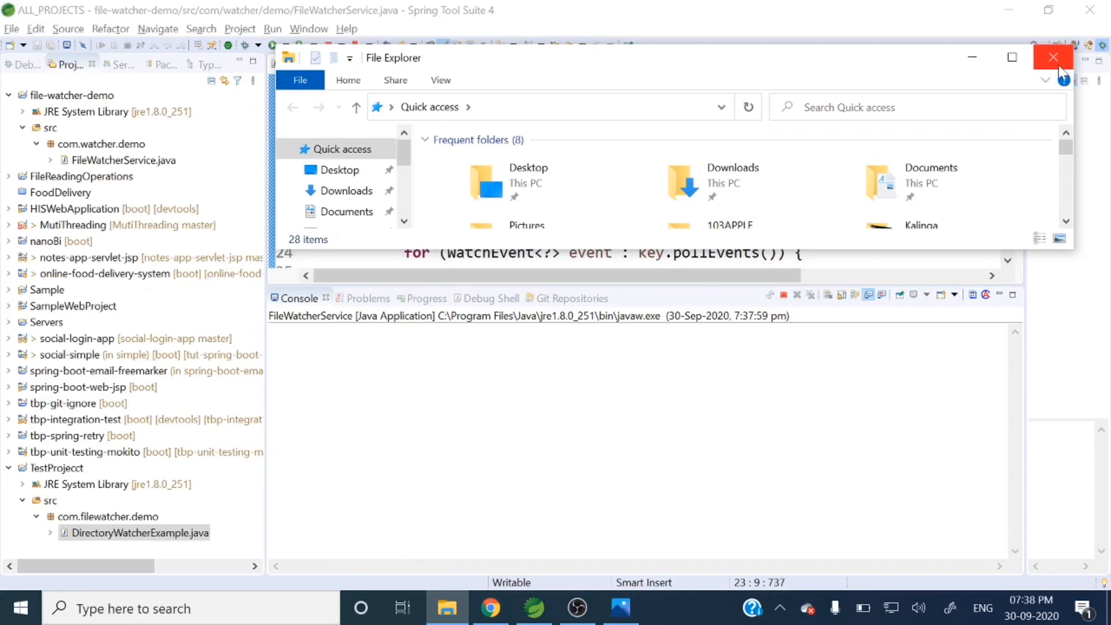
- Show the desktop watcher folder in File Explorer beside the running watcher's console
left_click(1051, 58)
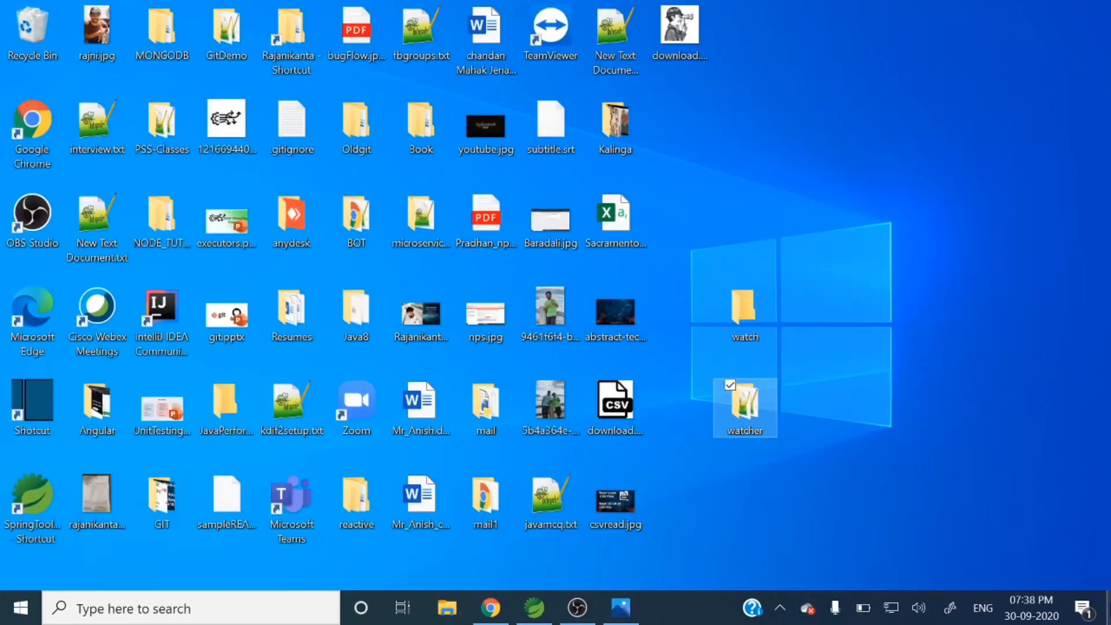
double_click(744, 403)
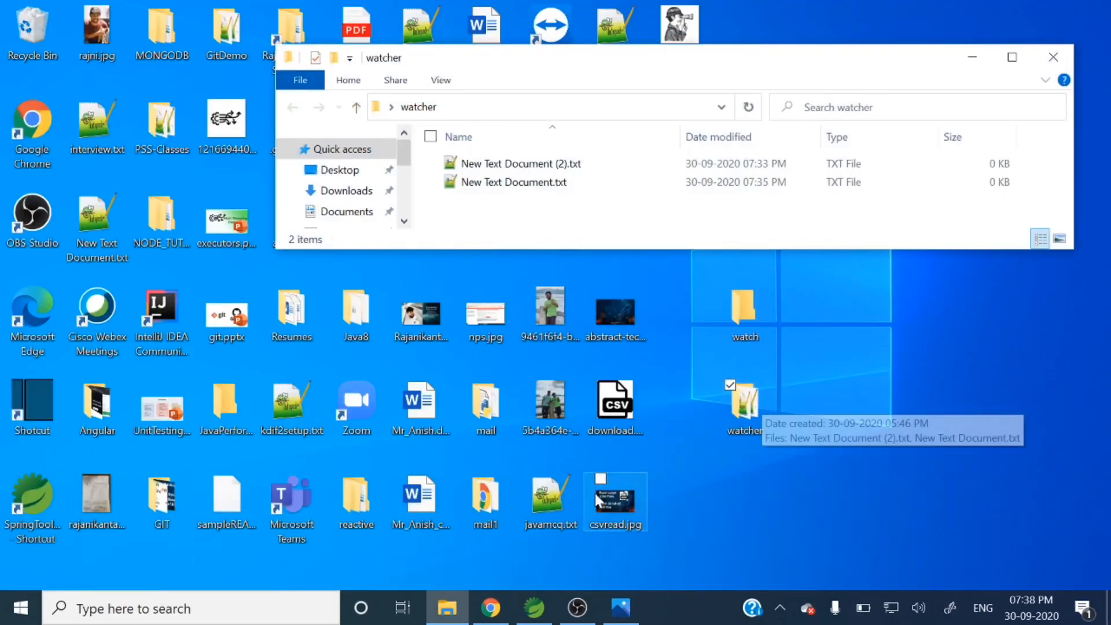
left_click(533, 607)
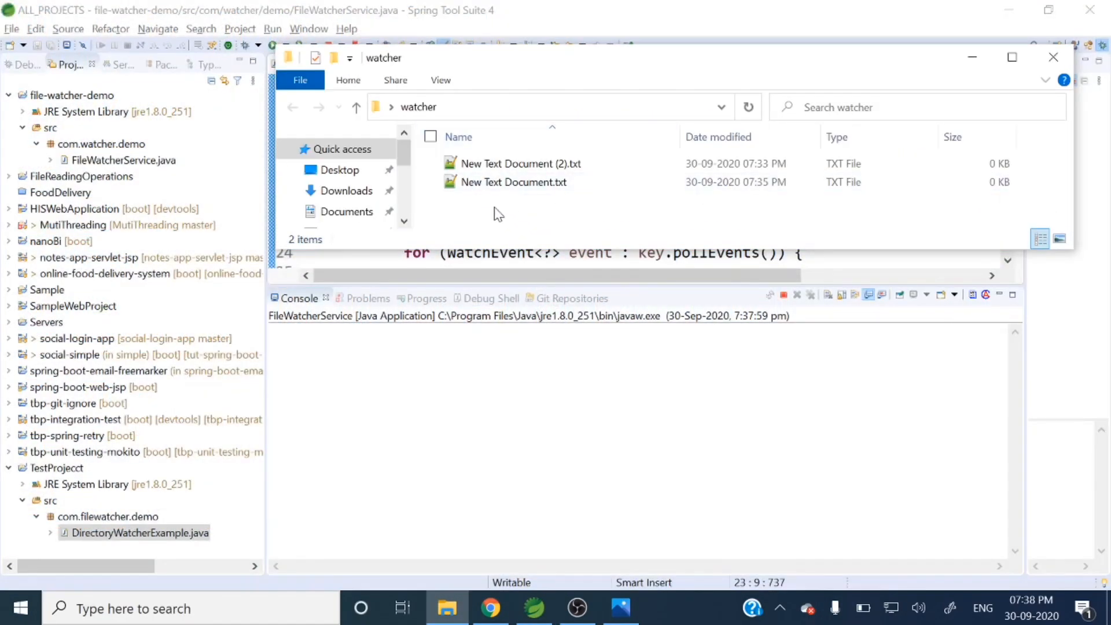
- Create a new text document in the watcher folder via the New context menu
right_click(497, 213)
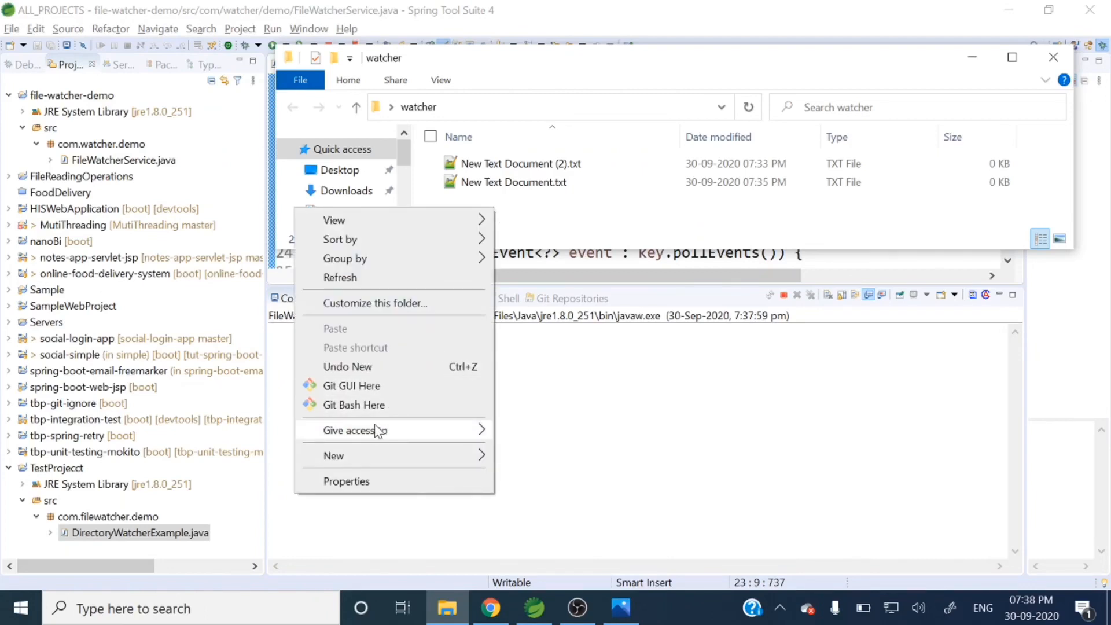
left_click(333, 456)
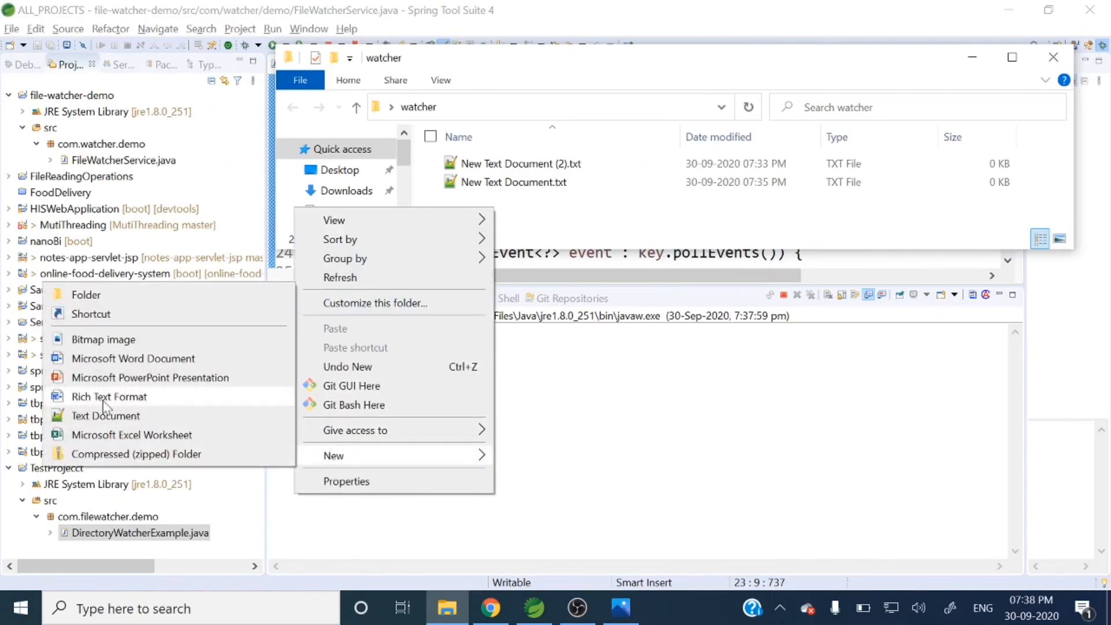
left_click(106, 416)
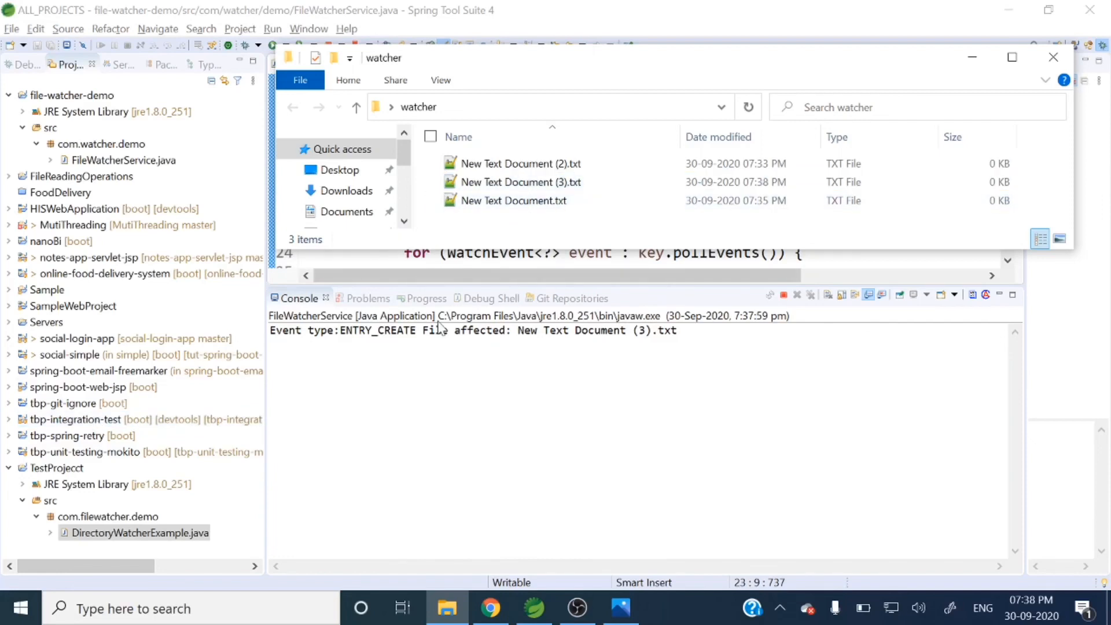
mouse_move(438, 331)
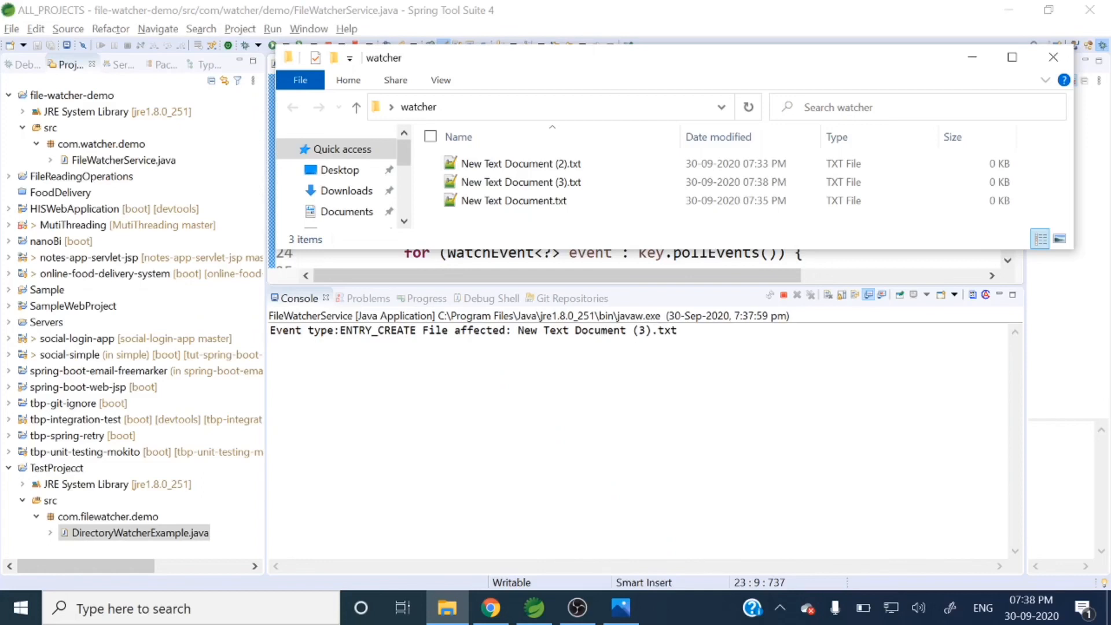
mouse_move(505, 191)
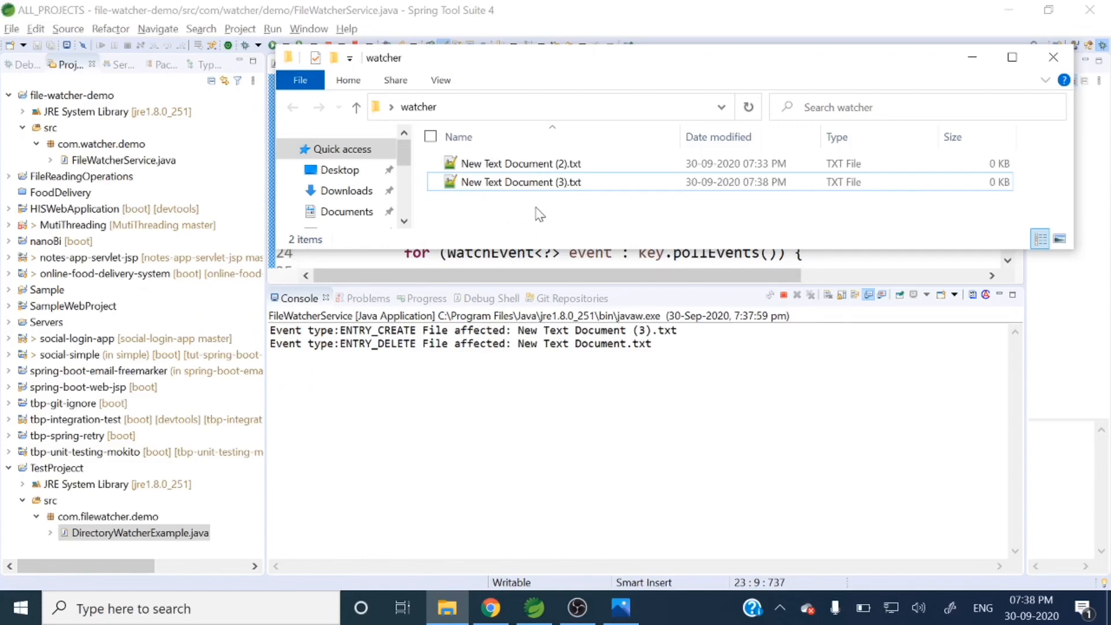
mouse_move(511, 206)
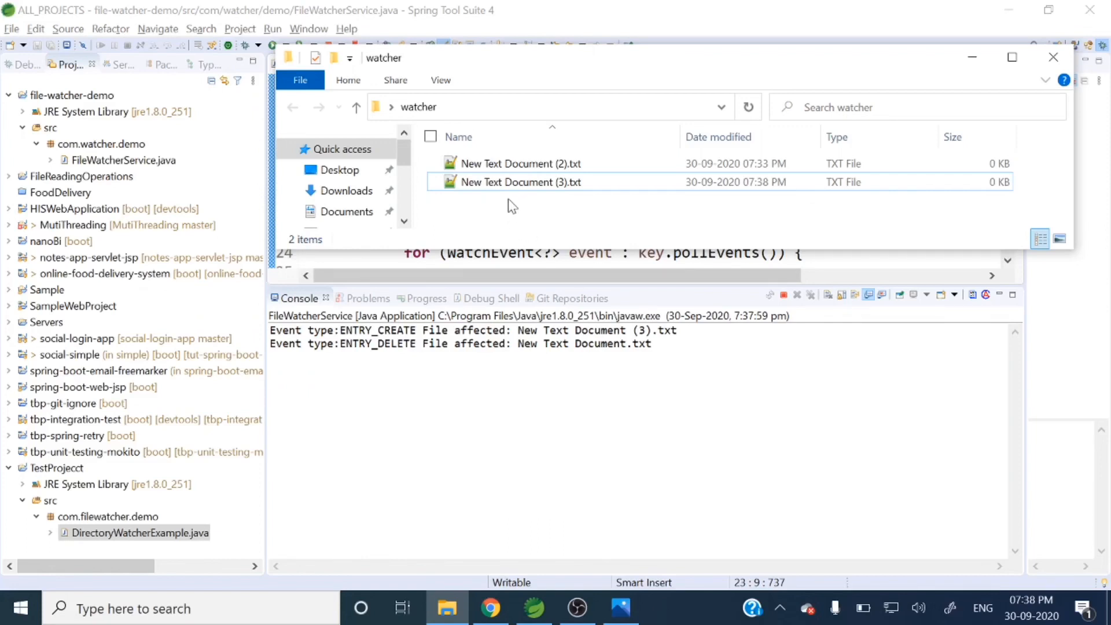
mouse_move(534, 227)
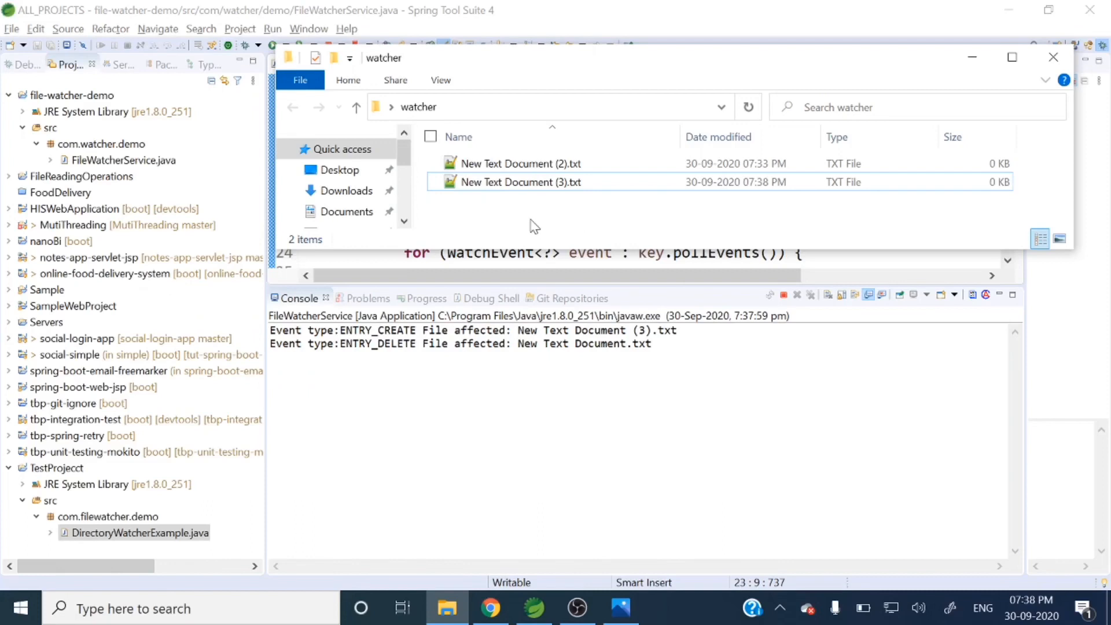